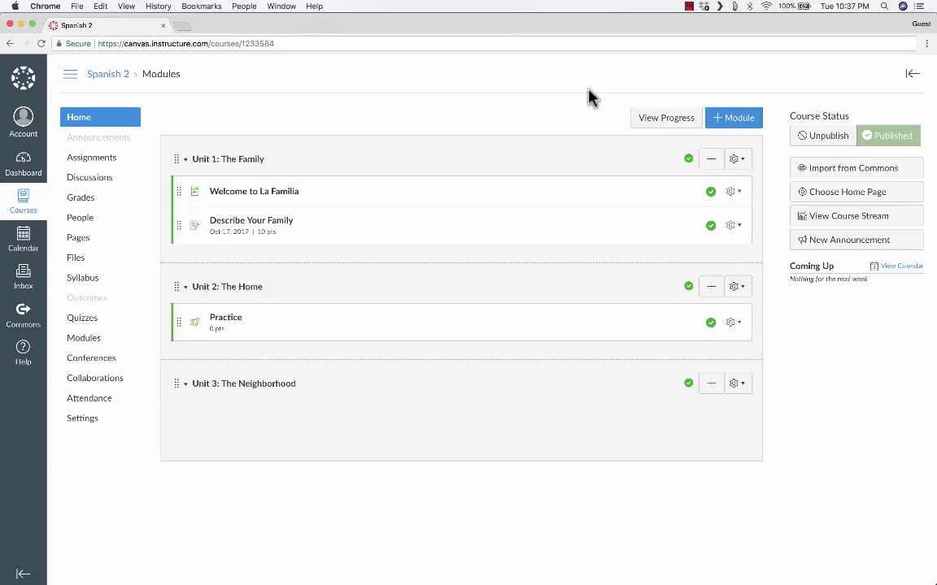
mouse_move(411, 252)
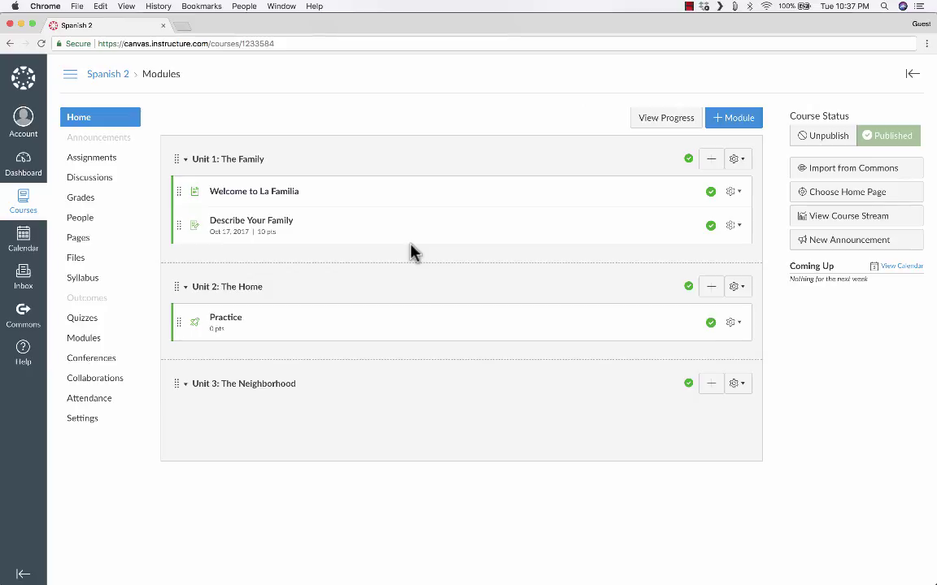
mouse_move(284, 234)
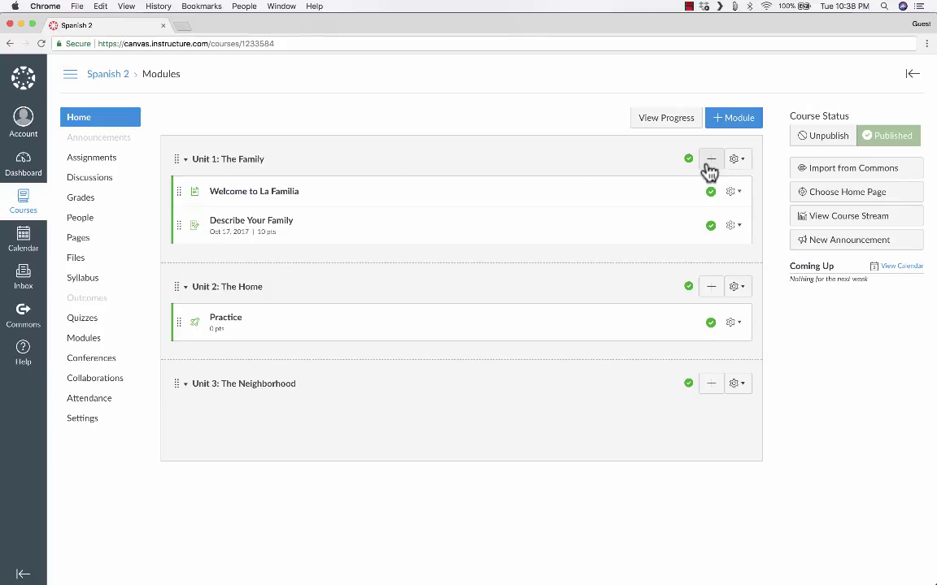
Start adding a quiz item to Unit 1: The Family, then cancel it
click(709, 159)
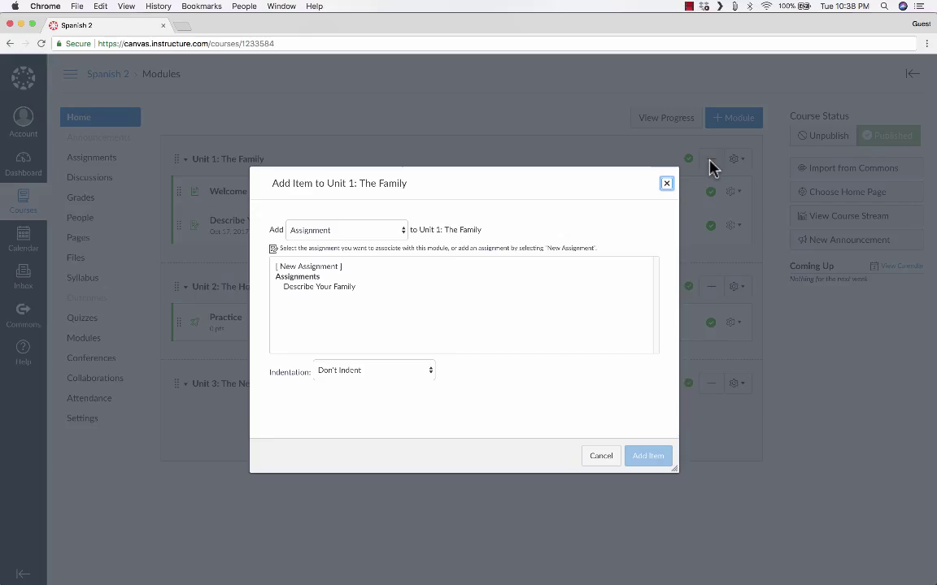
click(344, 231)
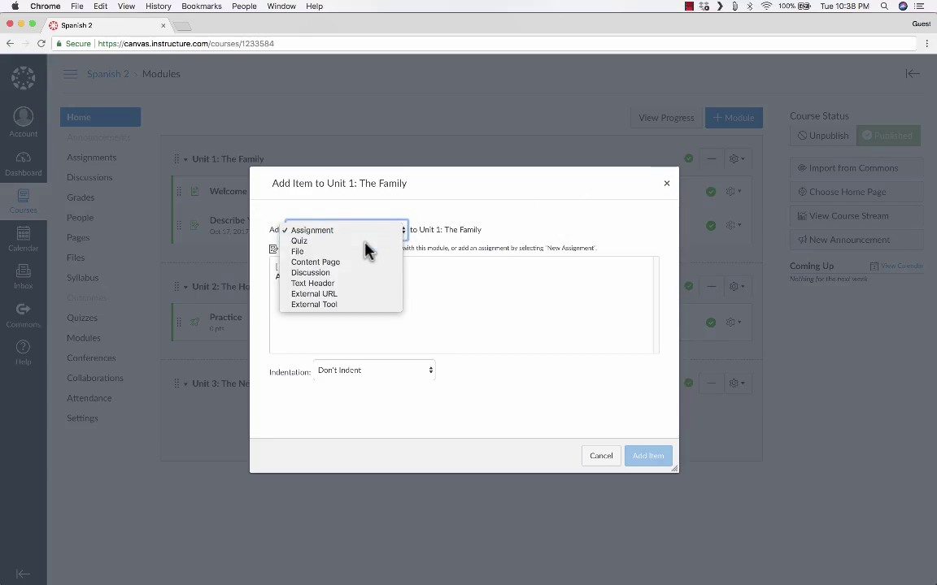
click(300, 241)
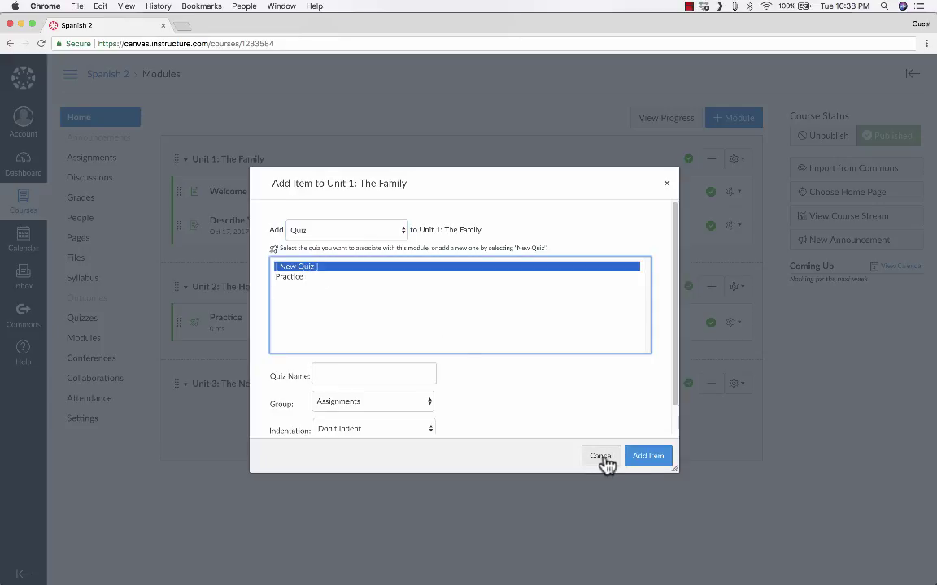
click(602, 455)
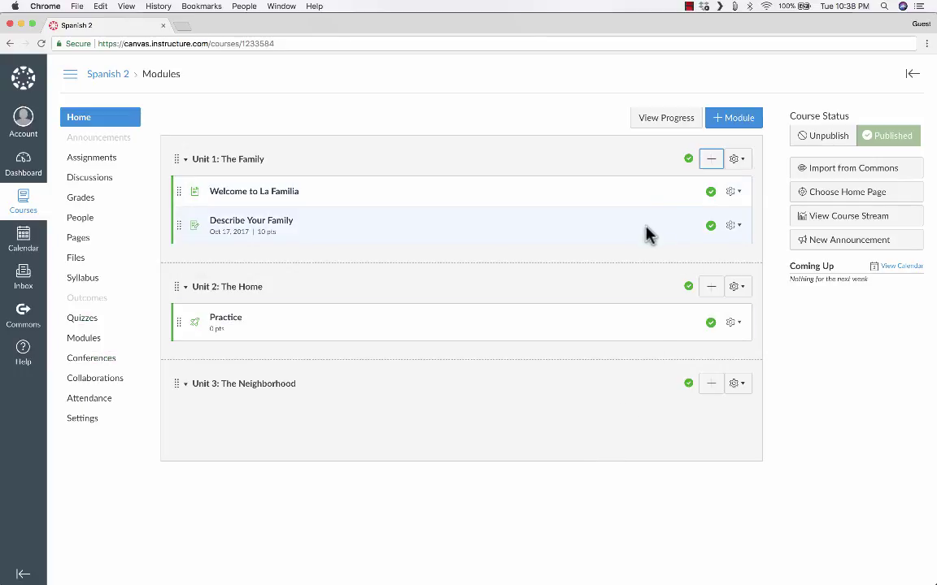
mouse_move(647, 221)
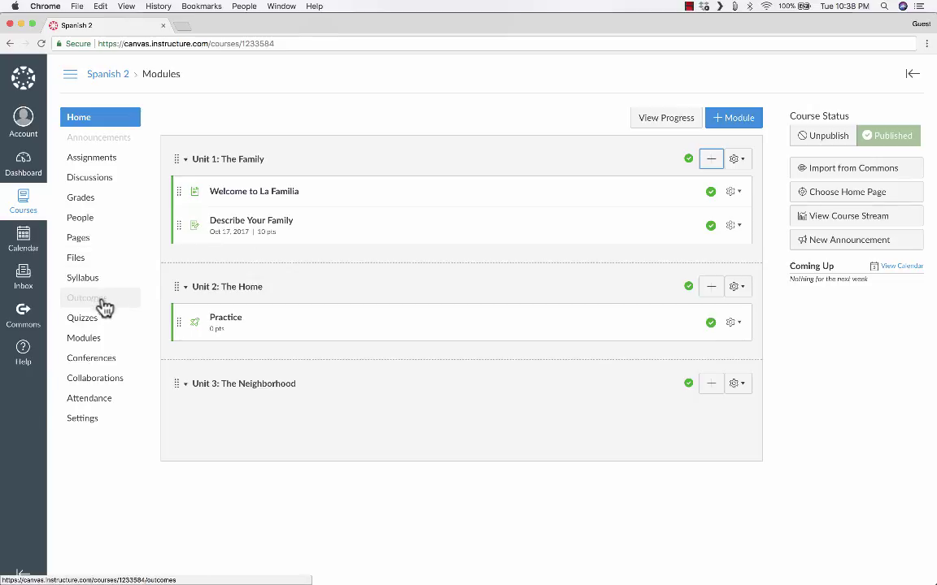
Go to the Quizzes page, close the tutorial tray, and open the gear options menu
click(82, 317)
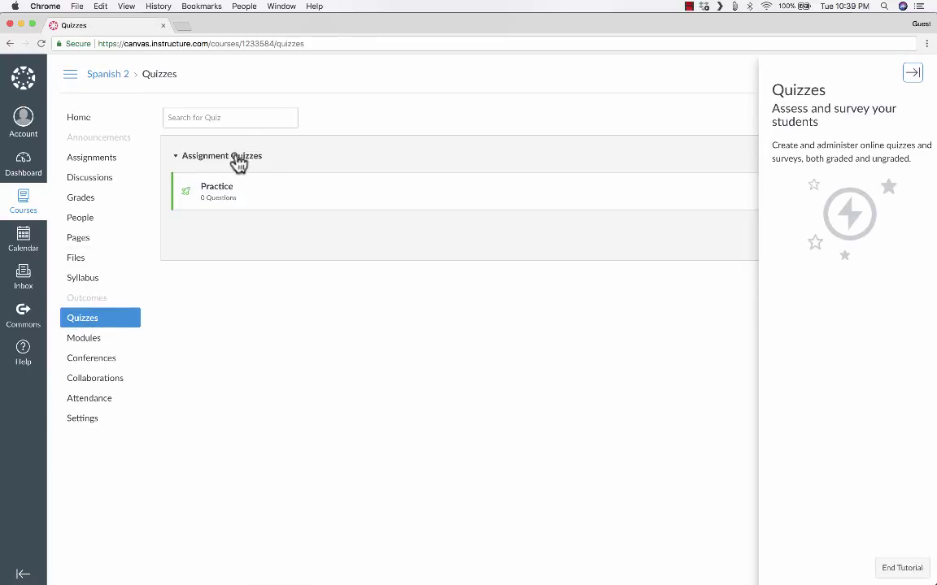
mouse_move(319, 163)
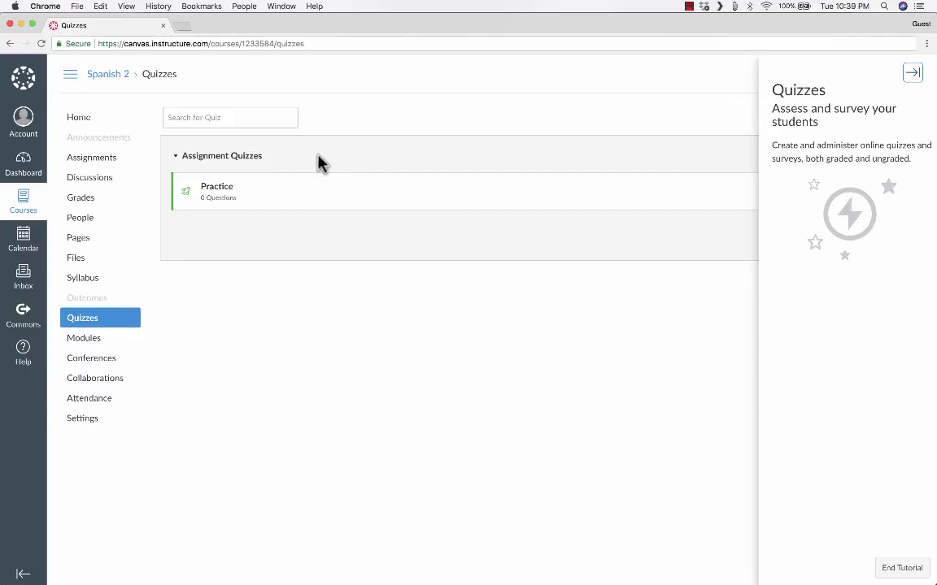
mouse_move(882, 84)
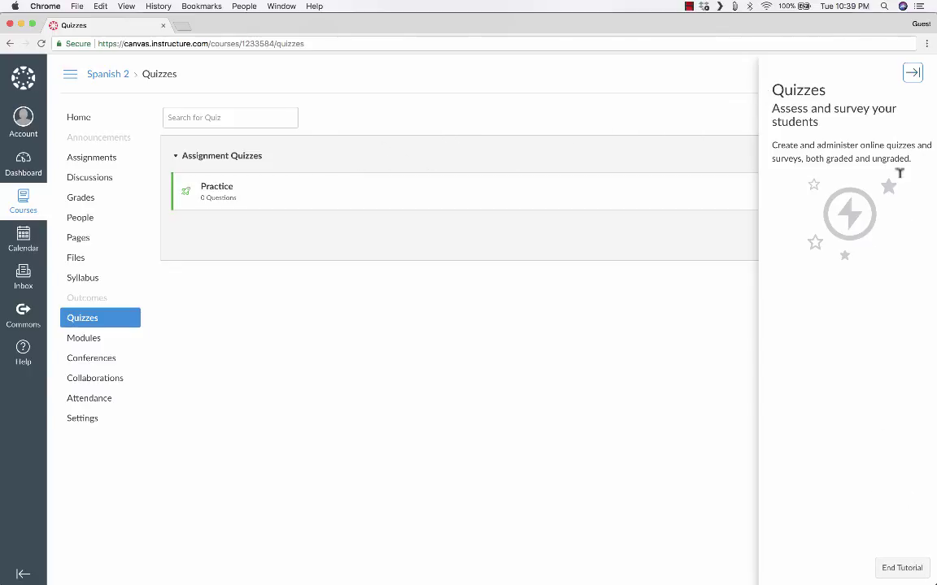
click(914, 73)
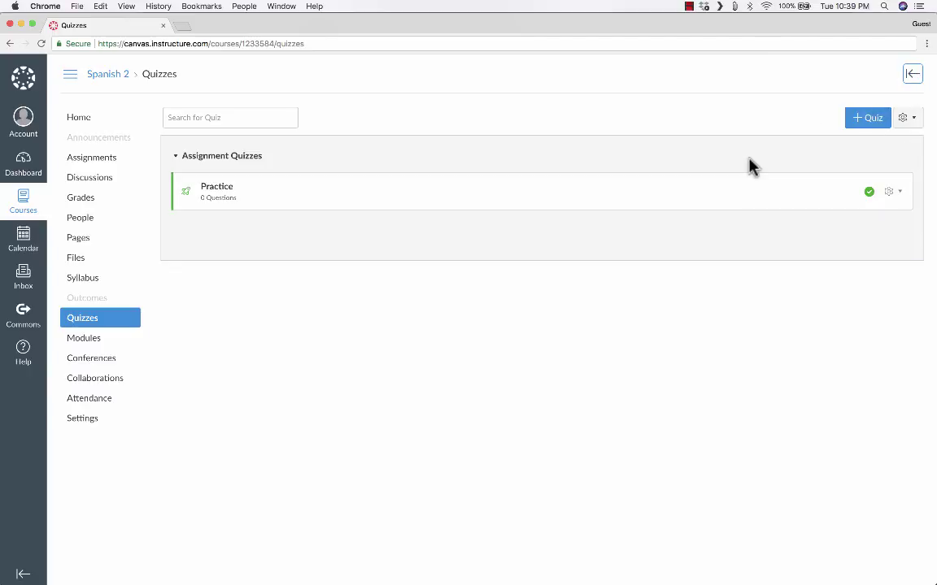
mouse_move(794, 149)
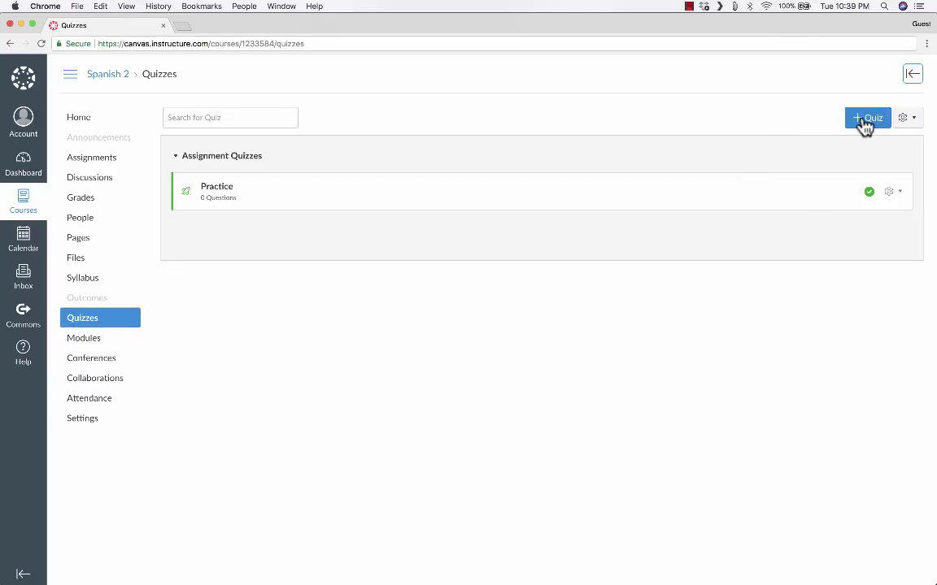
mouse_move(869, 117)
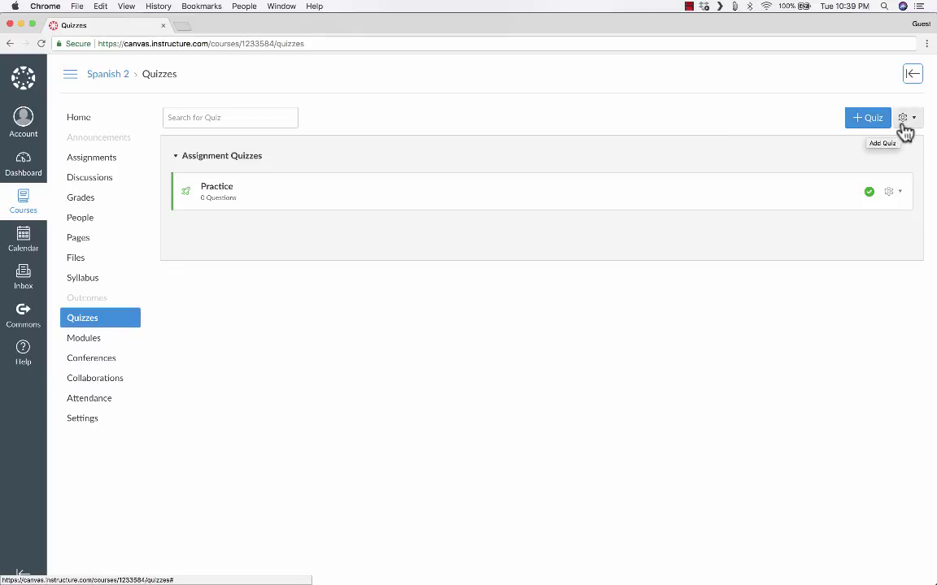
click(902, 117)
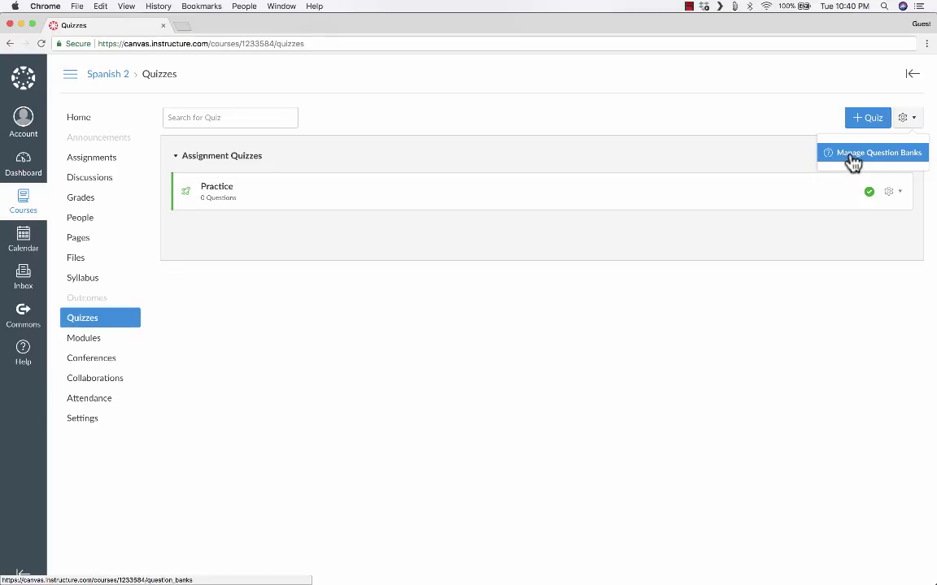
In Manage Question Banks, add a new bank named Los Colores
click(881, 152)
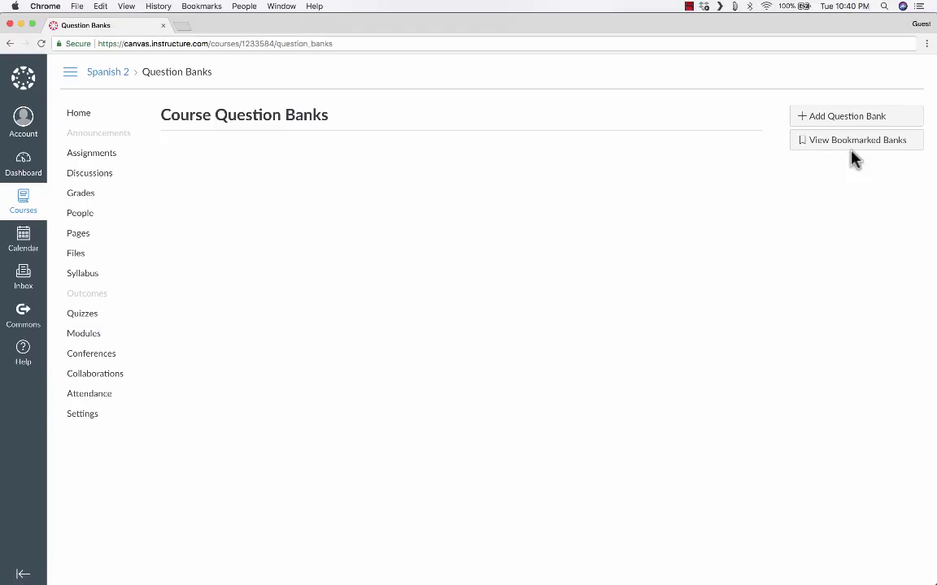
mouse_move(312, 137)
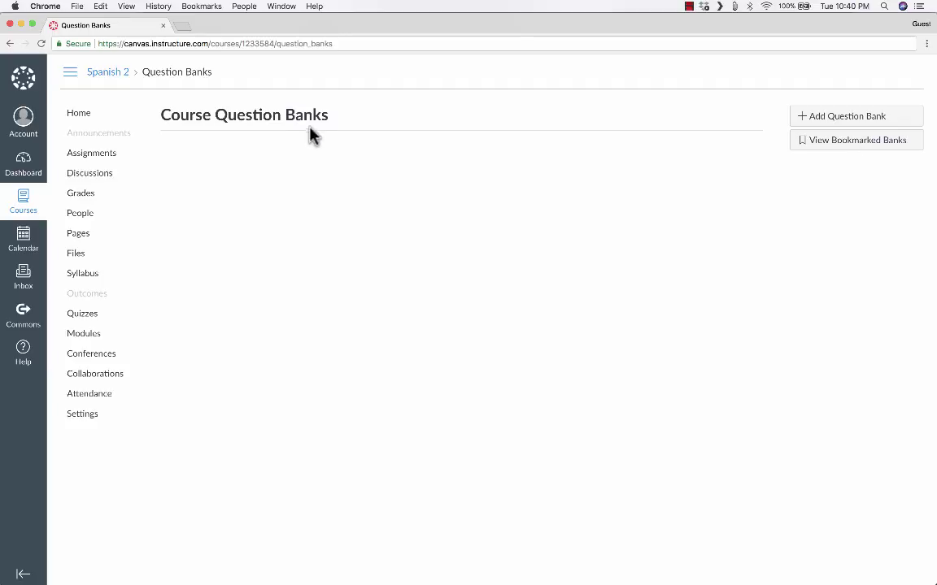
mouse_move(237, 161)
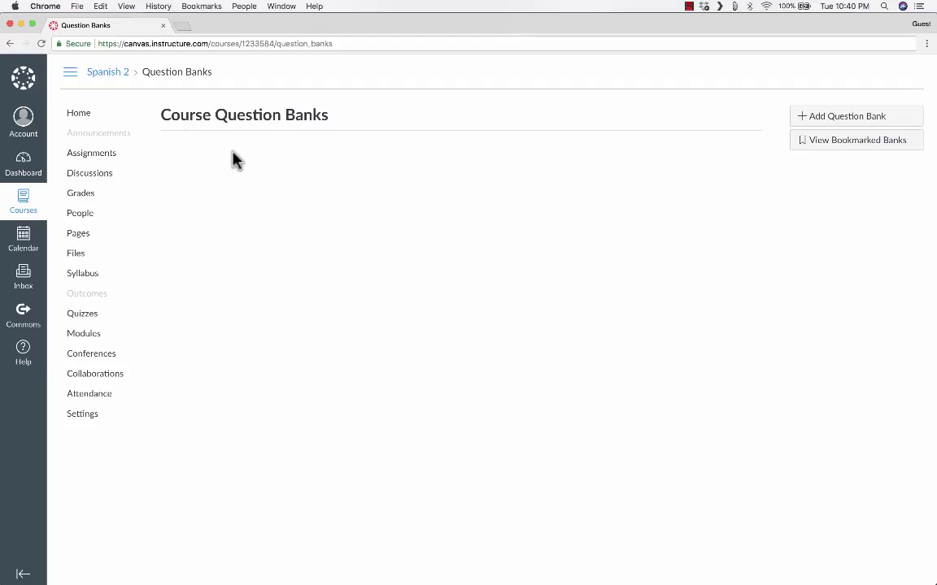
mouse_move(275, 164)
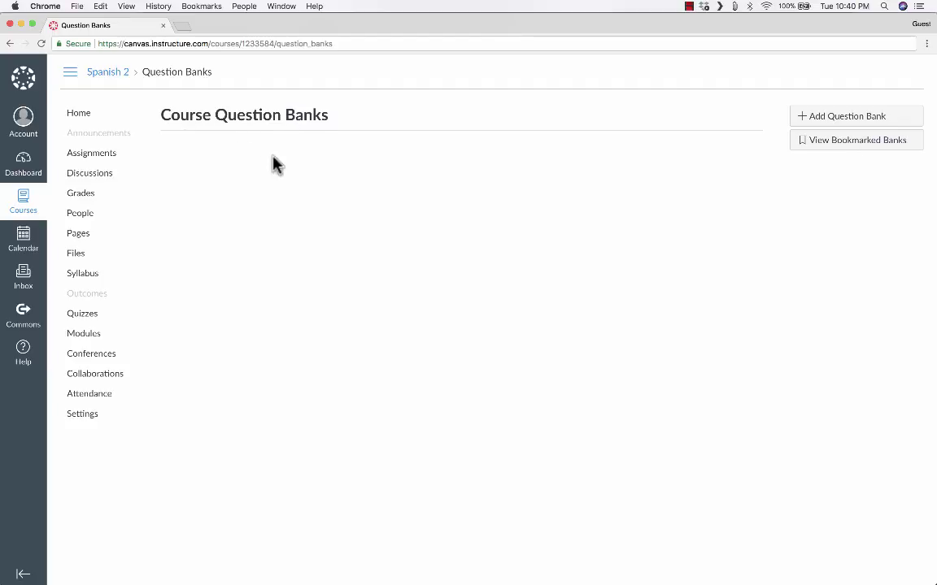
mouse_move(347, 150)
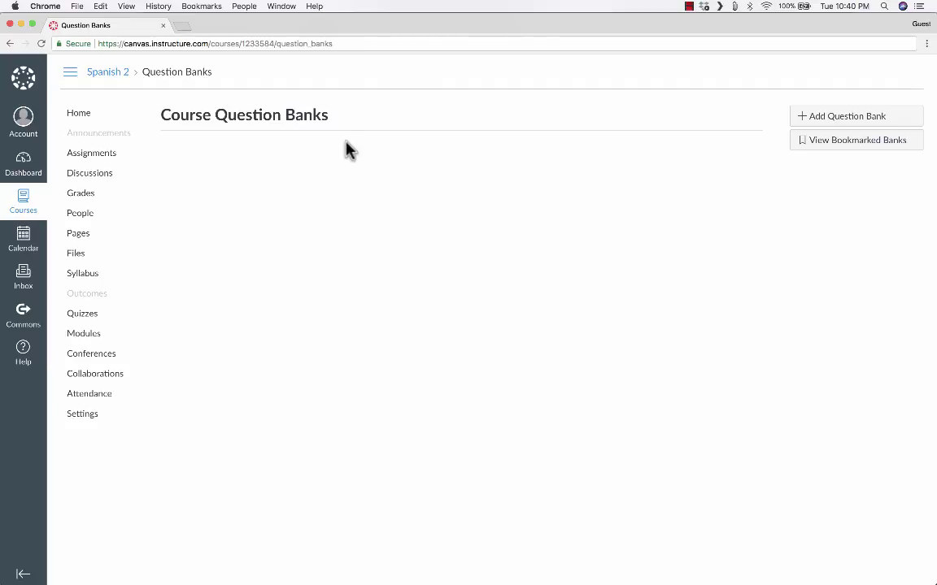
mouse_move(833, 133)
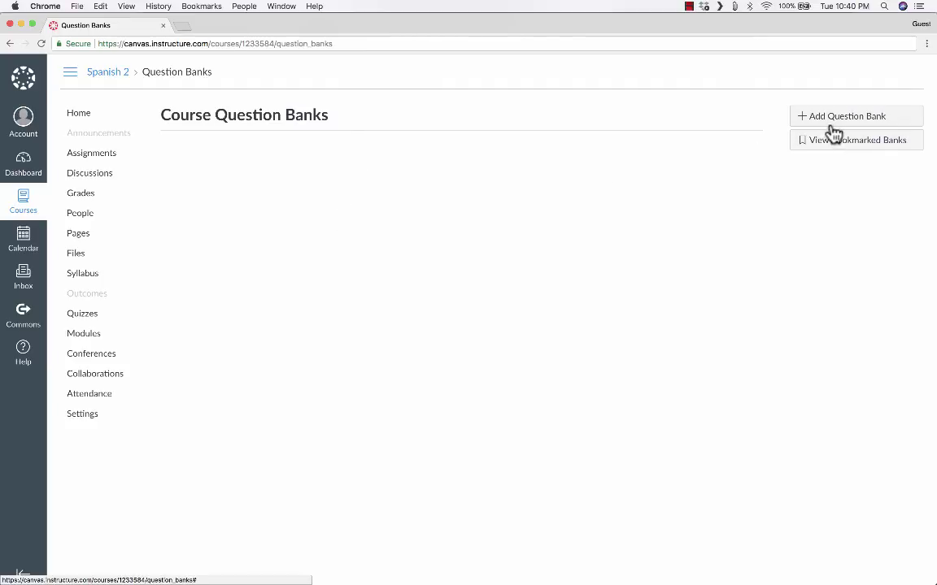
mouse_move(849, 127)
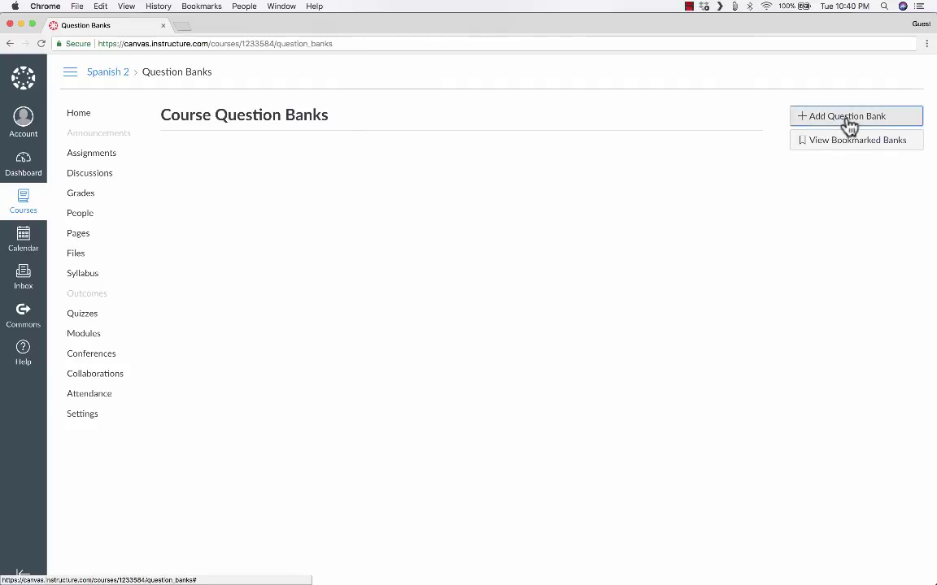
click(849, 115)
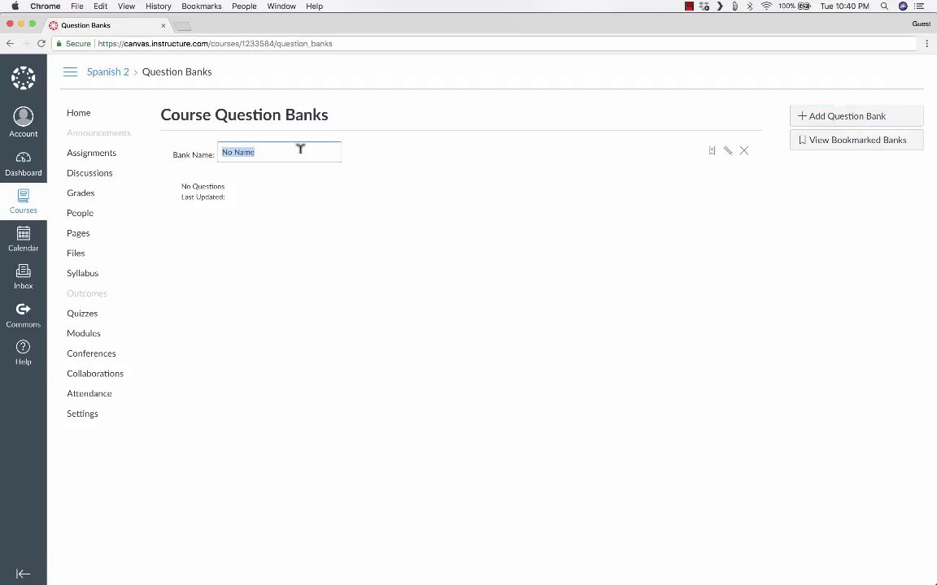
text(Los C)
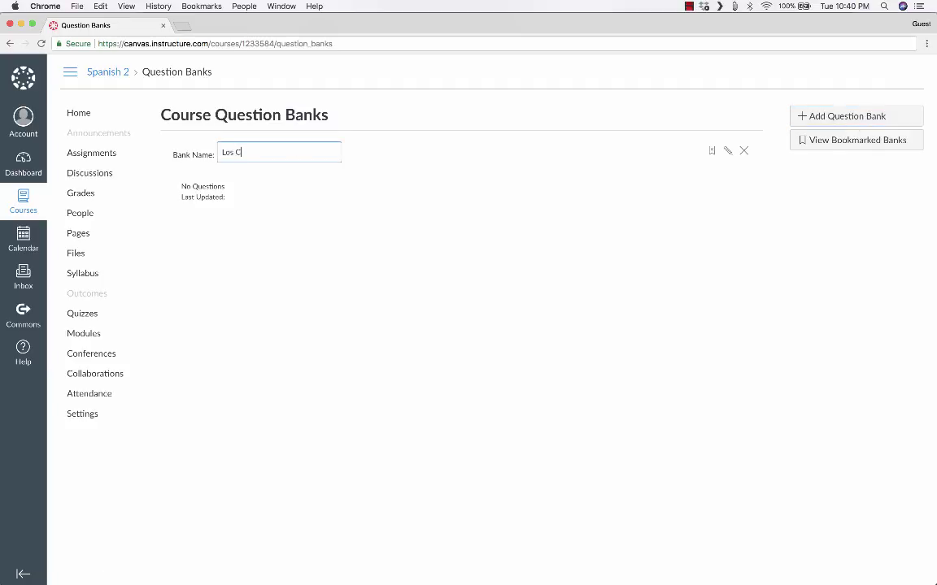
text(olores)
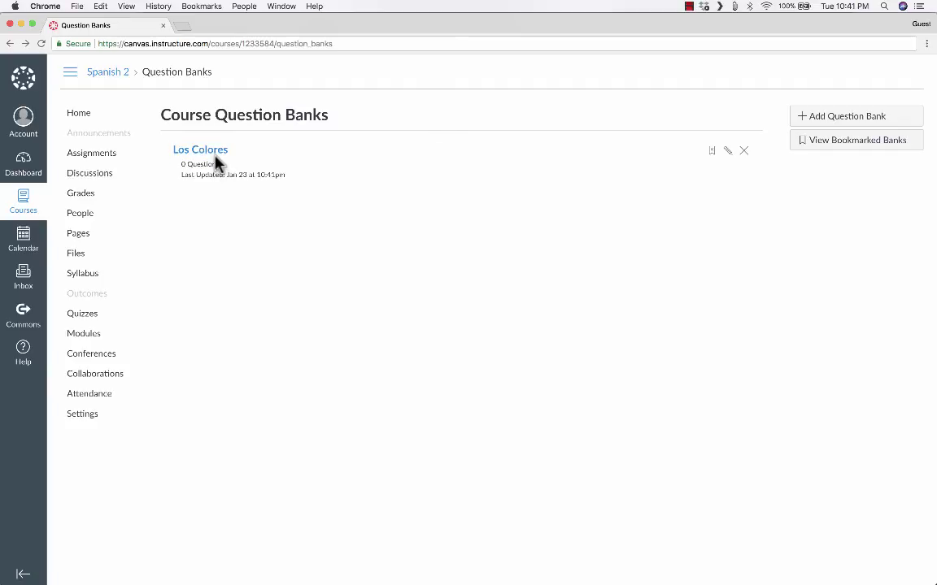
mouse_move(191, 159)
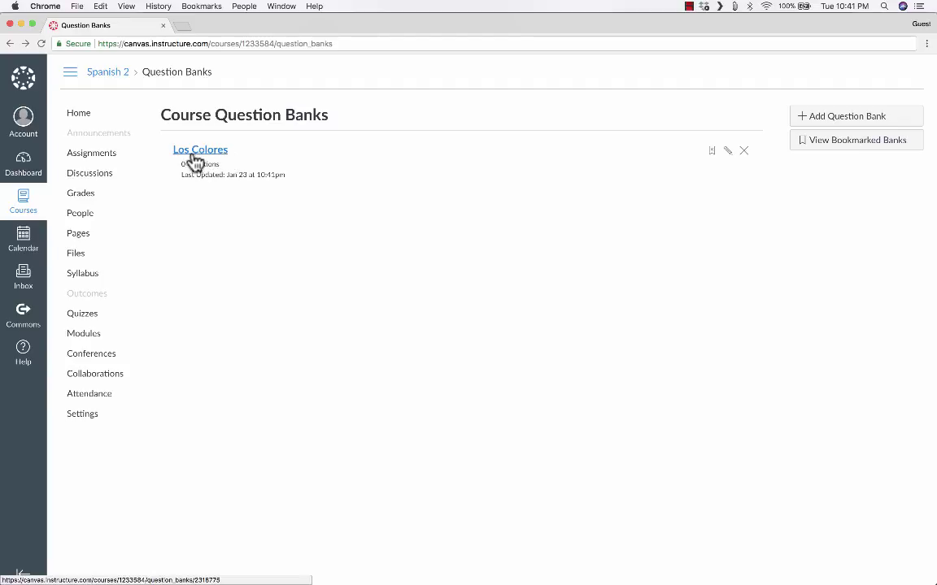
Open the empty Los Colores question bank page
click(200, 149)
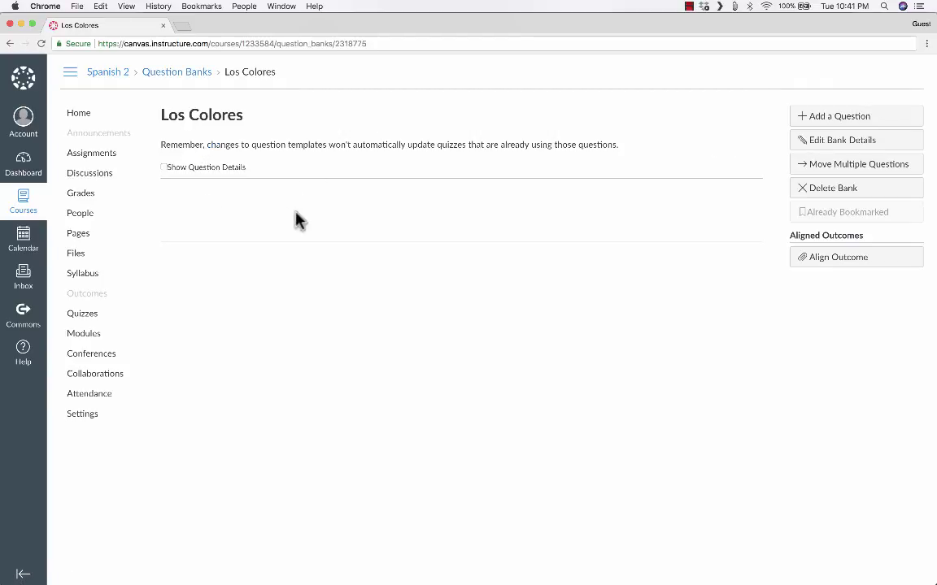
mouse_move(836, 122)
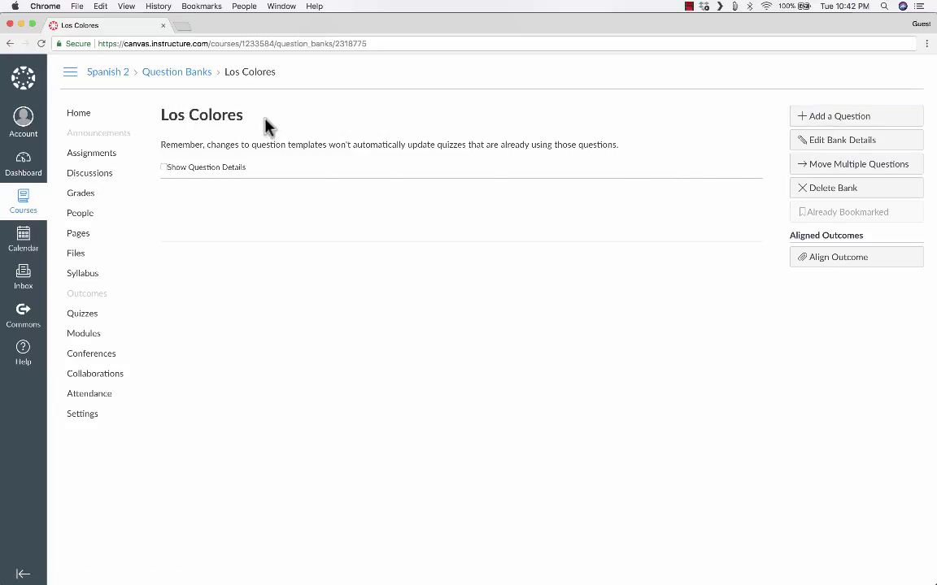
mouse_move(247, 228)
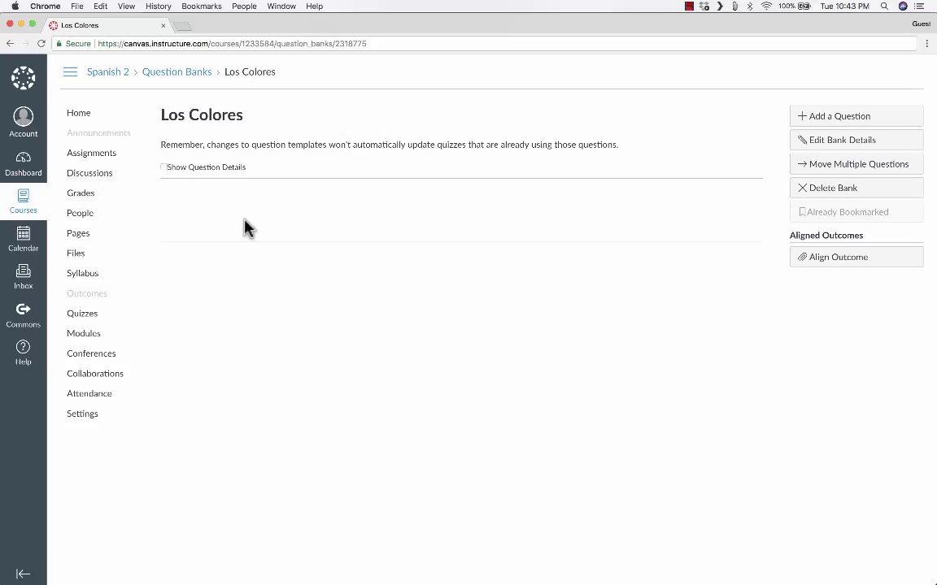
mouse_move(210, 113)
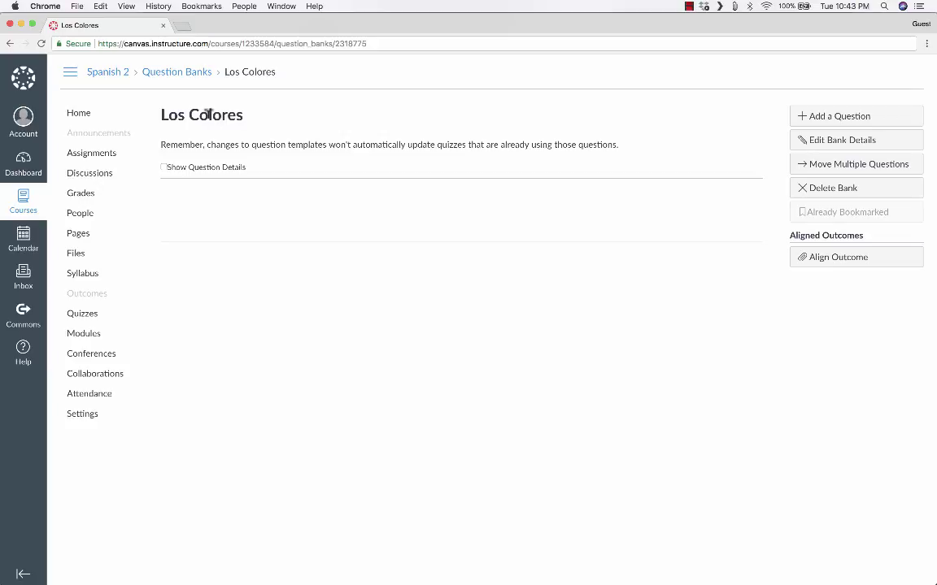
mouse_move(497, 143)
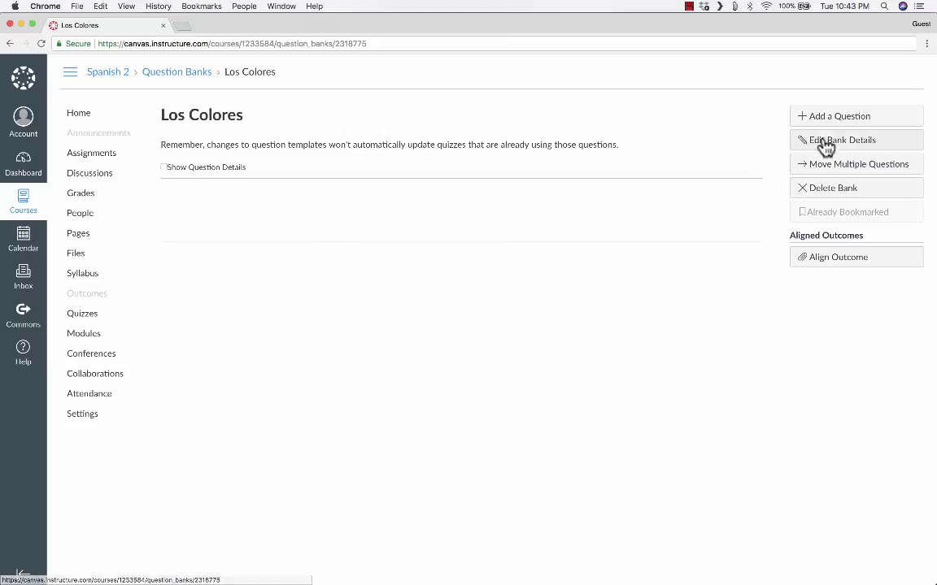
Add a multiple-choice 'Color Question 1' asking 'How do you say "yellow" in Spanish?'
click(836, 115)
text('yellow' in Spanish?)
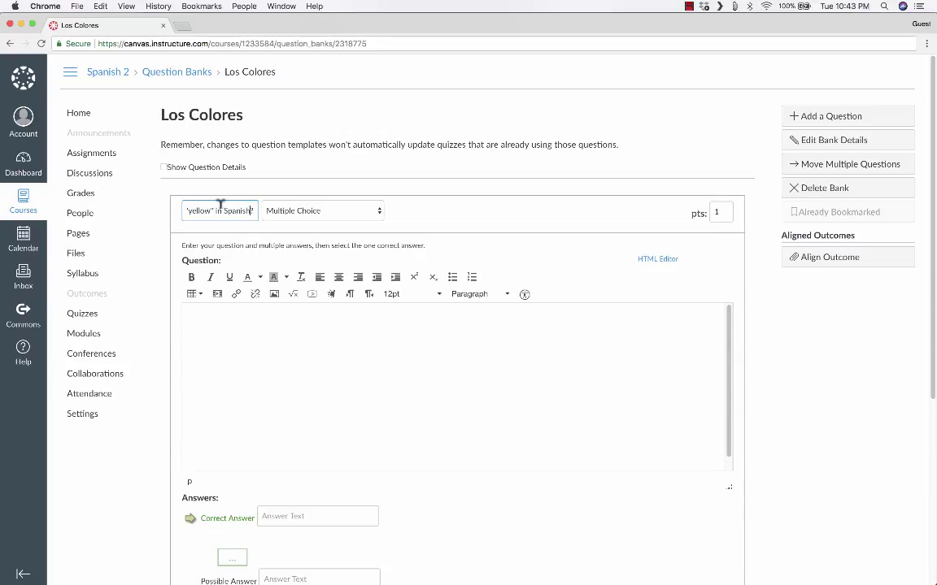
click(322, 211)
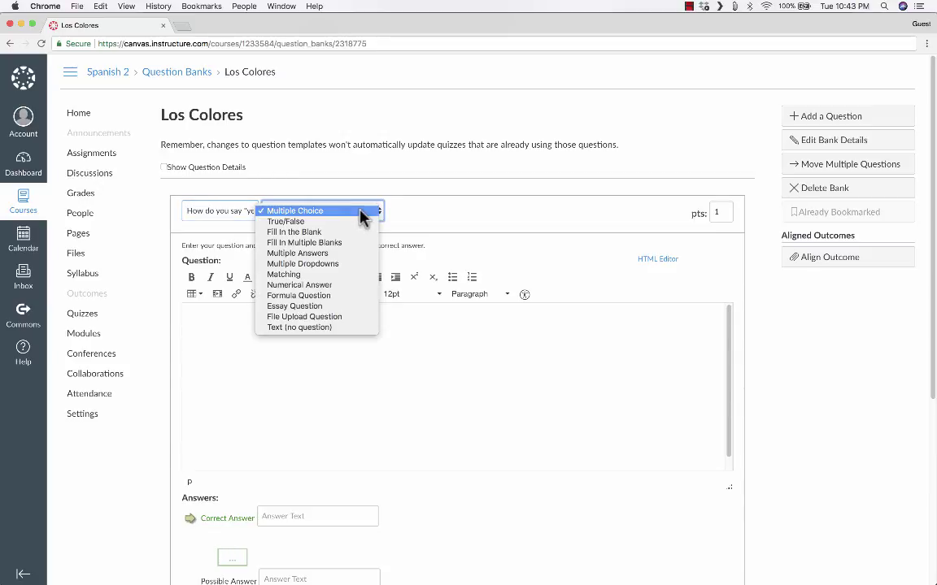
mouse_move(297, 254)
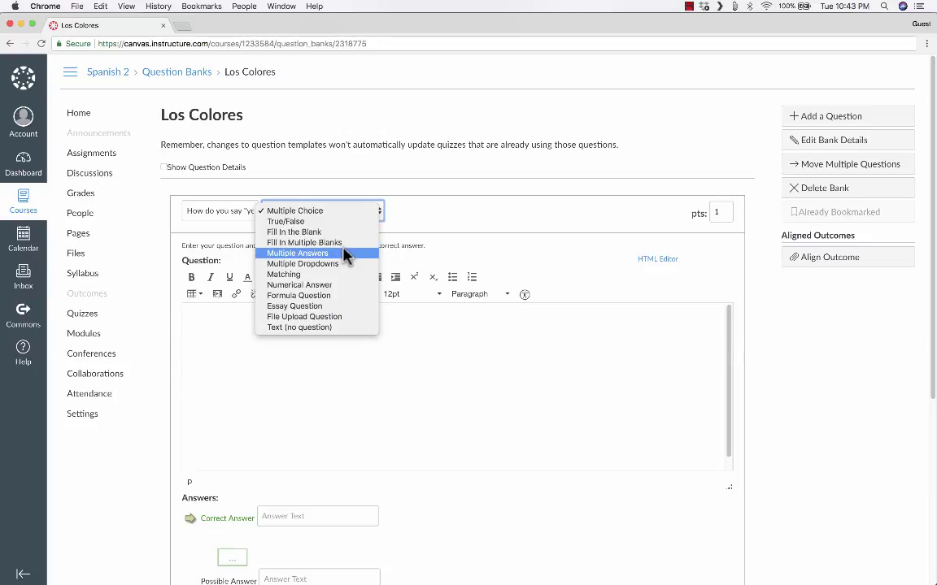
mouse_move(345, 296)
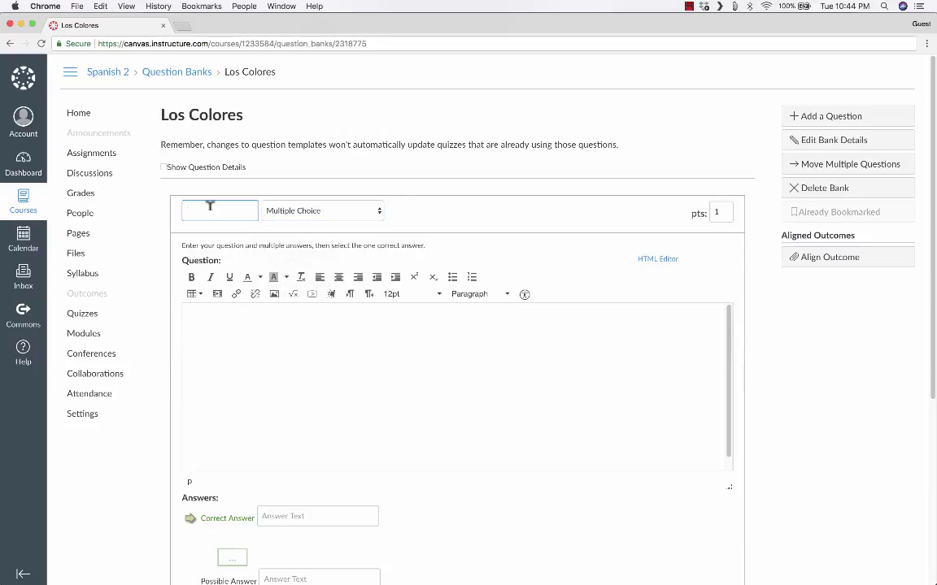
text(C)
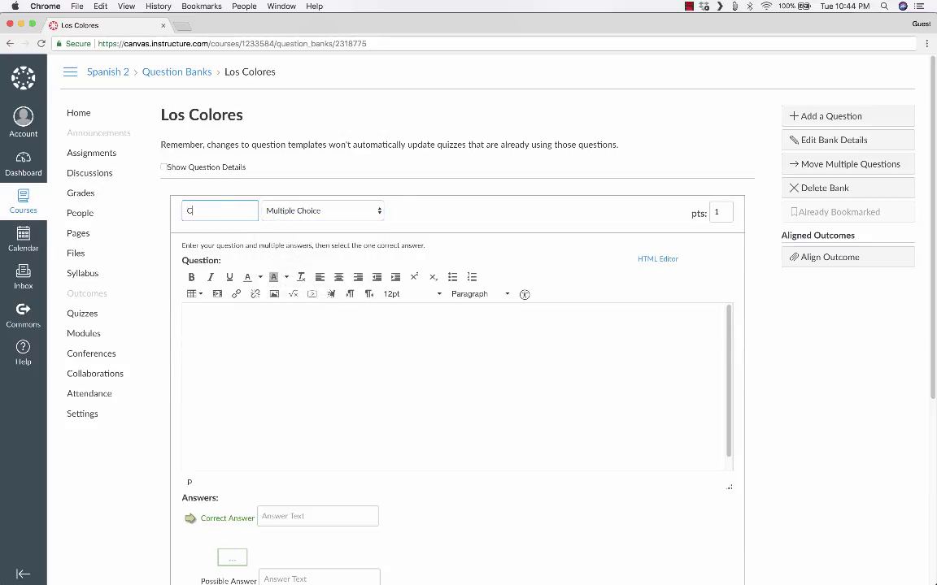
text(olor Question 1)
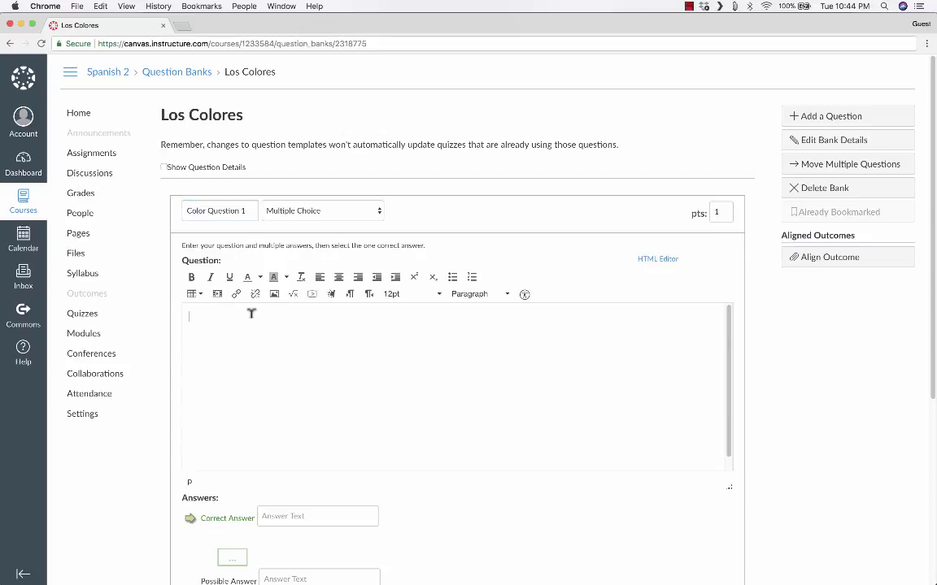
text(How do you say "yellow" in Spanish?)
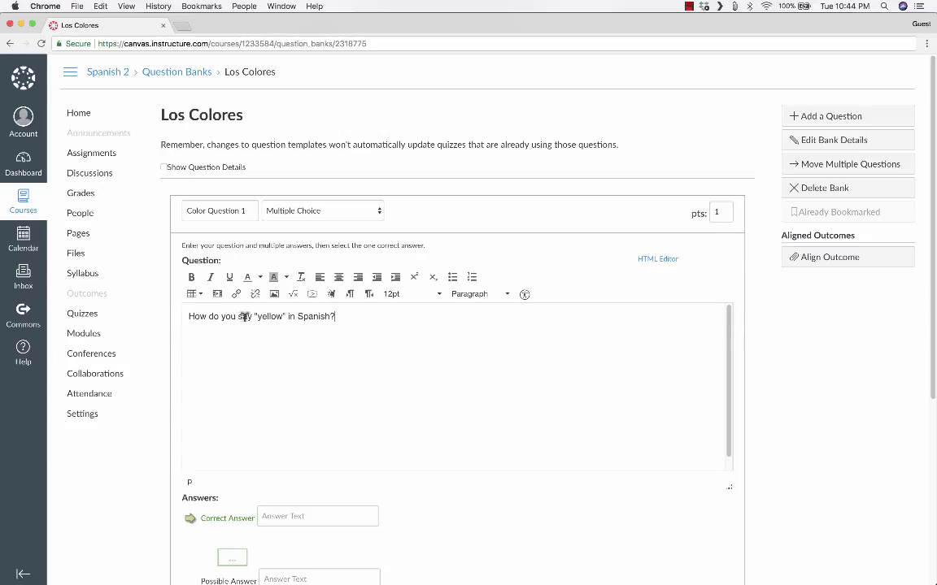
mouse_move(681, 543)
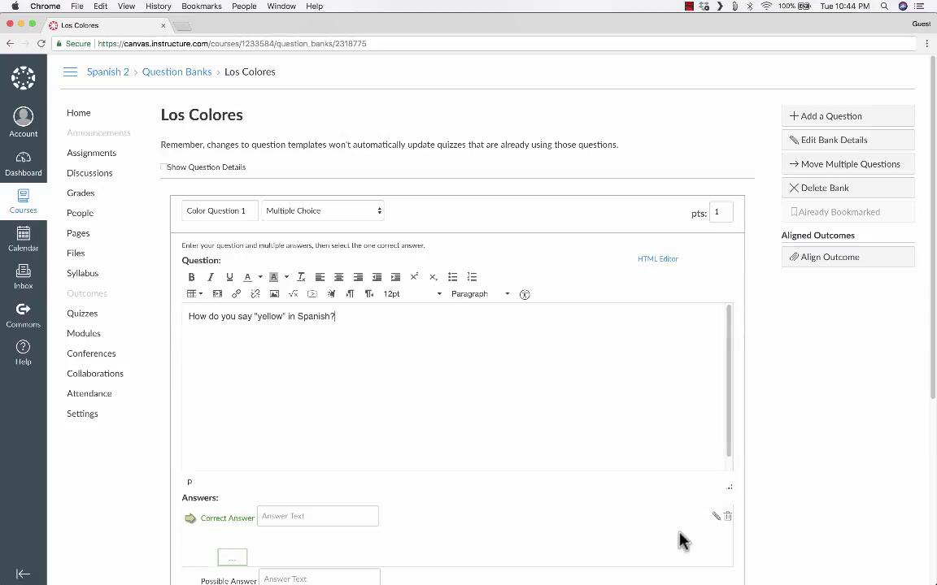
Enter the answer amarillo as correct with the feedback 'Excelente!'
scroll(down, 3)
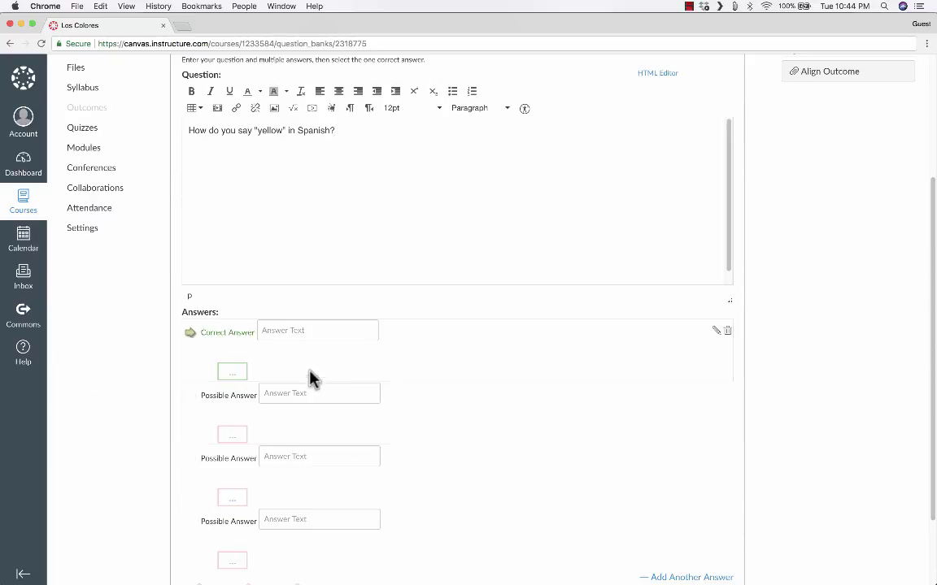
text(amarillo)
text(gris)
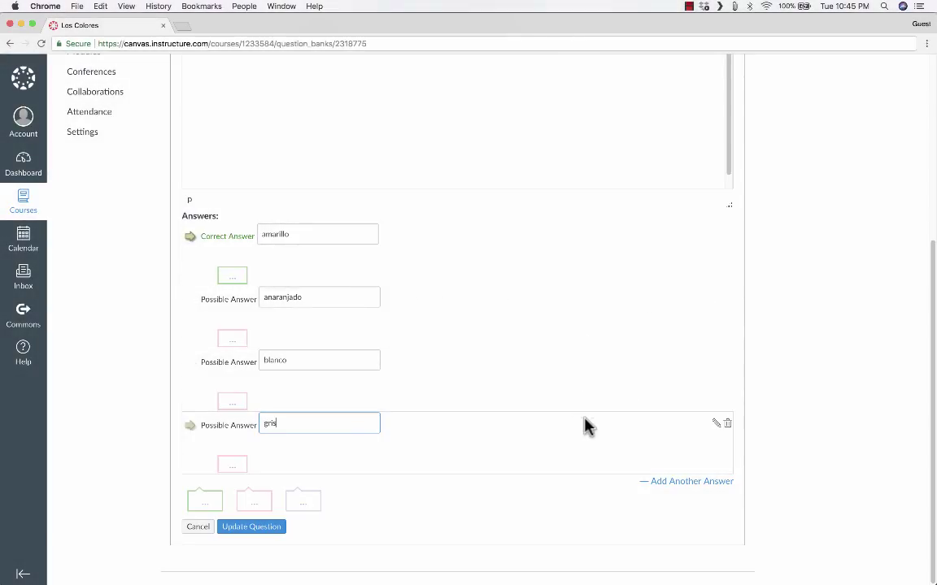
mouse_move(304, 352)
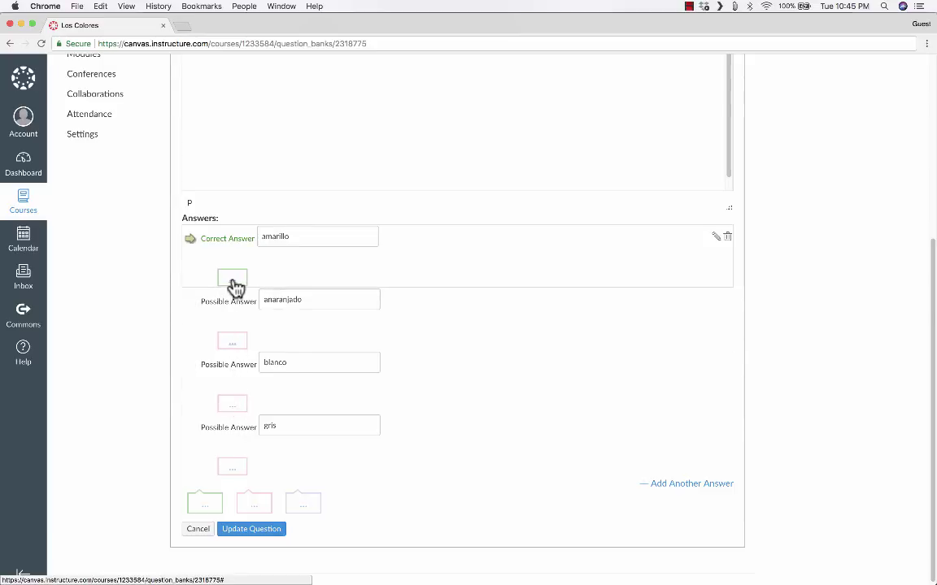
mouse_move(234, 285)
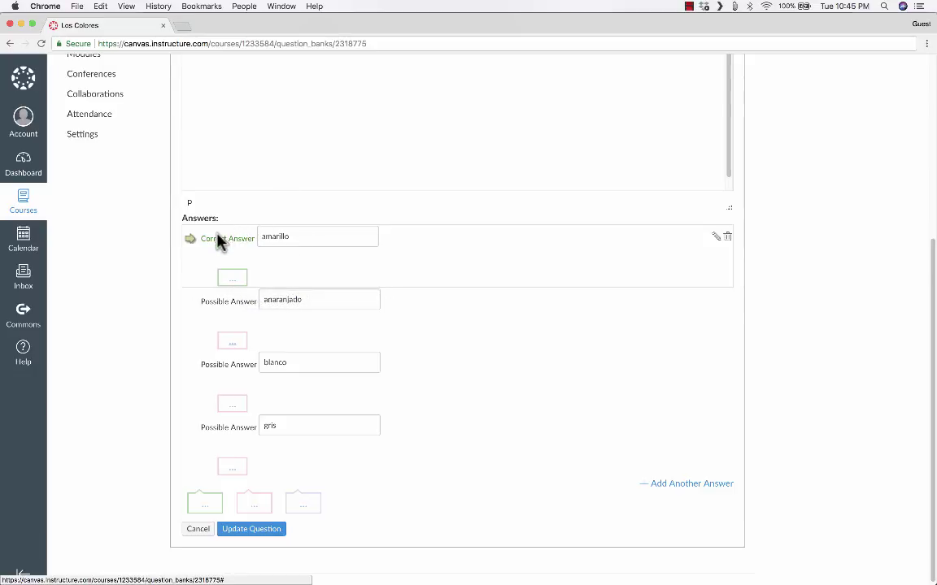
mouse_move(234, 283)
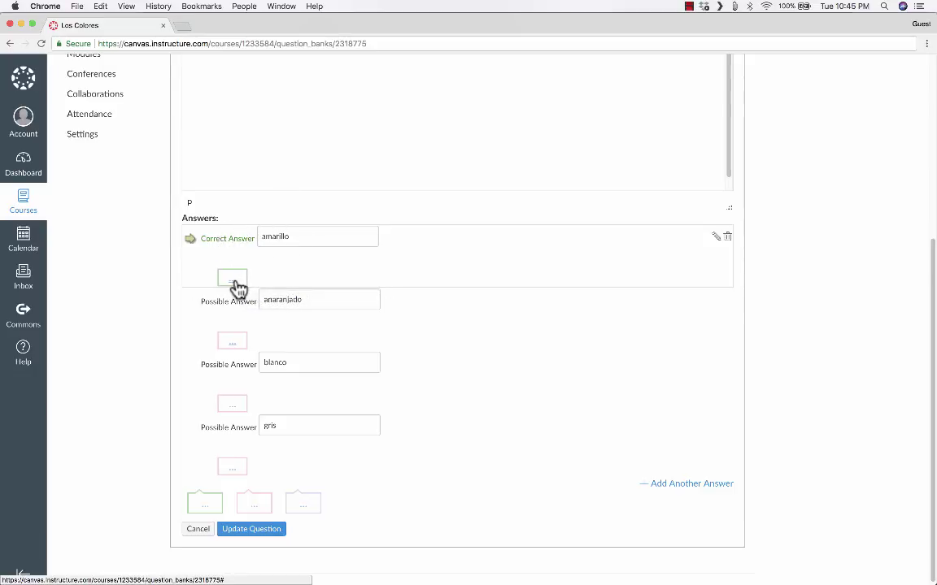
click(231, 276)
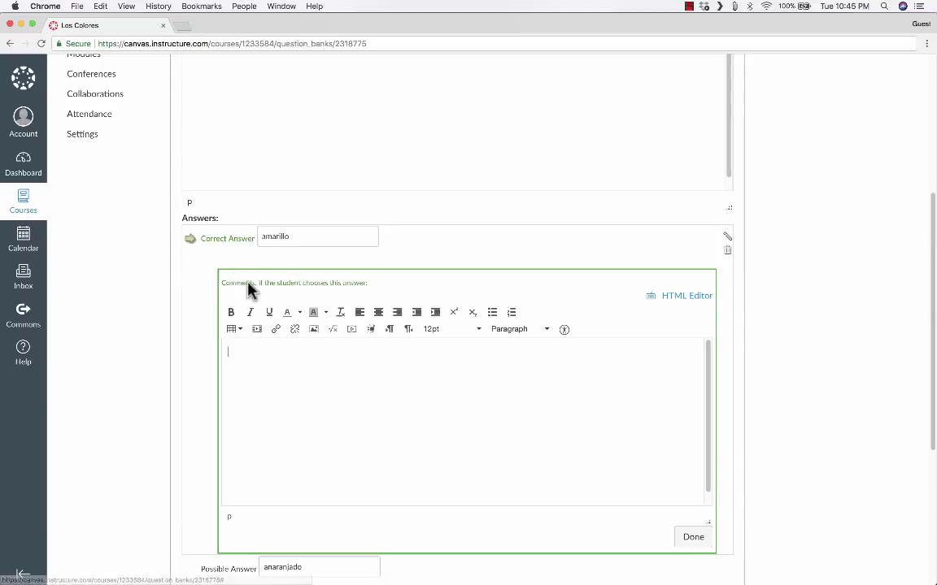
text(Excell)
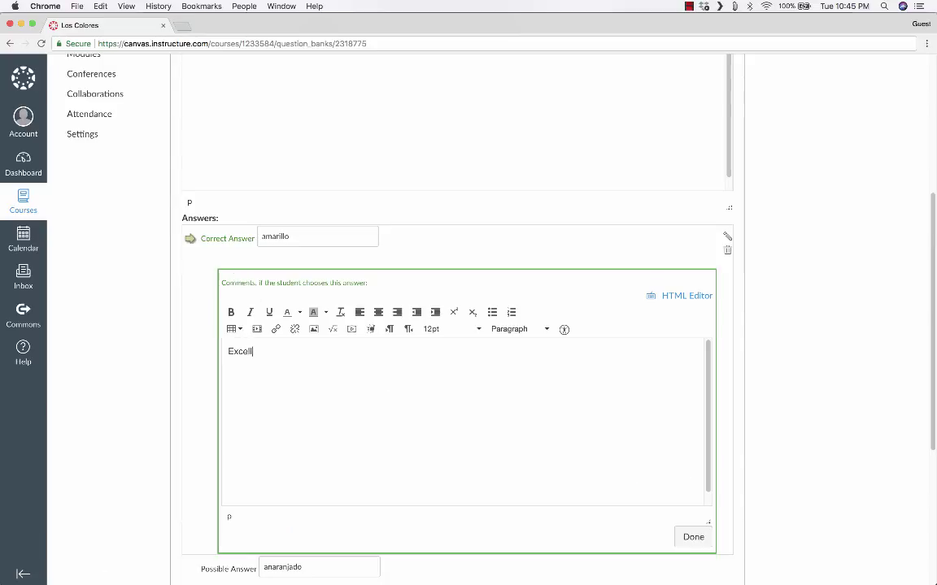
Add feedback on blanco: 'Lo siento, blanco significa "white"'
click(693, 537)
text(No, l)
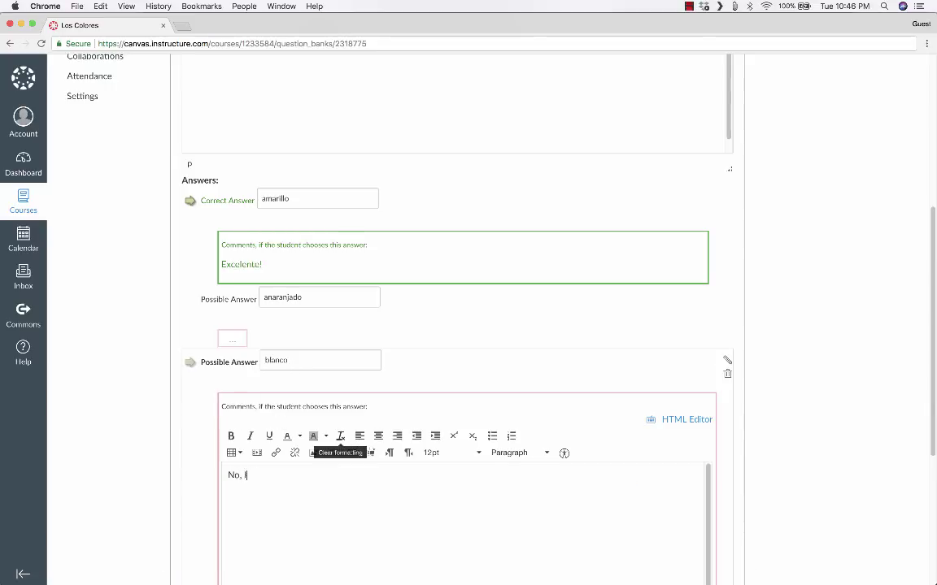
text(o siento)
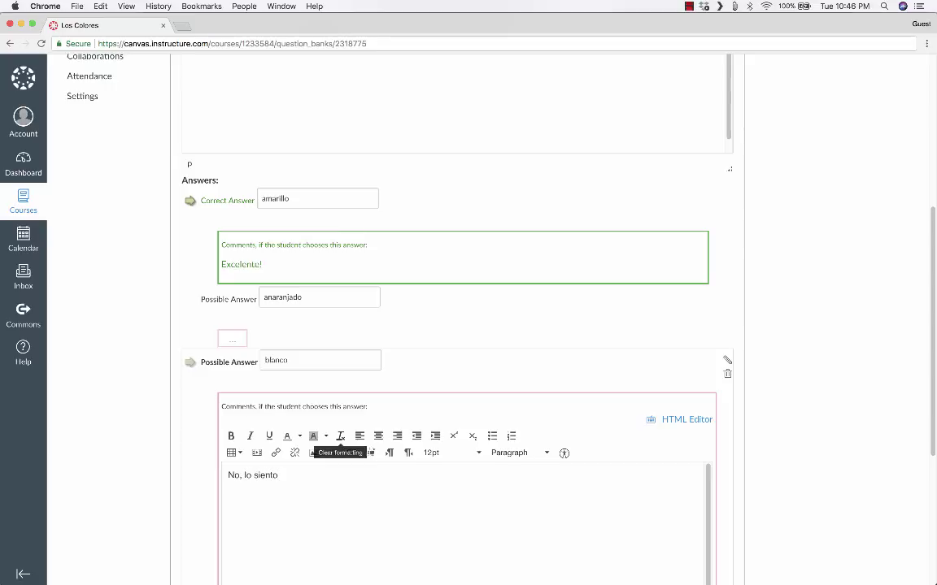
text(, blanco significa "wha)
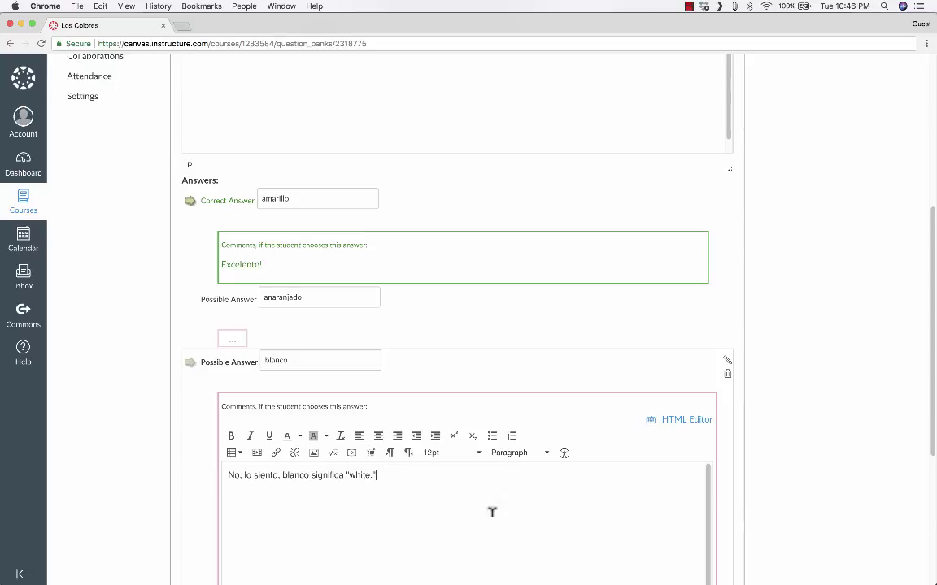
mouse_move(231, 352)
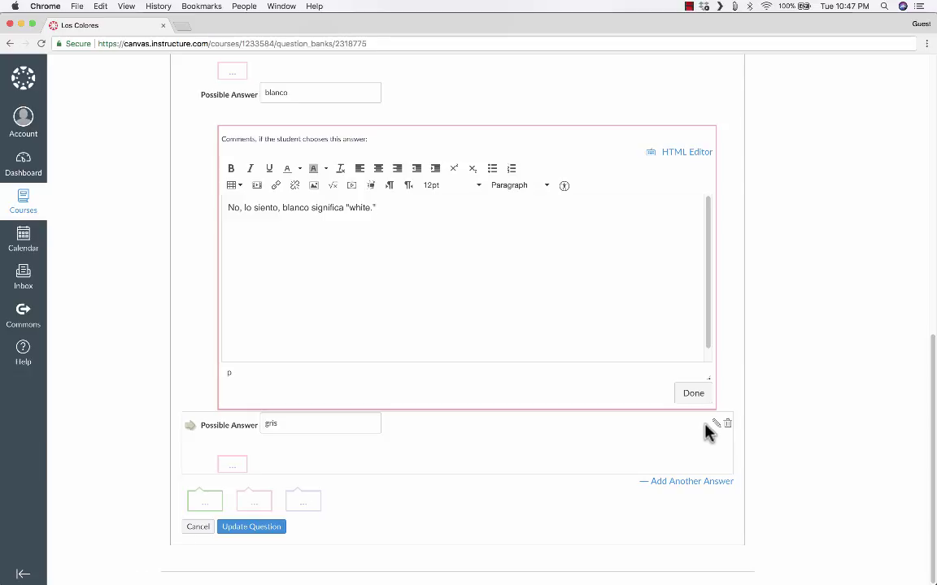
click(693, 392)
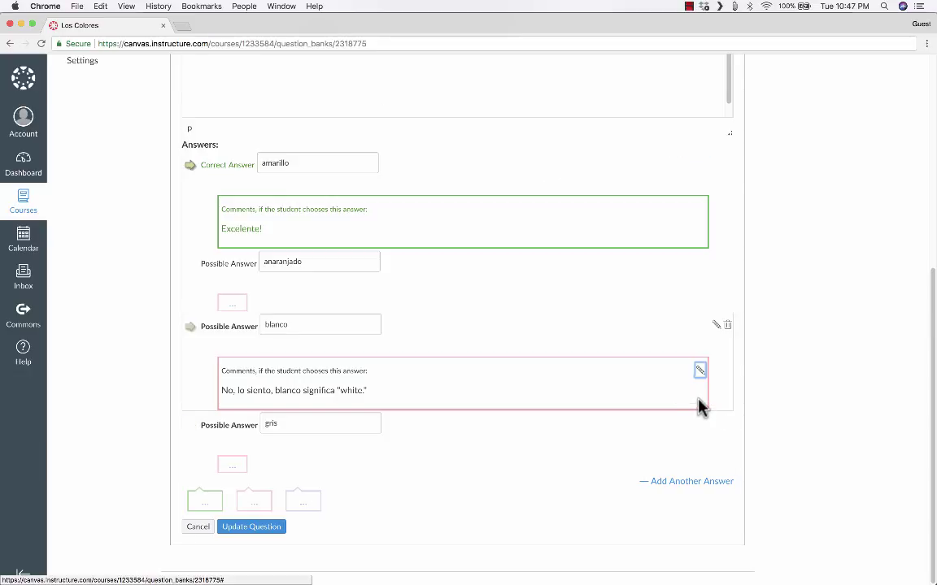
mouse_move(601, 416)
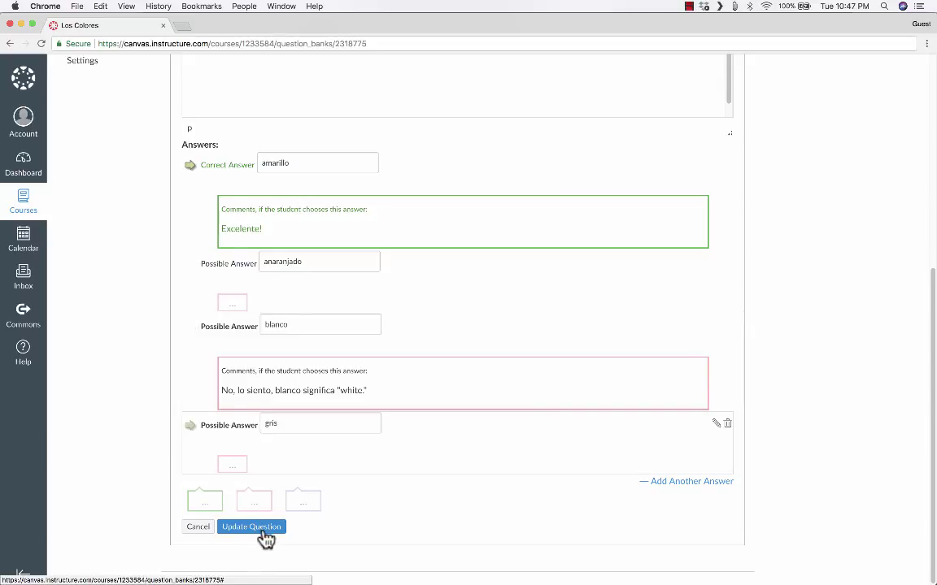
Save Color Question 1 to the bank and start another new question
click(250, 527)
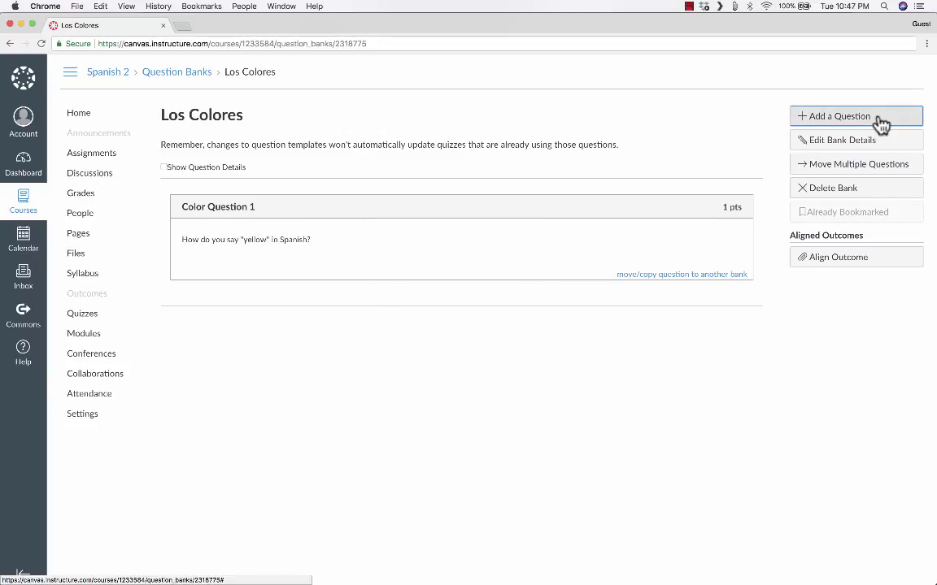
click(839, 115)
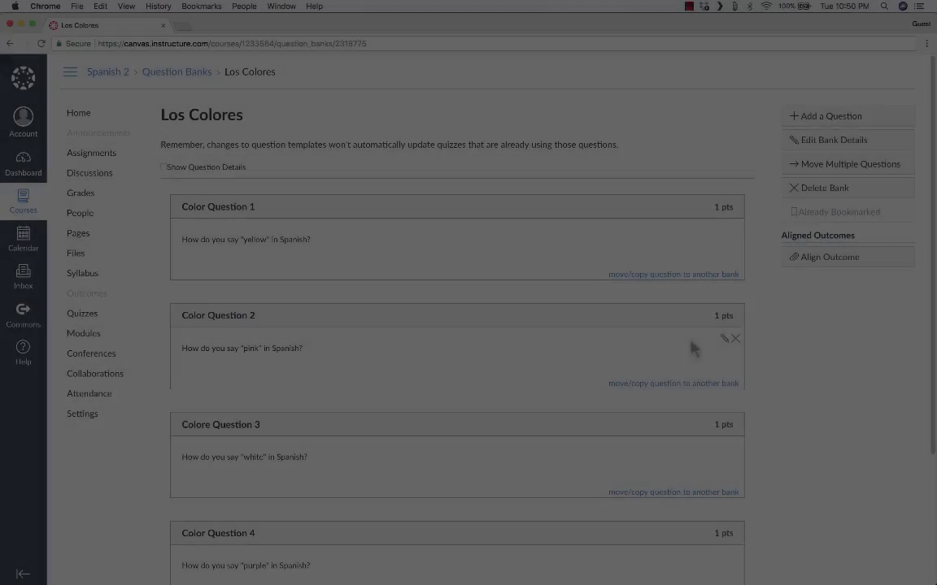
scroll(down, 3)
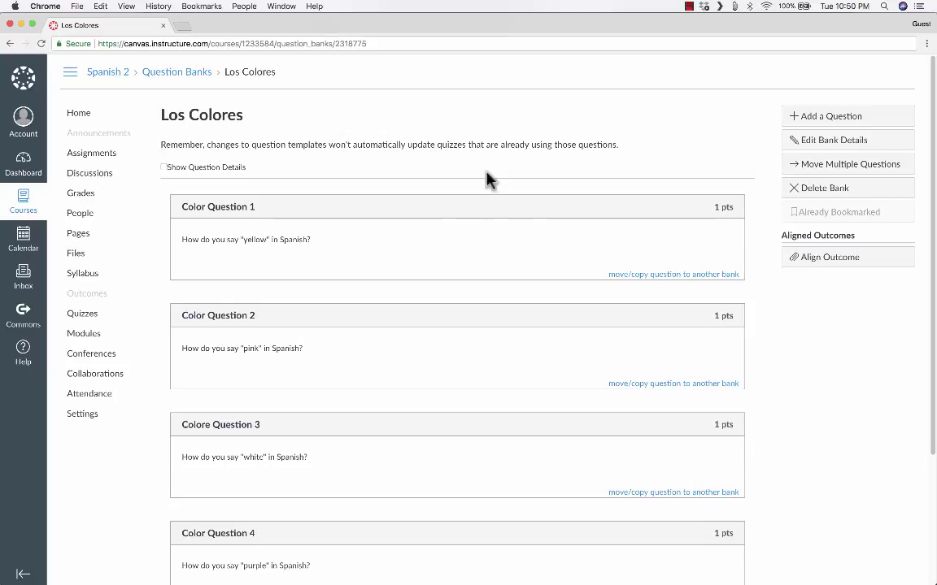
mouse_move(172, 76)
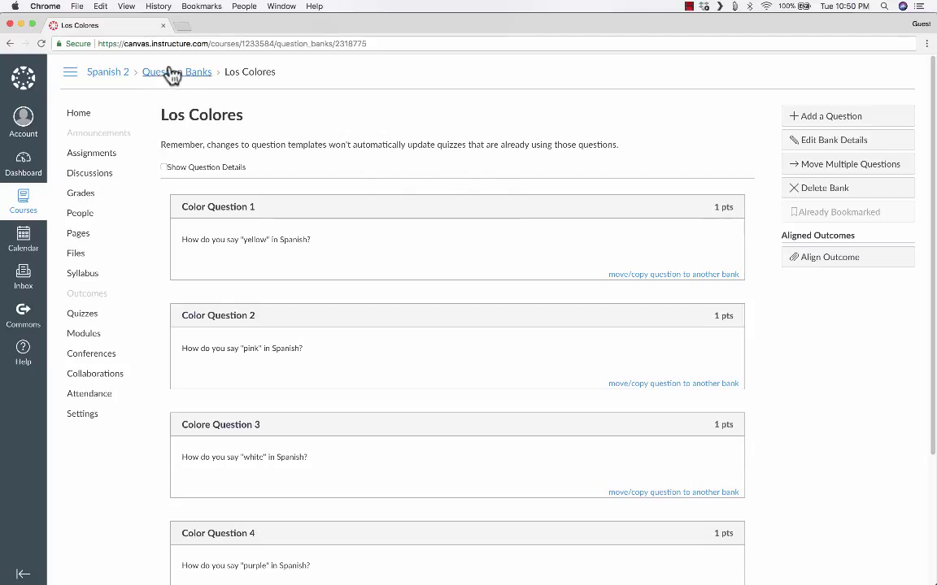
Return to the course question banks list showing Los Colores with 5 questions
click(176, 71)
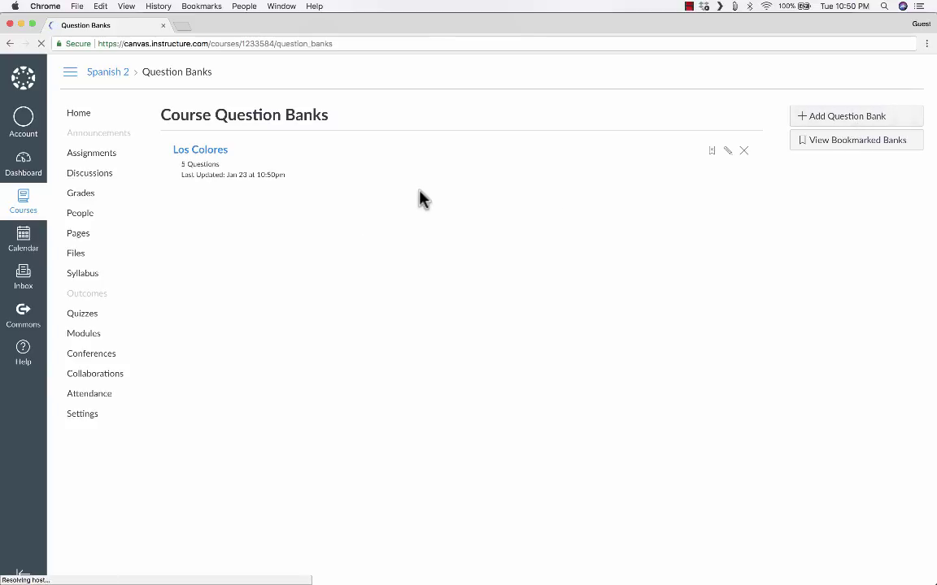
mouse_move(351, 228)
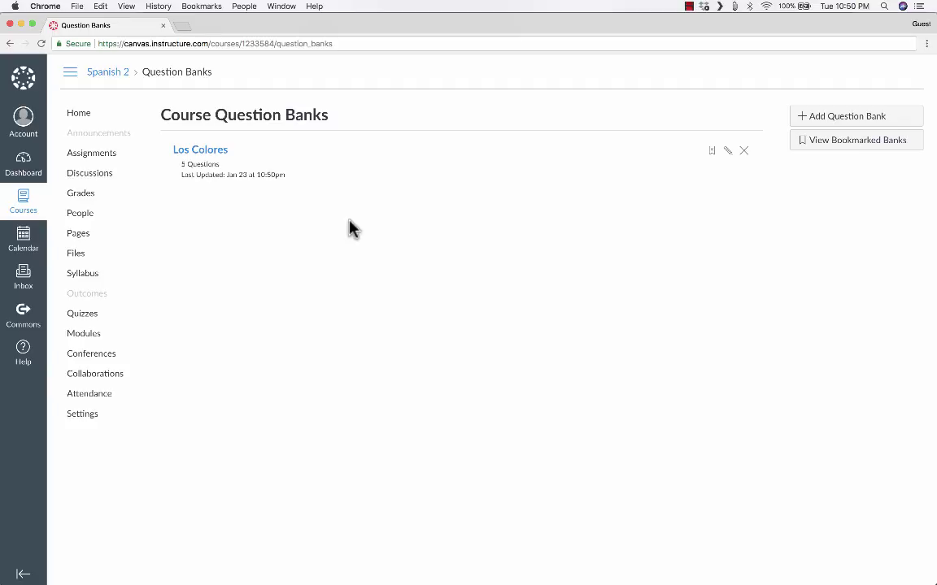
mouse_move(238, 162)
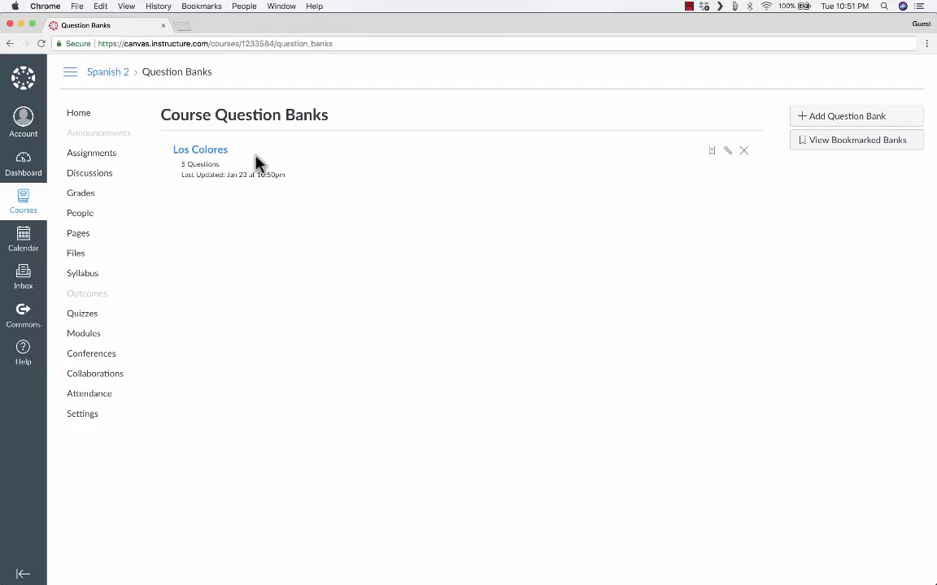
mouse_move(216, 156)
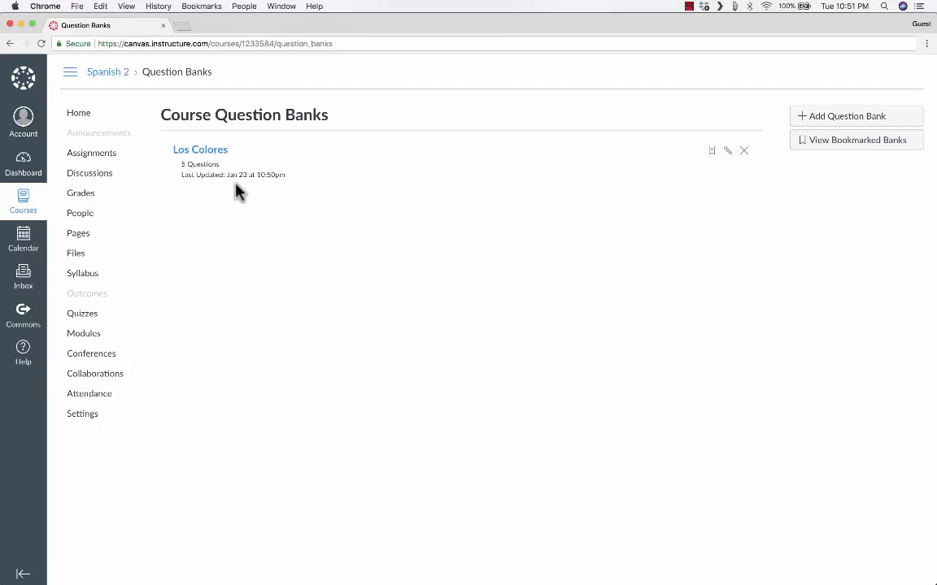
mouse_move(266, 237)
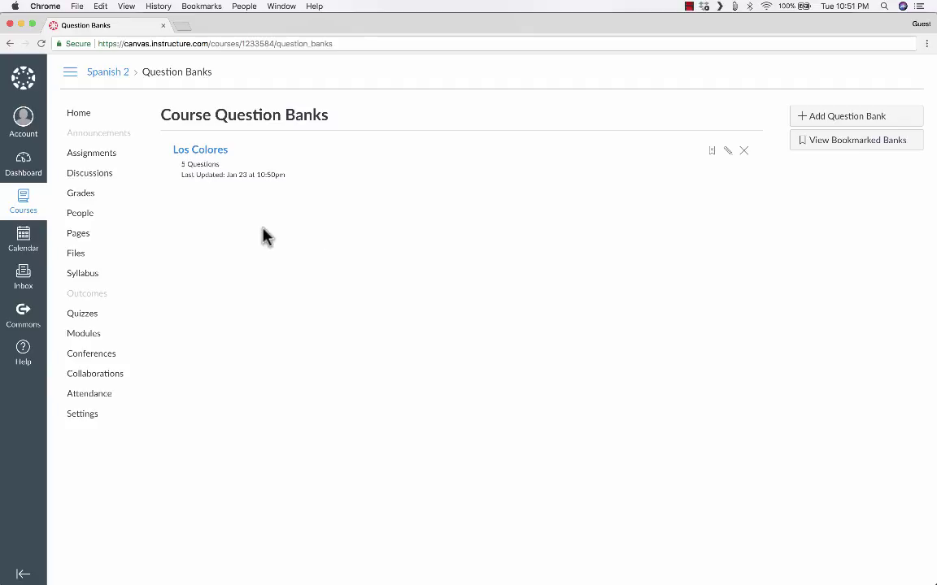
mouse_move(228, 170)
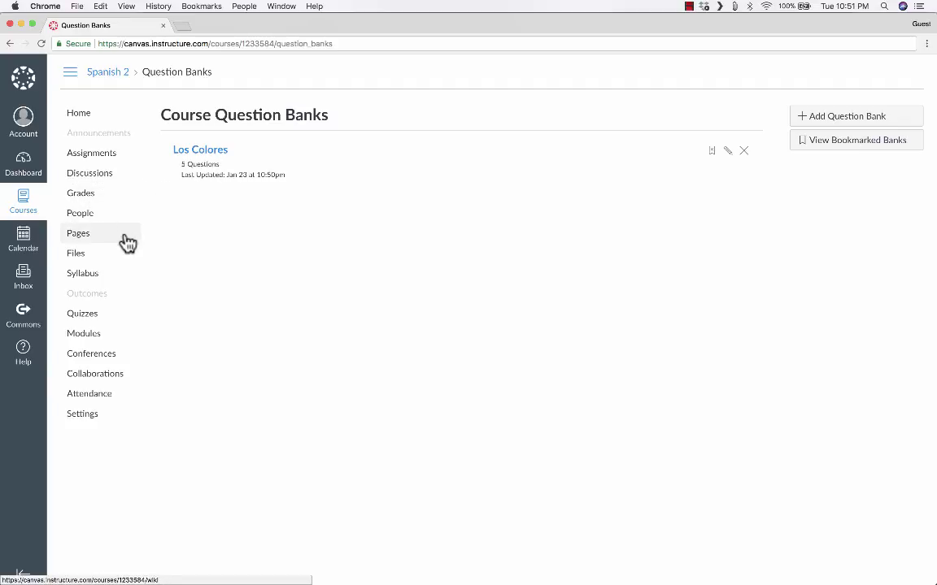
In Modules, add a new quiz named Mid-Year Review to Unit 1: The Family
click(85, 334)
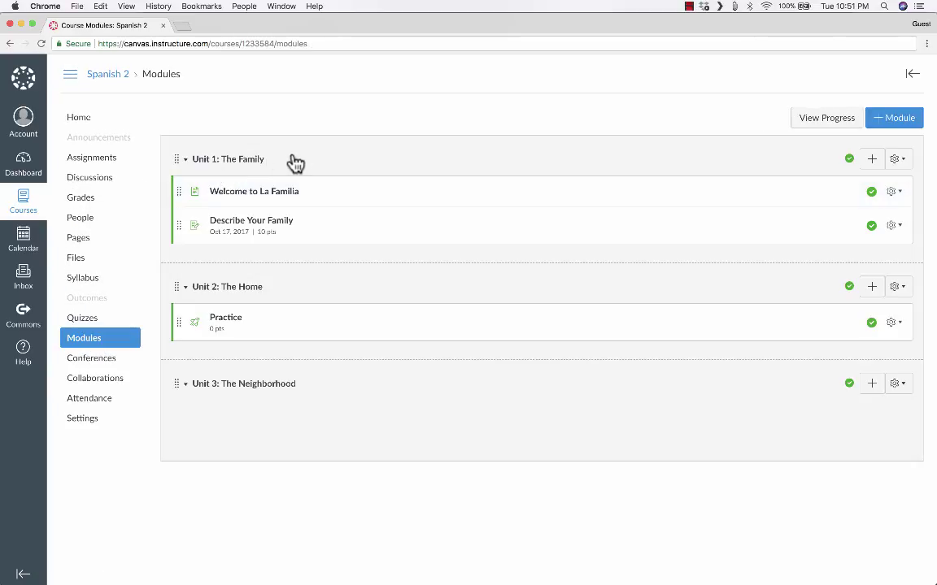
mouse_move(871, 159)
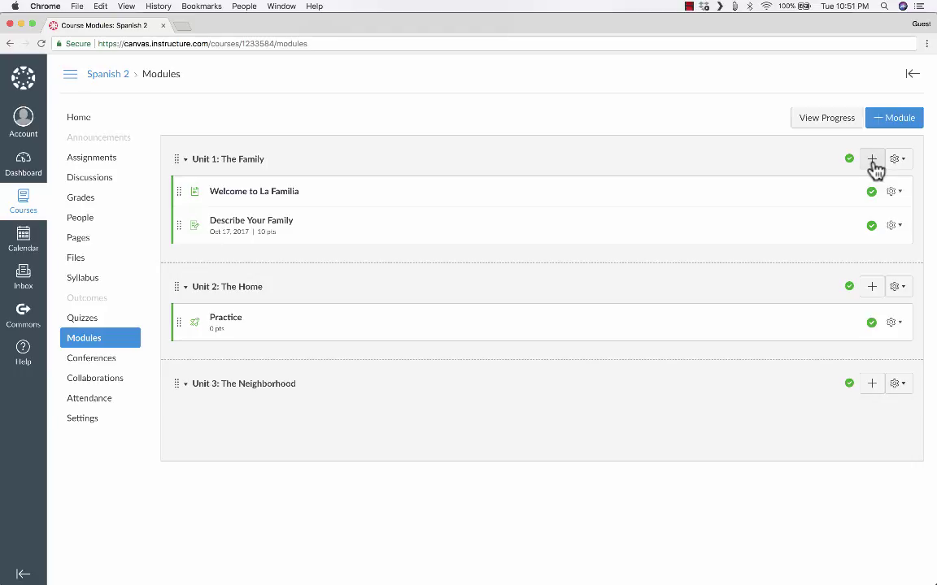
click(872, 158)
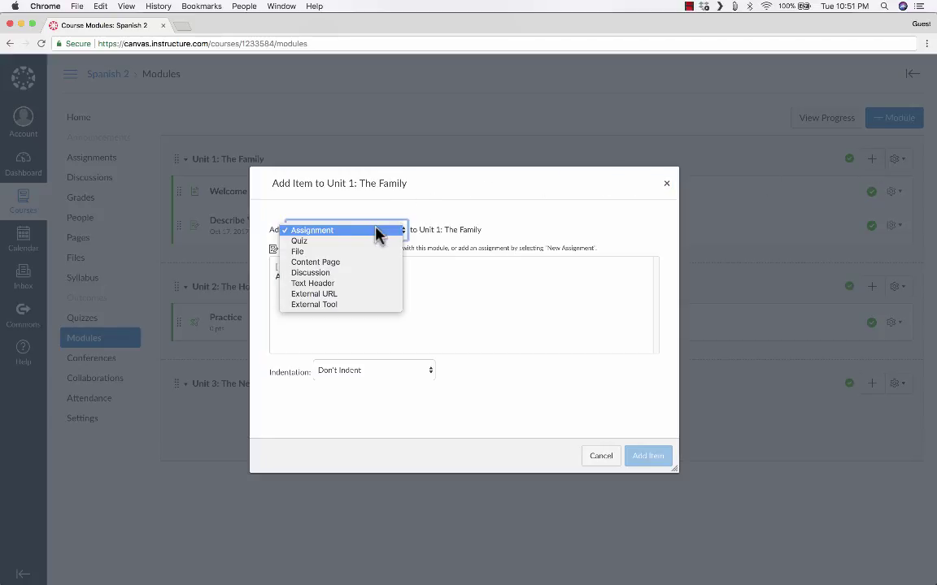
click(299, 241)
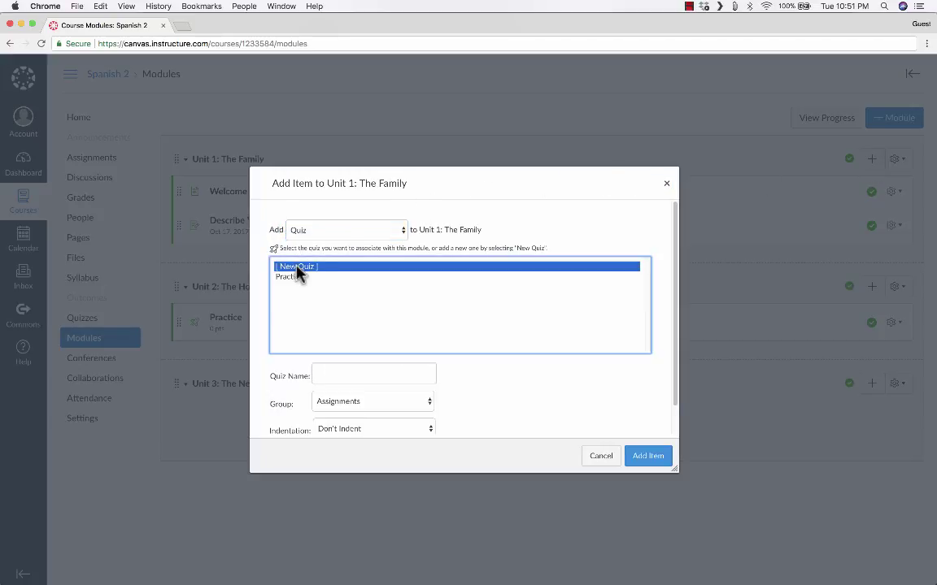
text(Mid-Year Review)
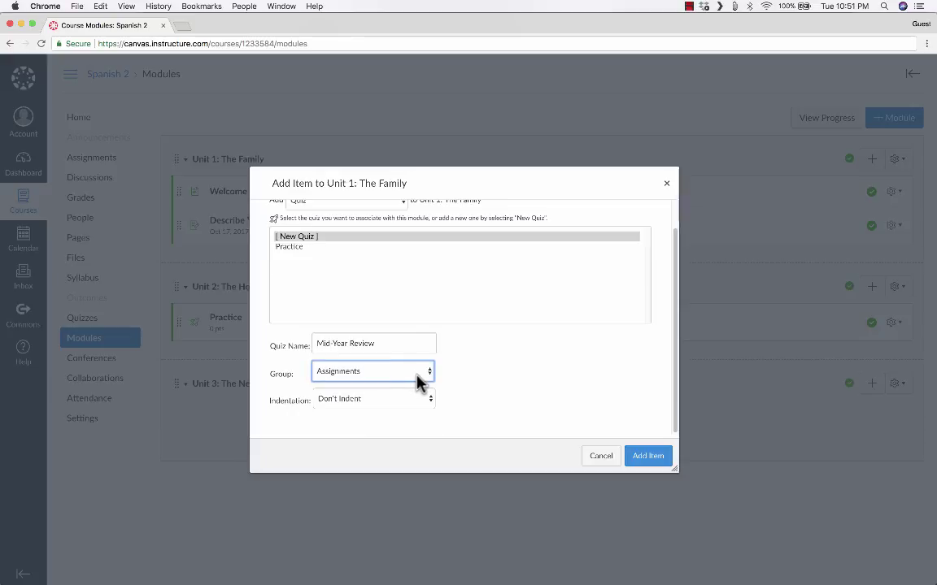
click(373, 371)
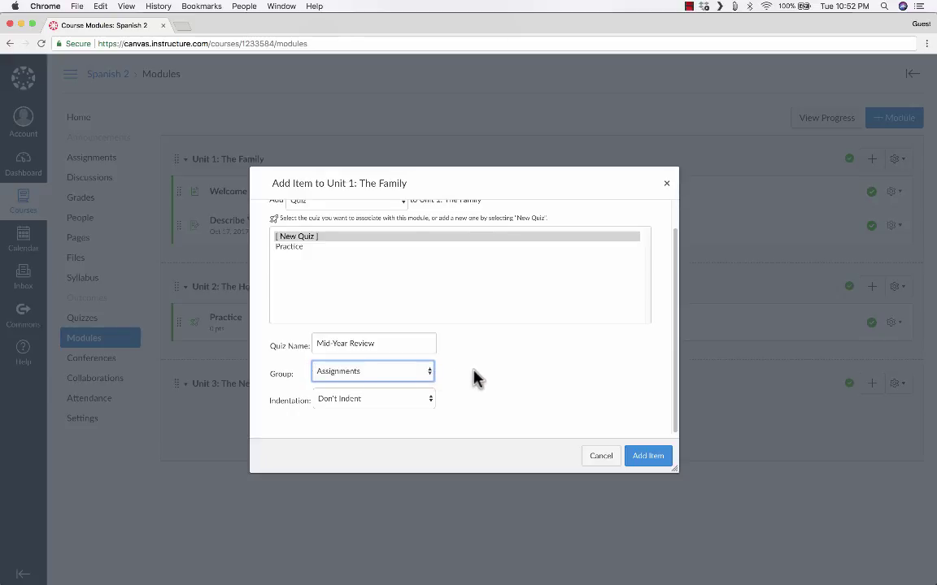
mouse_move(514, 409)
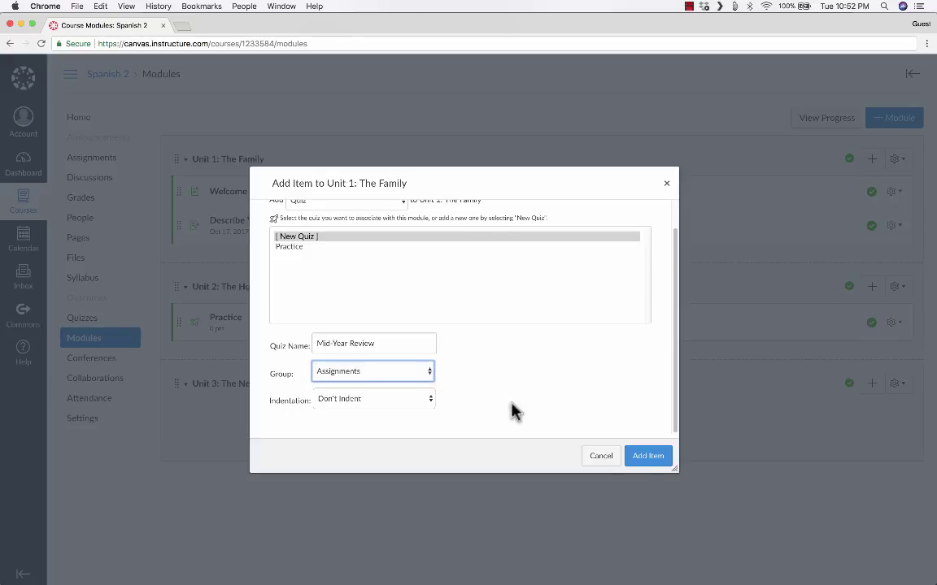
click(647, 455)
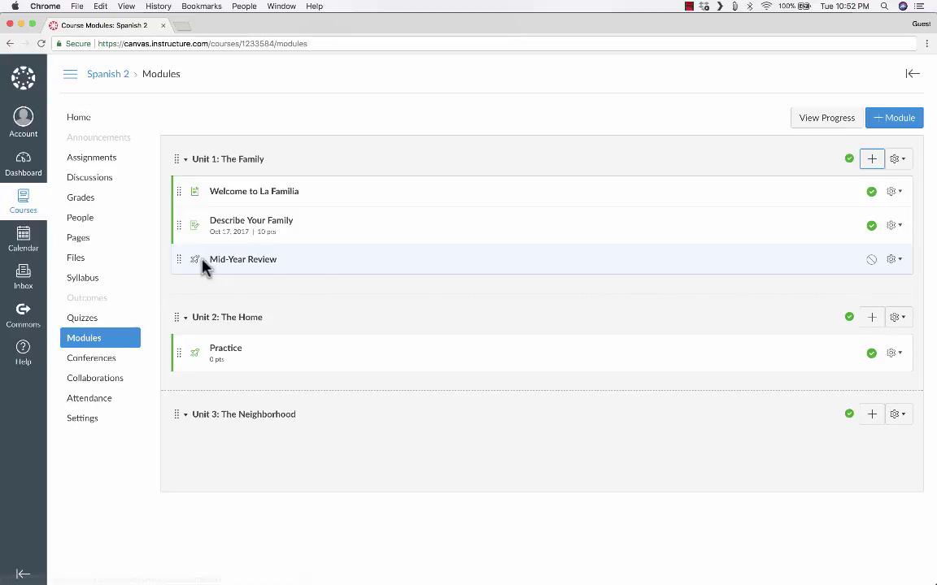
Publish the Mid-Year Review quiz and open it
click(870, 259)
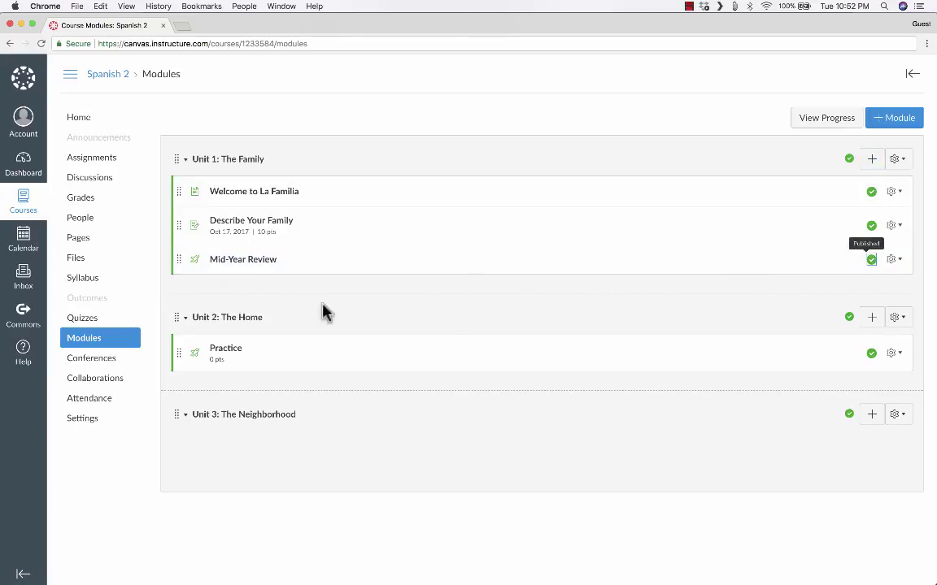
click(244, 258)
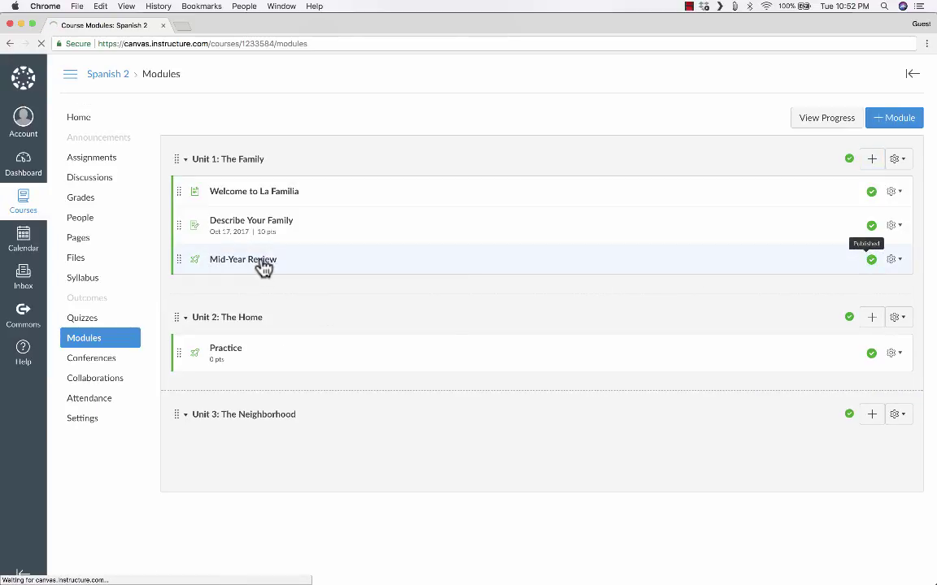
Open the Mid-Year Review quiz page and enter its Edit settings
click(242, 259)
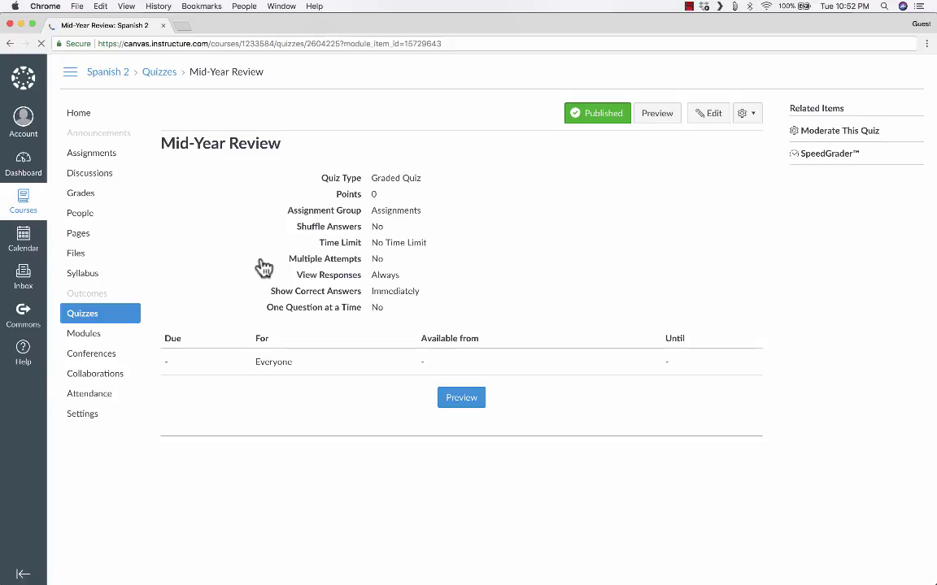
click(709, 114)
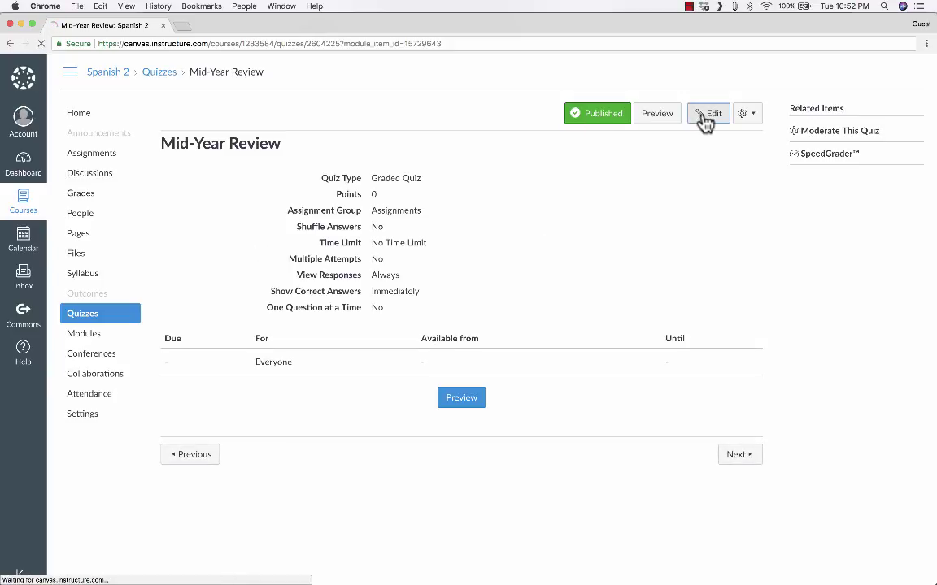
click(709, 114)
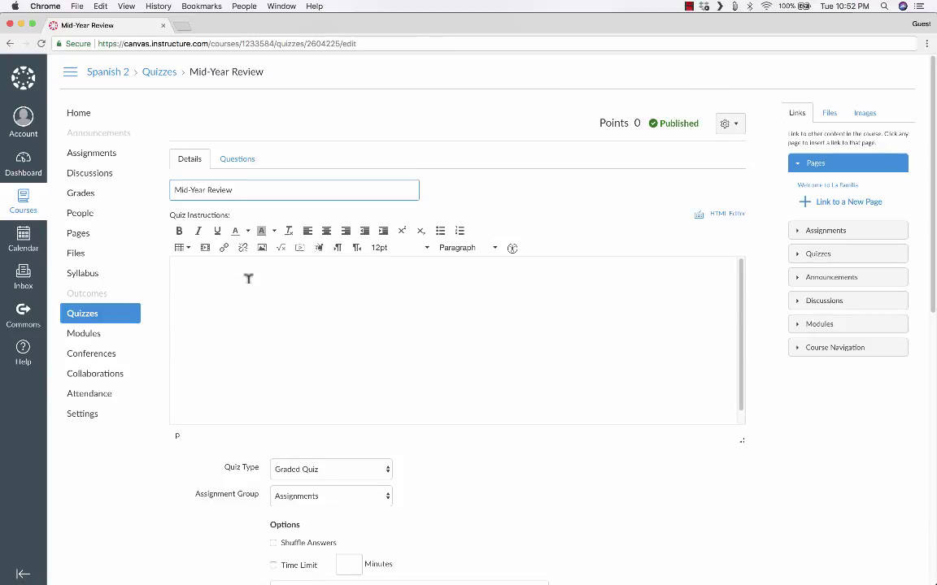
text(s;dajfksj)
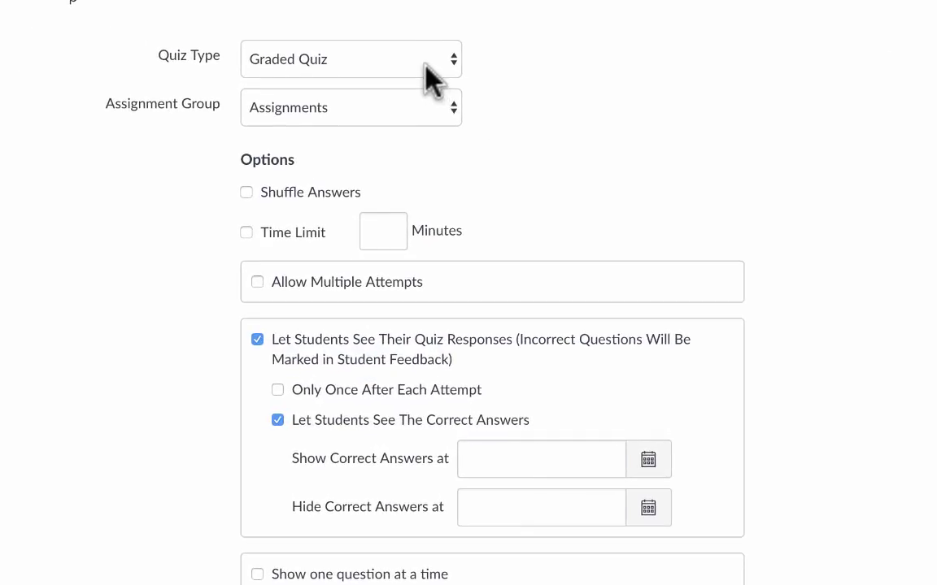
click(350, 58)
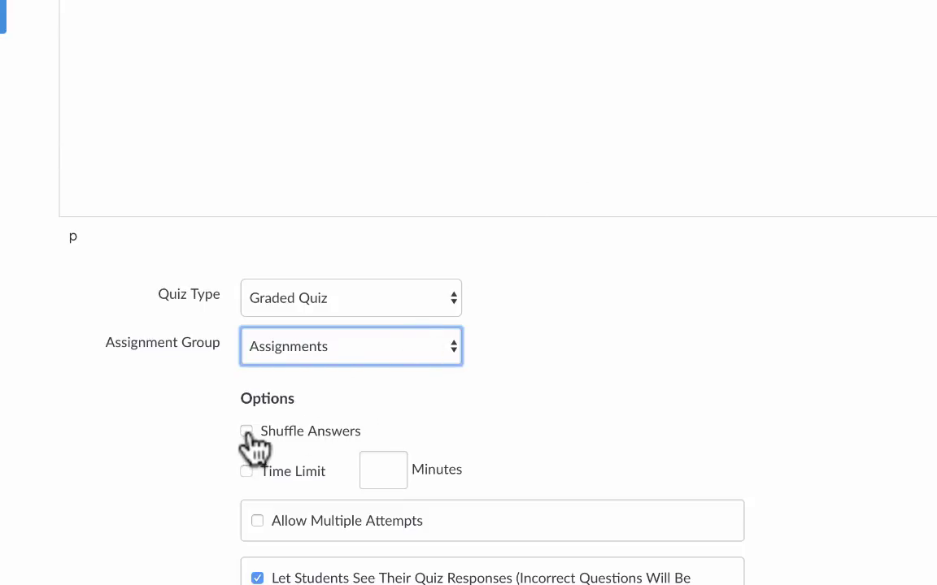
click(247, 433)
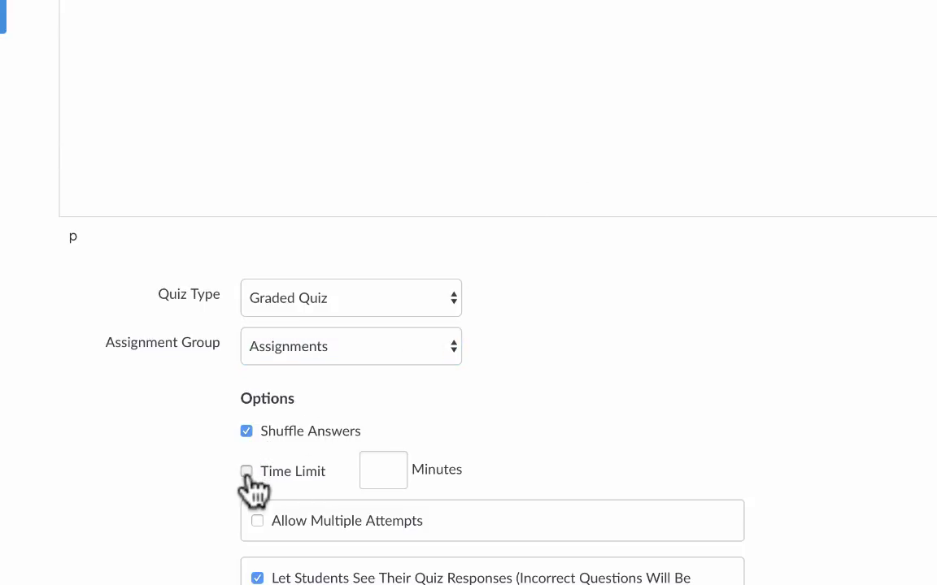
click(248, 471)
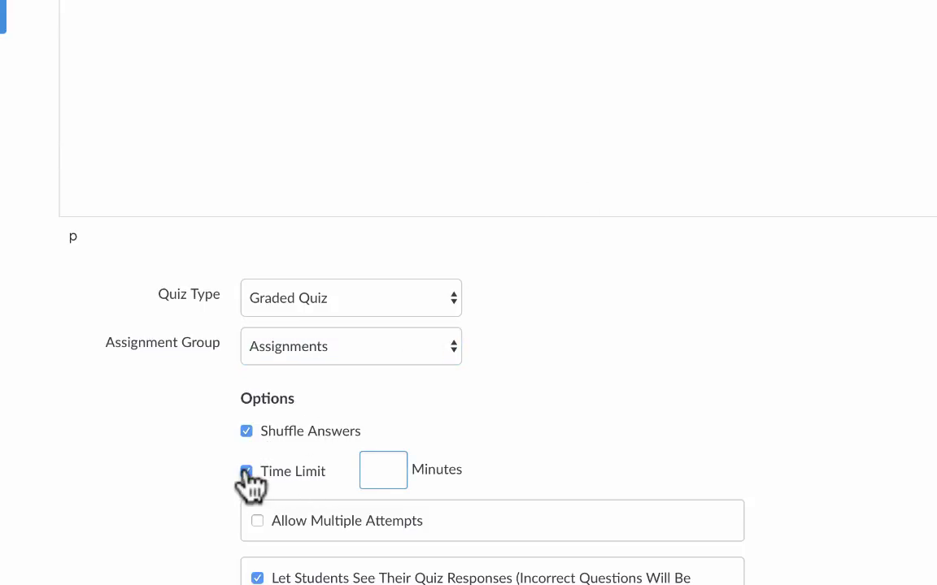
click(247, 472)
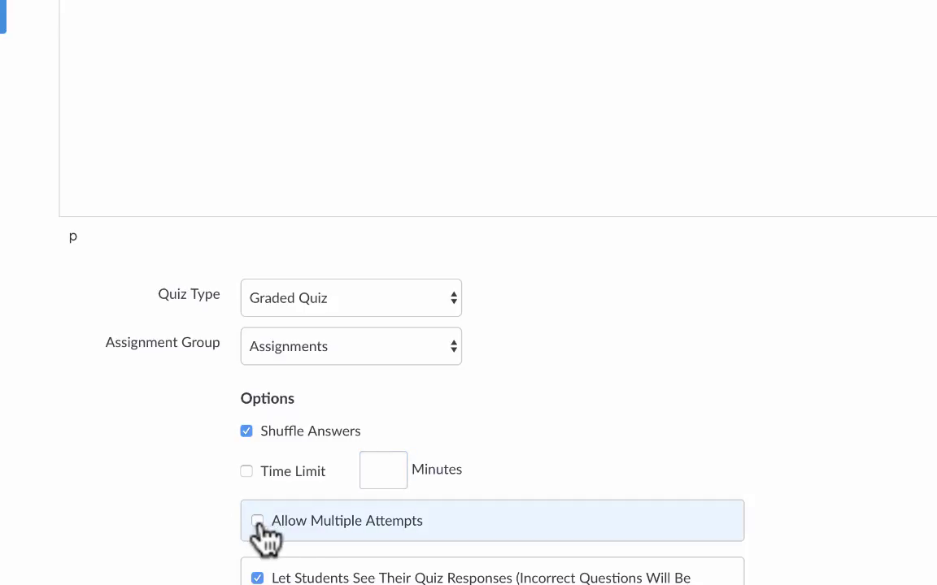
click(261, 521)
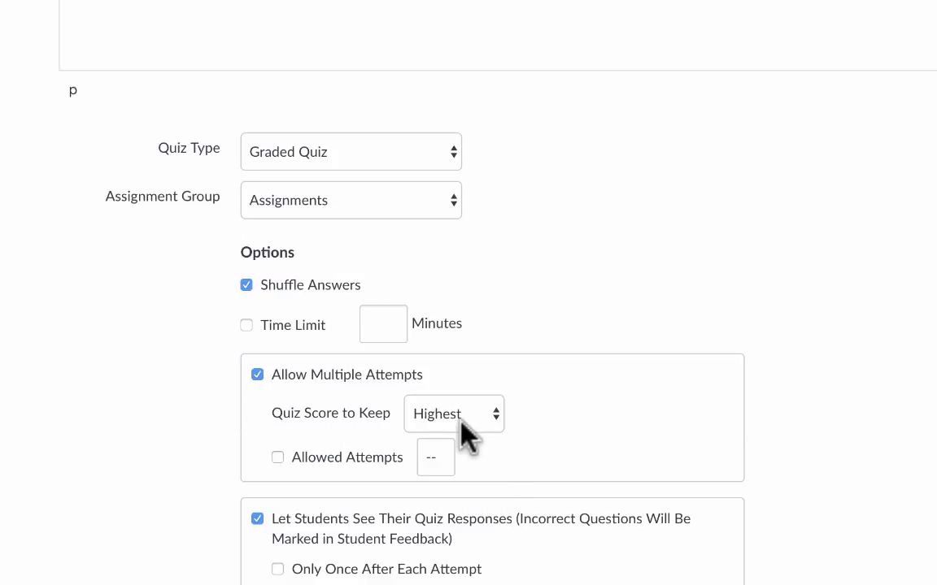
click(454, 415)
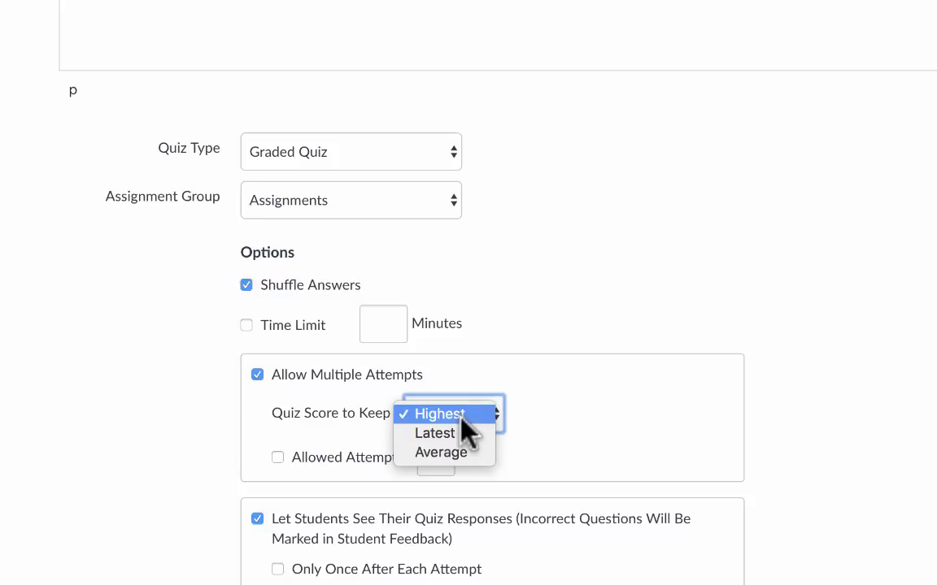
mouse_move(444, 453)
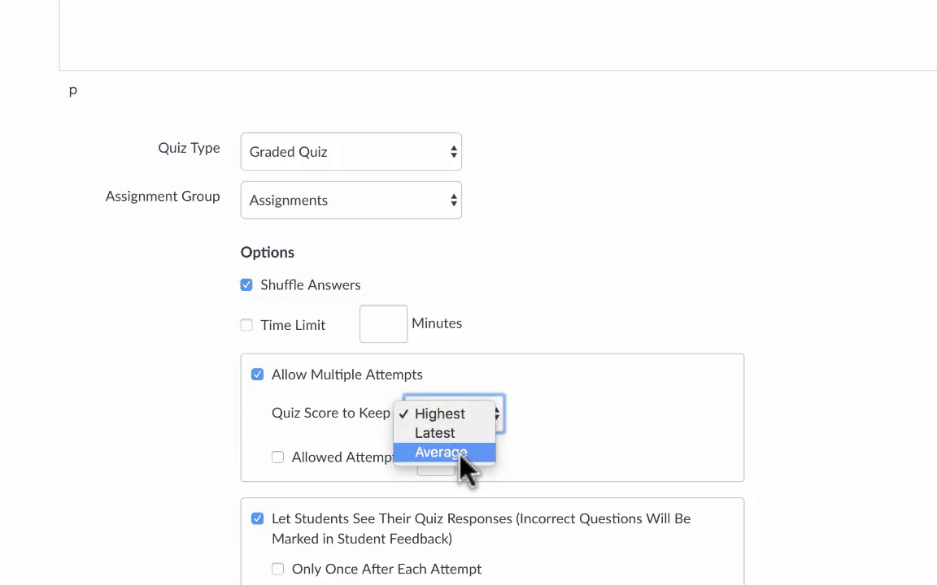
mouse_move(182, 498)
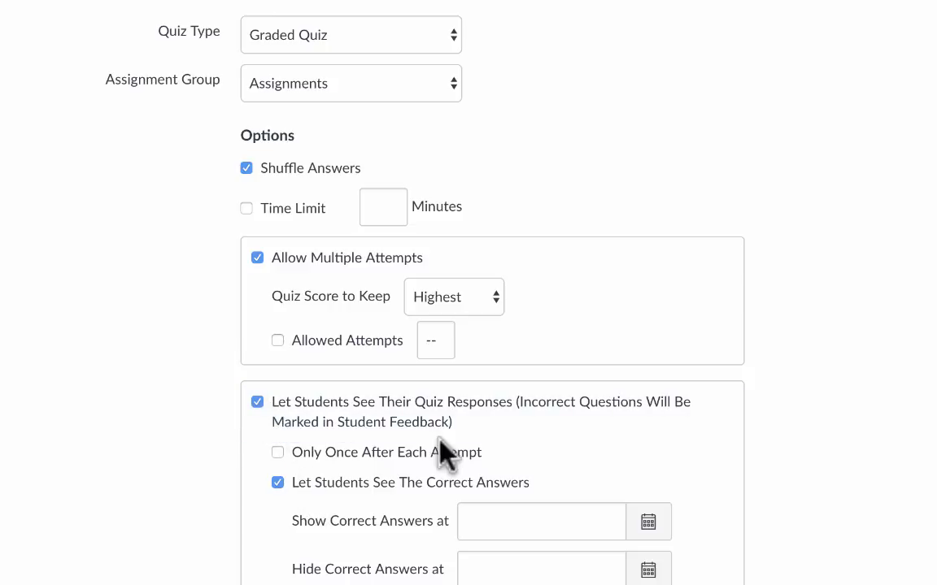
mouse_move(371, 477)
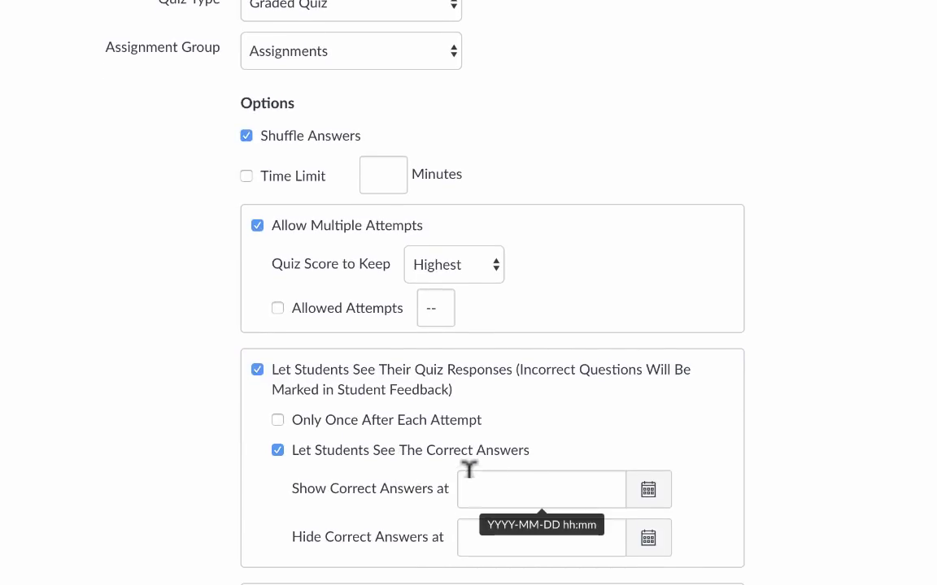
Save the quiz settings, assigned to Everyone with no due or availability dates
scroll(down, 3)
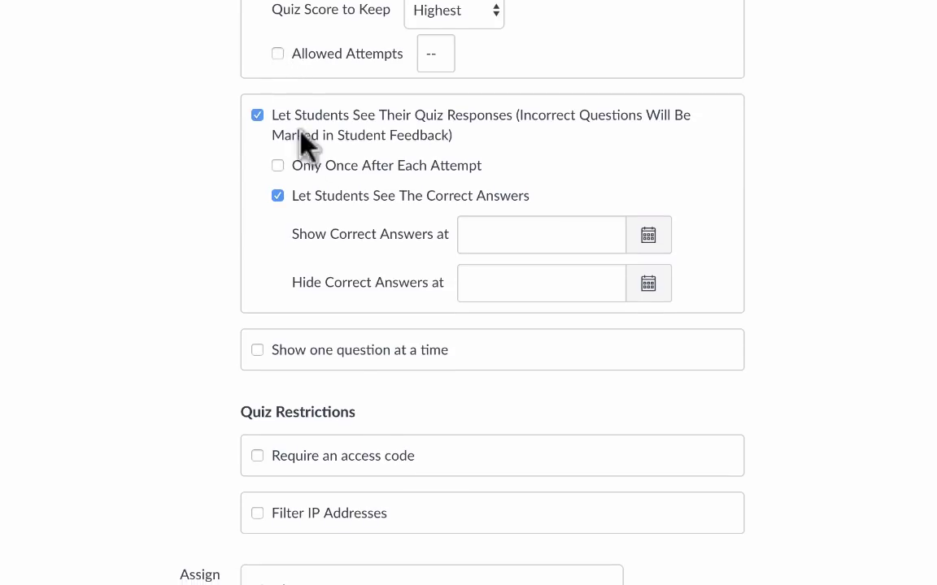
click(257, 455)
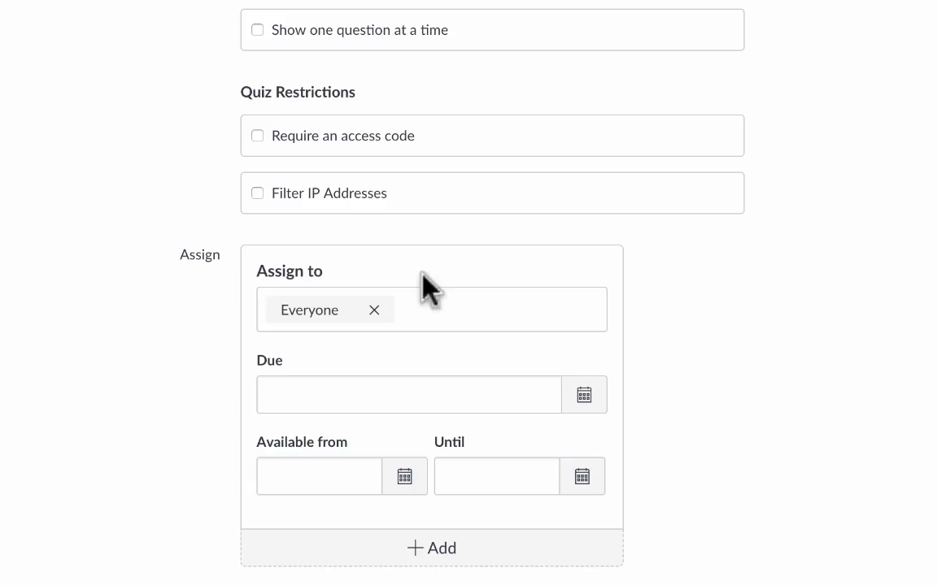
mouse_move(522, 313)
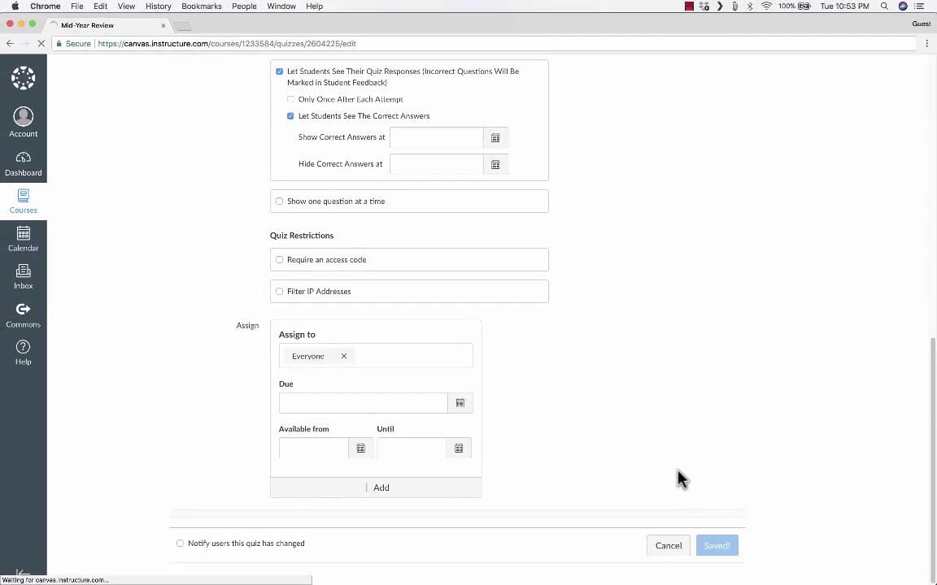
Save the Mid-Year Review quiz settings and reopen it for editing
click(716, 547)
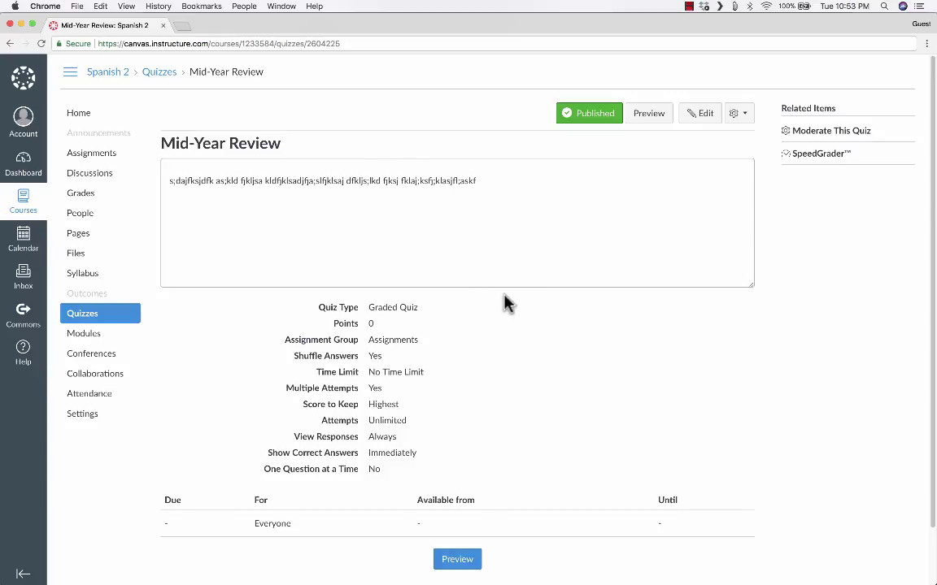
click(700, 114)
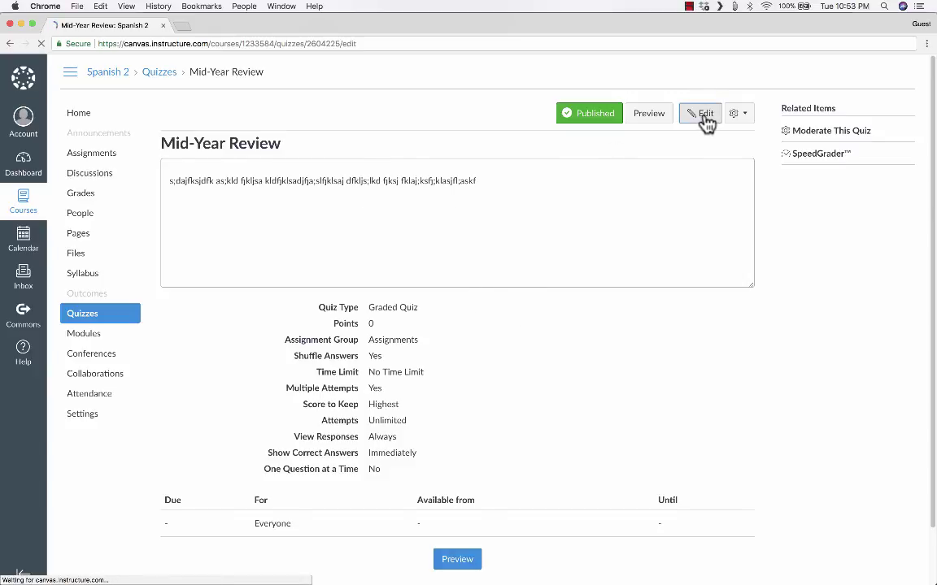
click(702, 114)
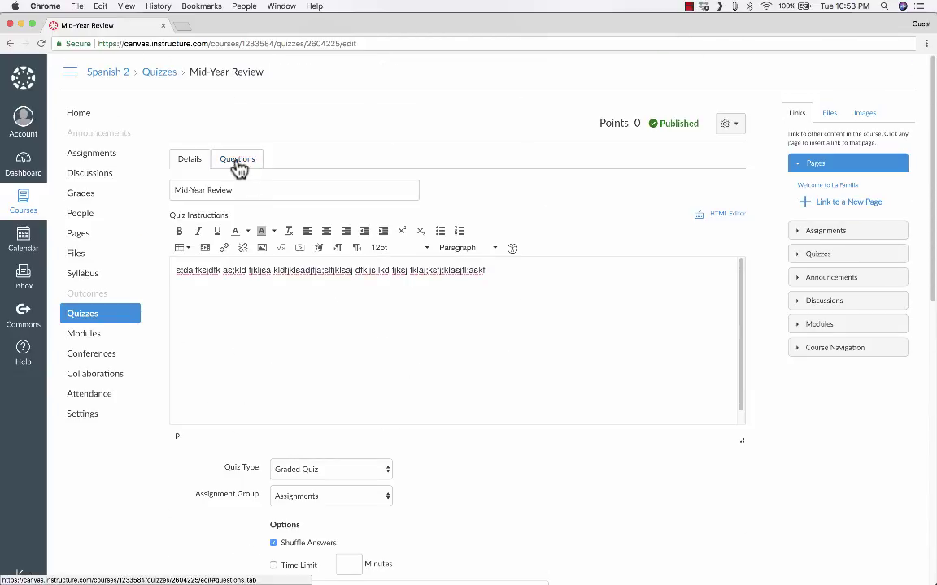
View the quiz's Questions list and start a New Question draft
click(238, 159)
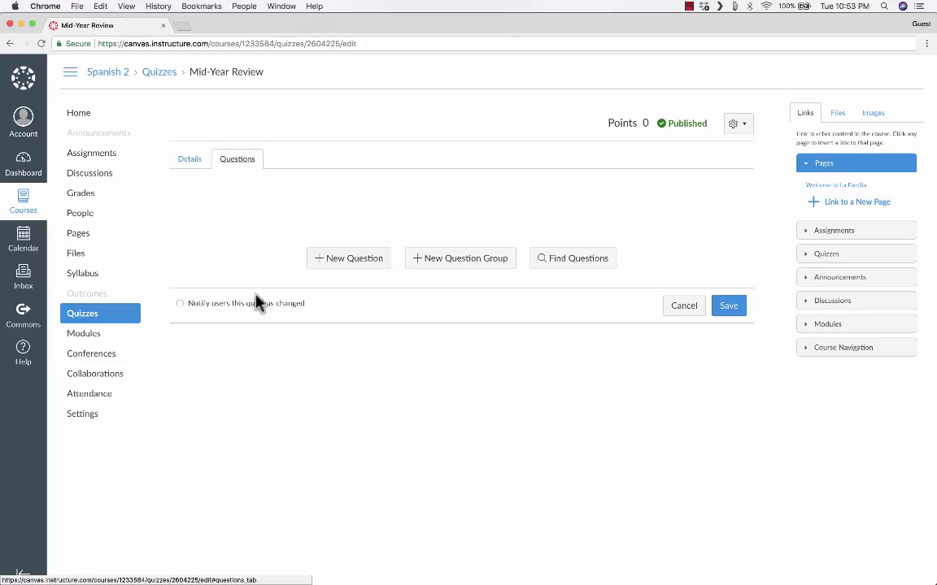
mouse_move(320, 276)
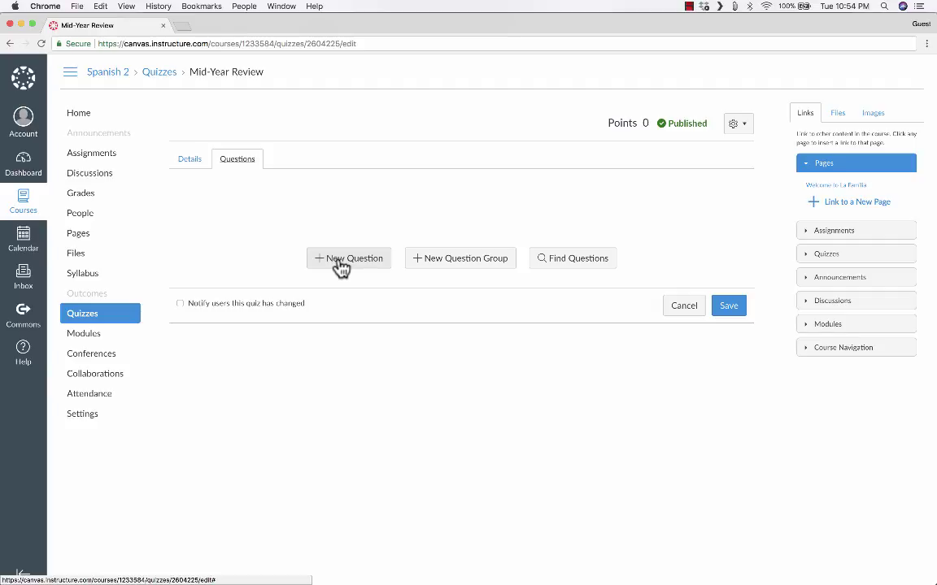
click(348, 257)
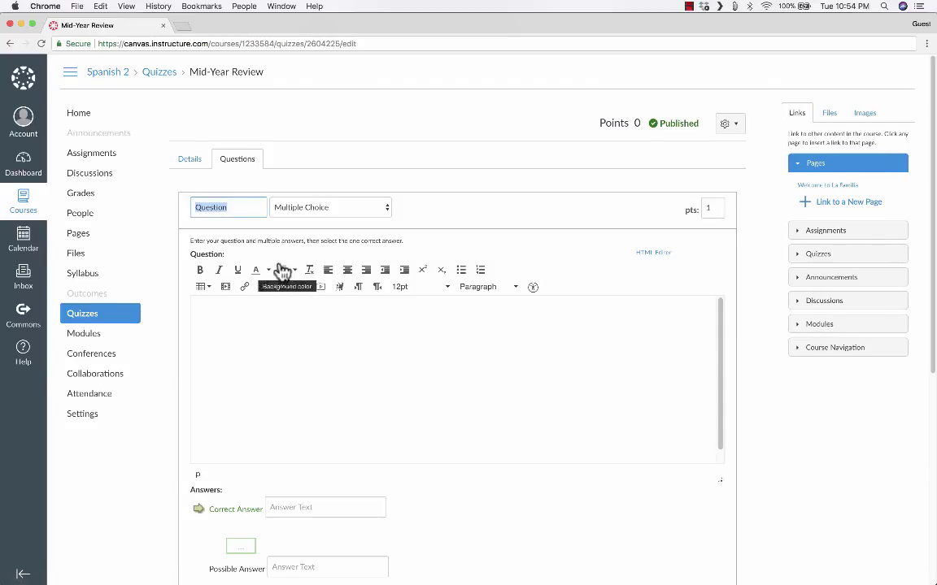
scroll(down, 3)
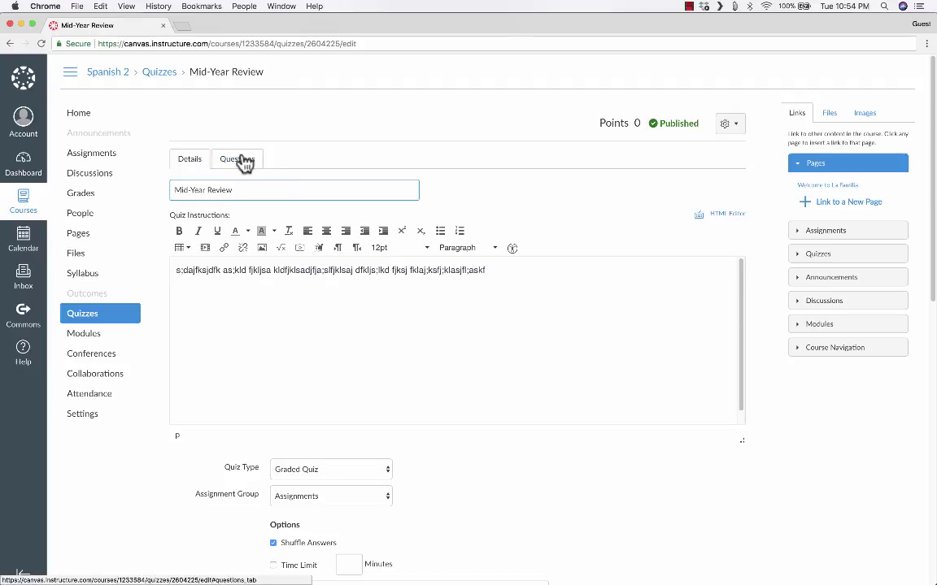
Create a question group named Easy Colors Questions that picks 3 questions at 1 point each
click(236, 160)
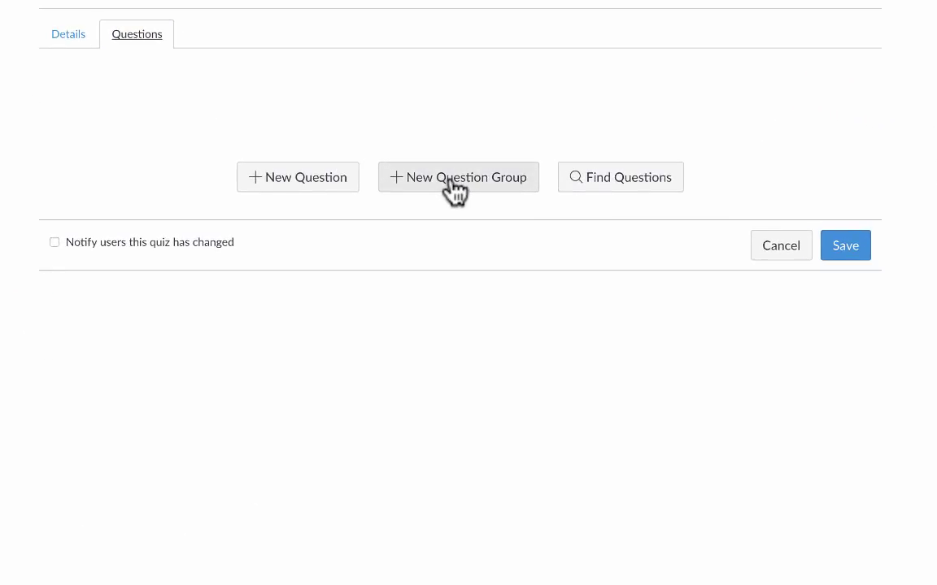
click(458, 175)
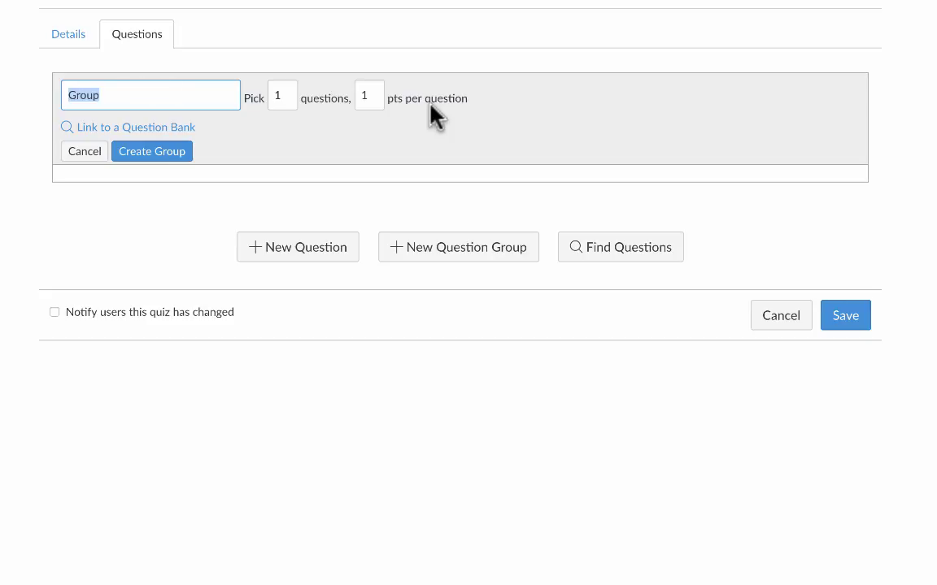
text(Easy Colors Questions)
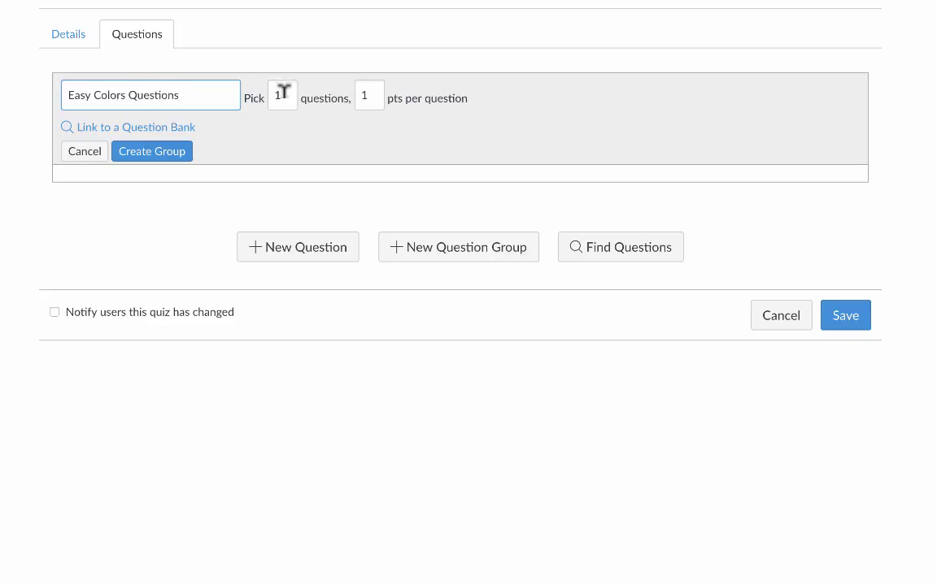
text(3)
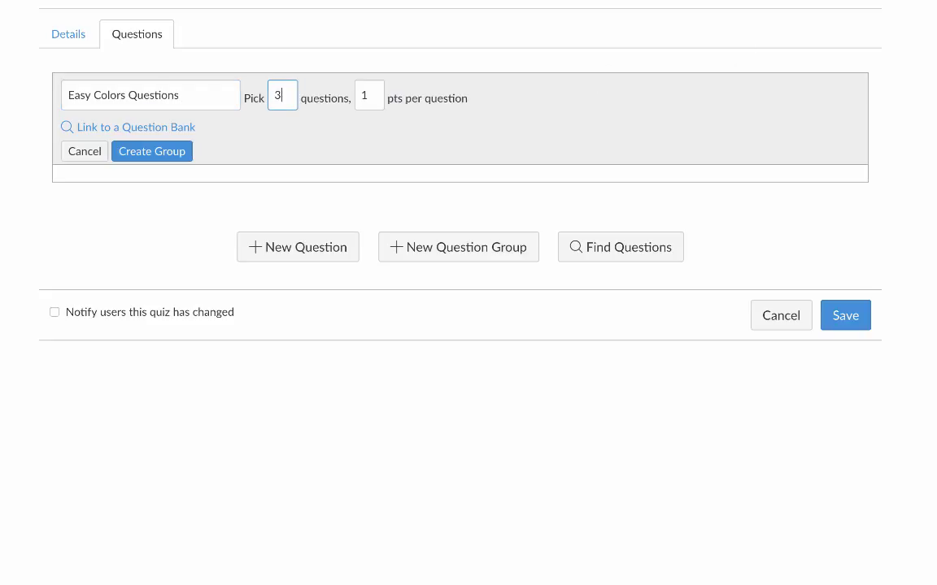
mouse_move(702, 84)
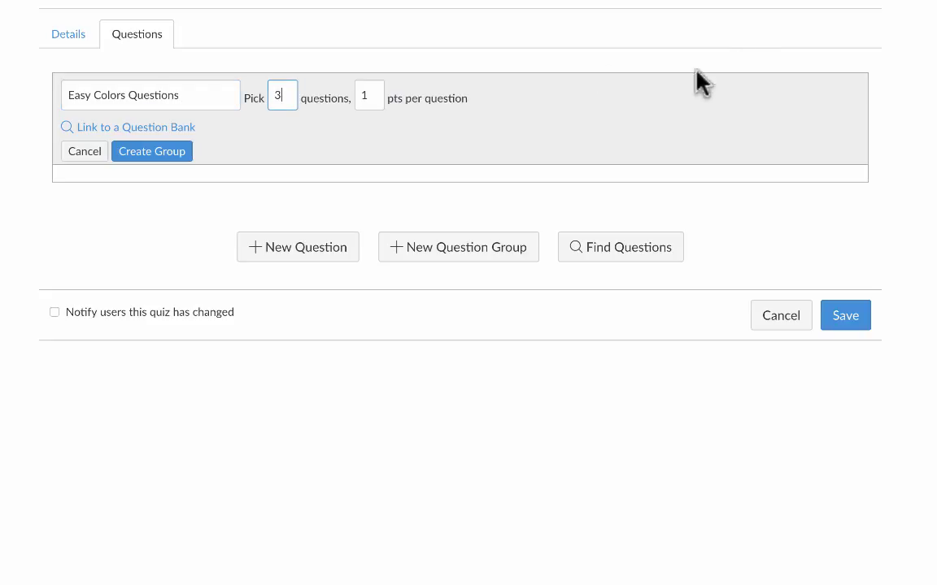
click(370, 95)
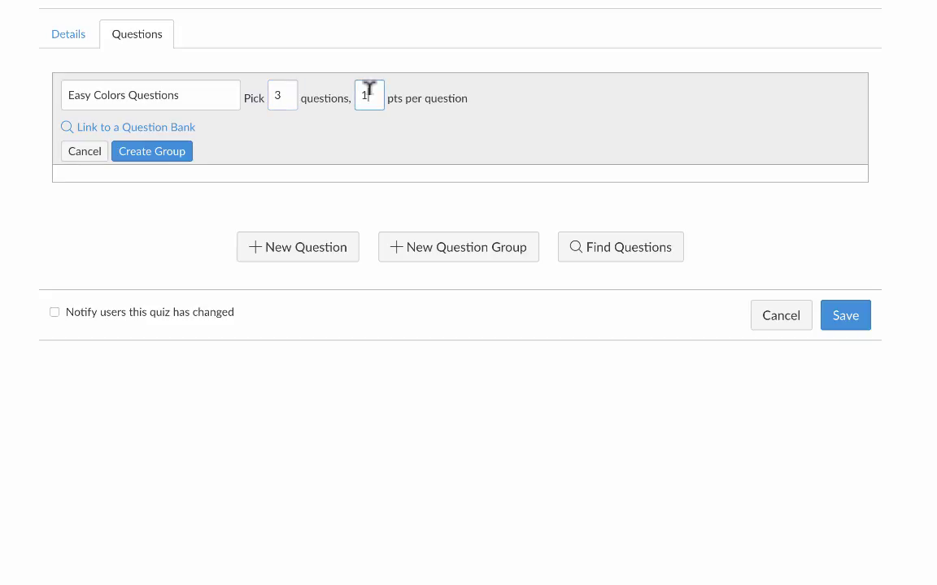
mouse_move(209, 133)
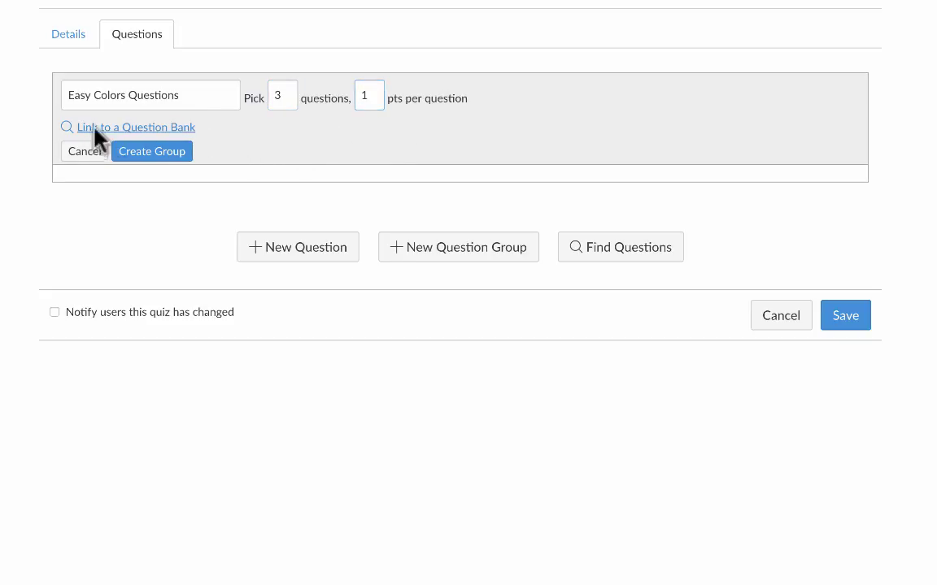
Link the Easy Colors Questions group to the Los Colores question bank
click(137, 127)
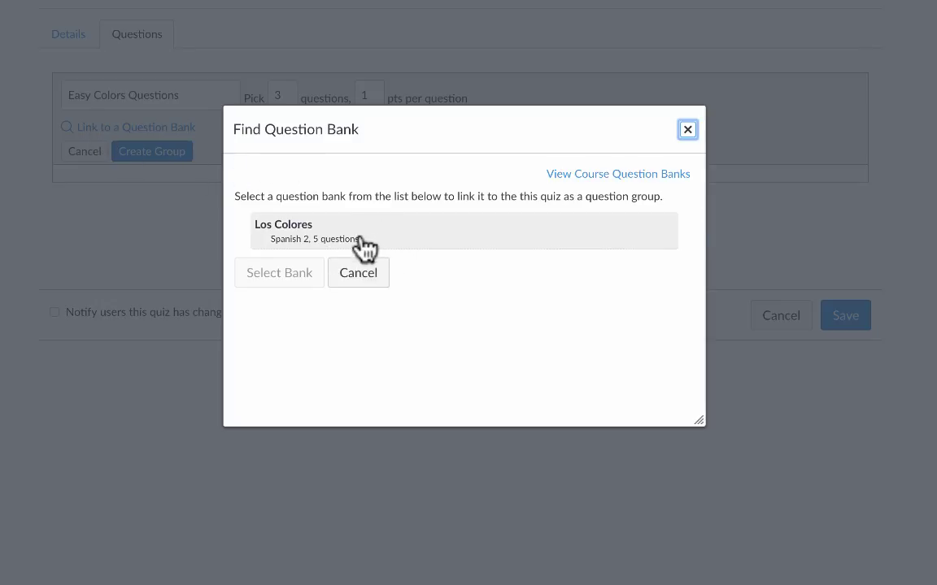
click(464, 231)
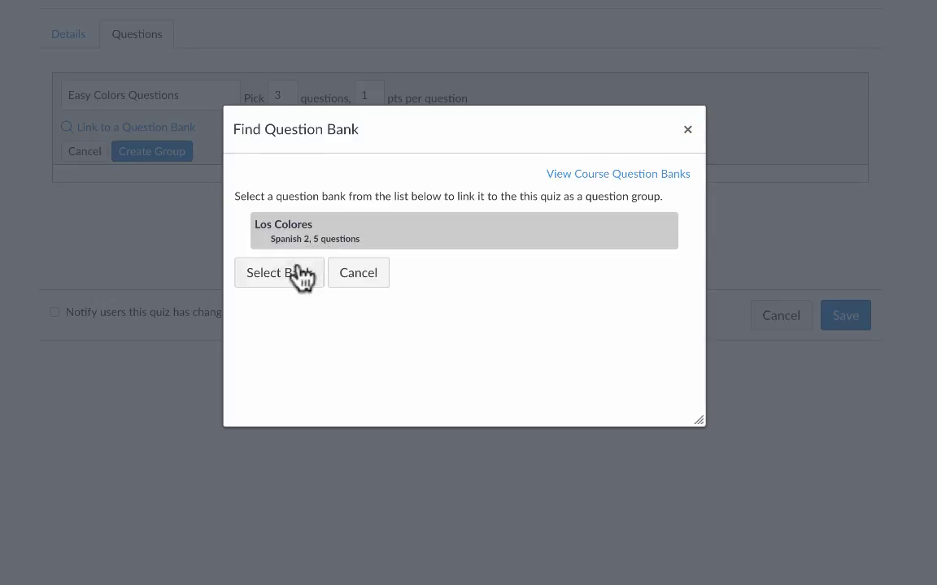
click(278, 273)
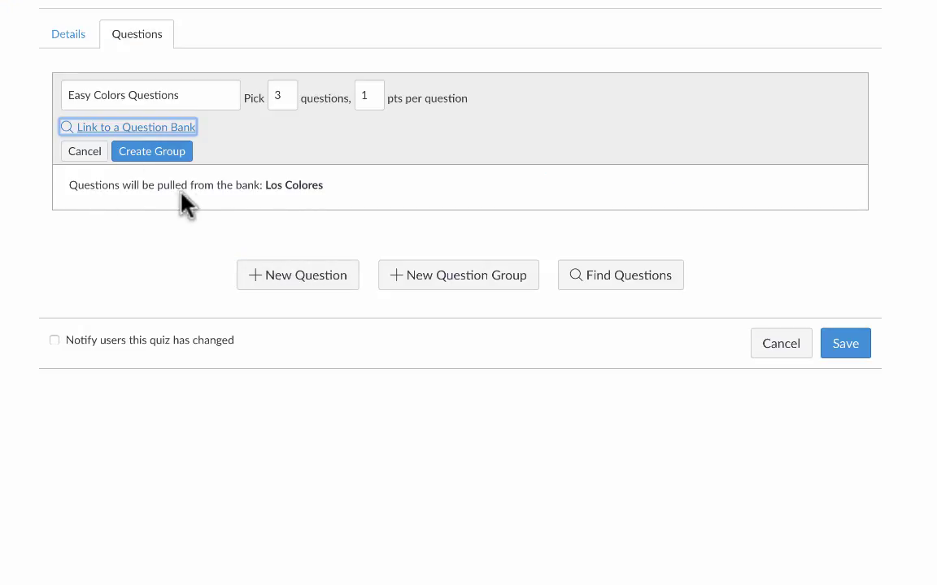
mouse_move(365, 196)
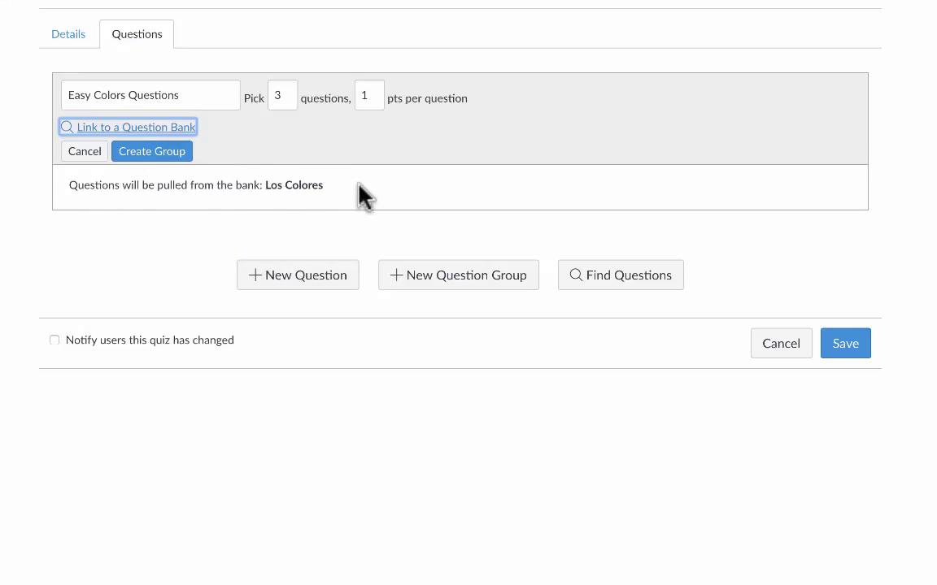
mouse_move(452, 289)
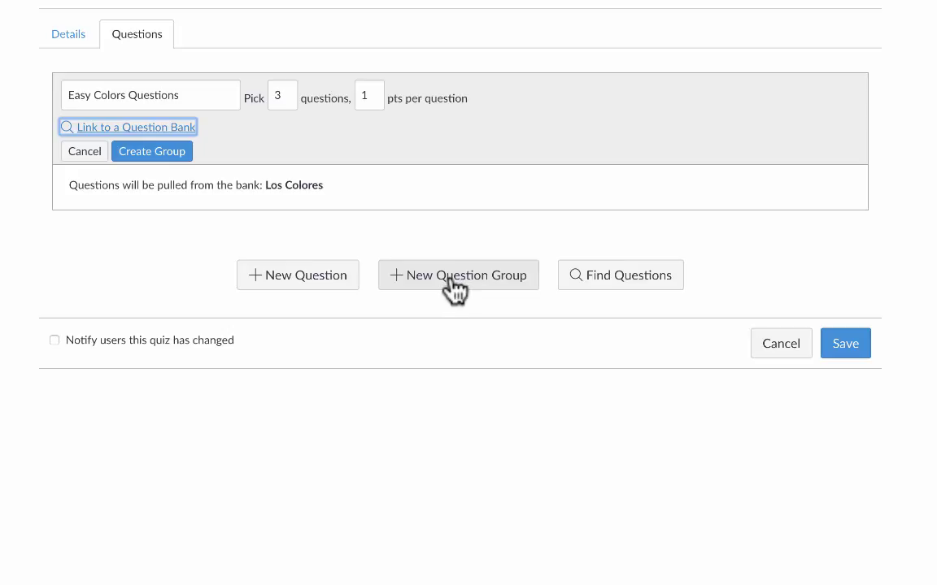
Add a second question group left empty without linking any question bank
click(458, 275)
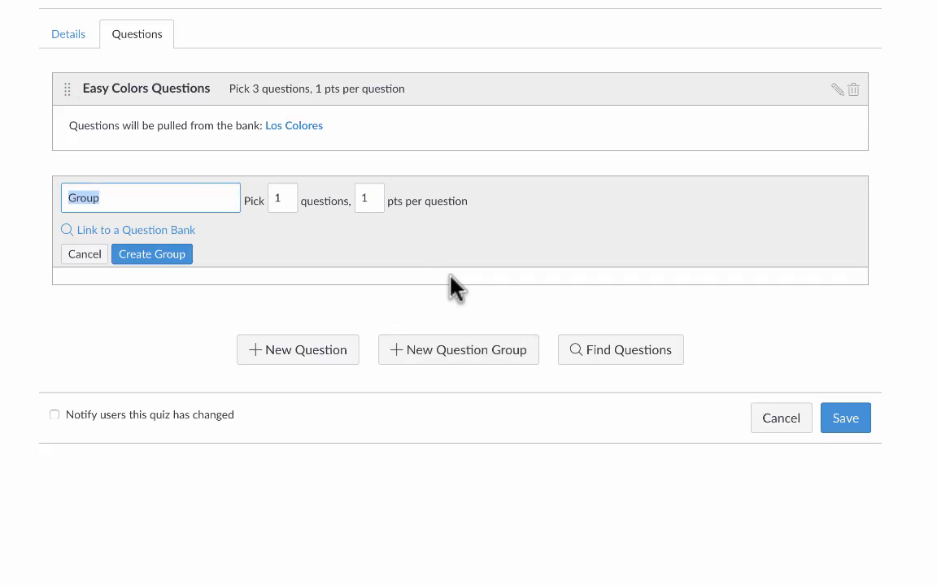
mouse_move(137, 225)
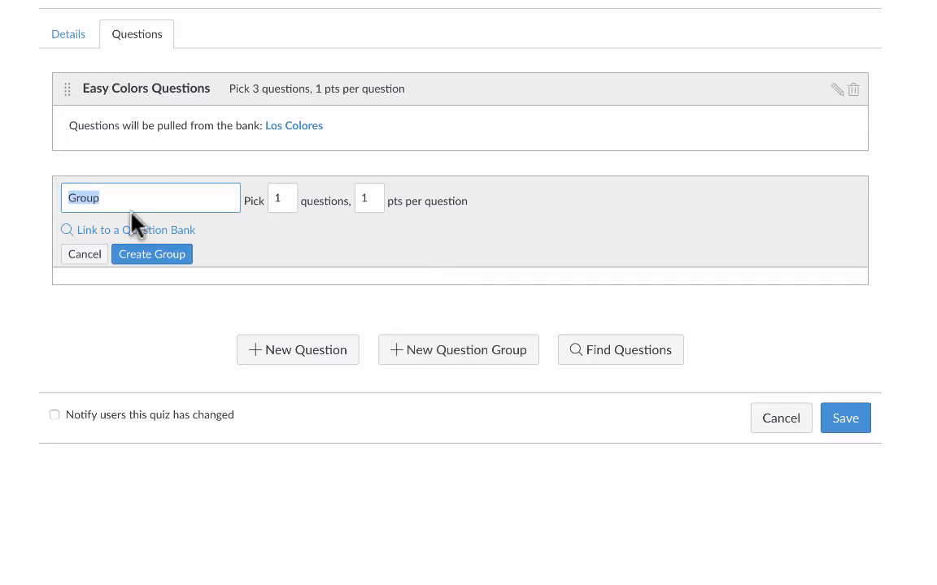
click(127, 229)
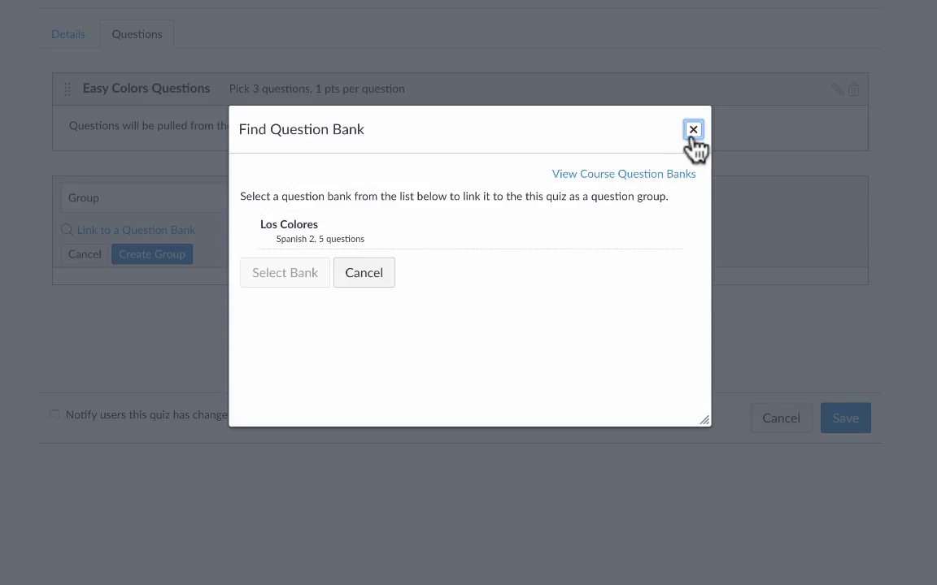
click(693, 130)
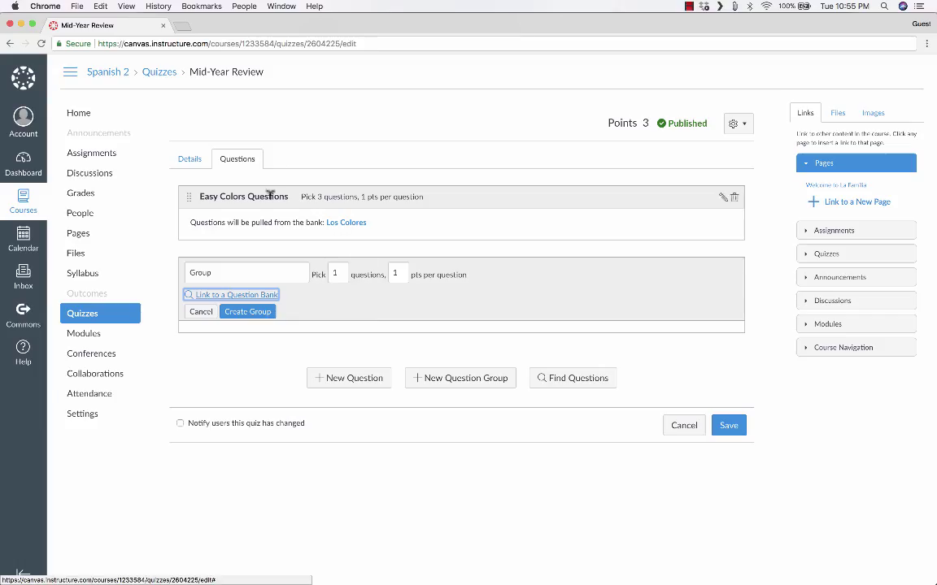
mouse_move(357, 390)
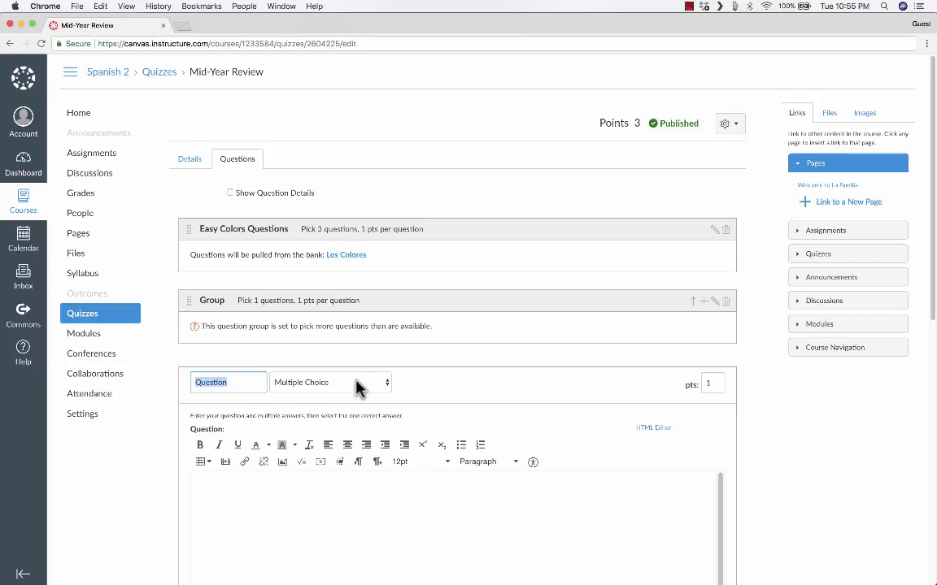
scroll(down, 3)
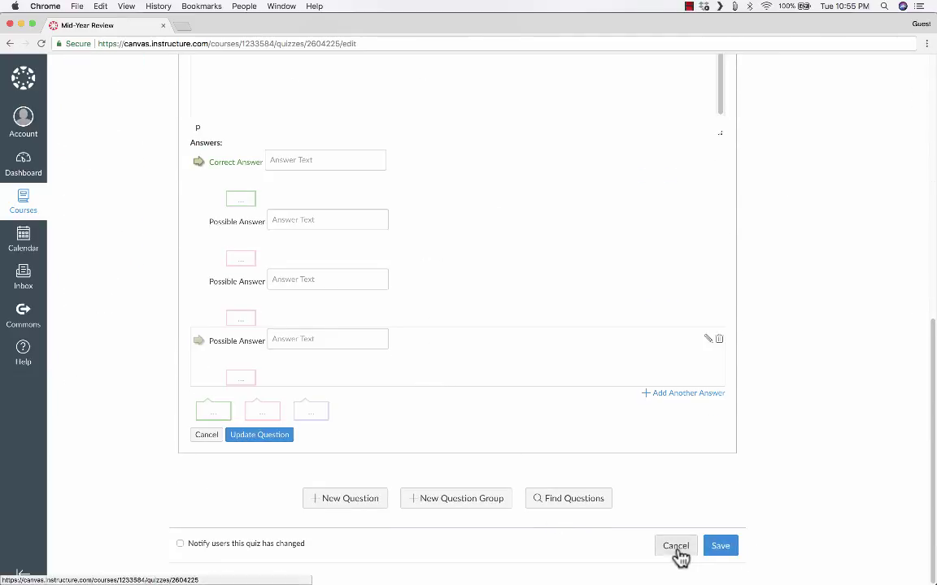
mouse_move(677, 559)
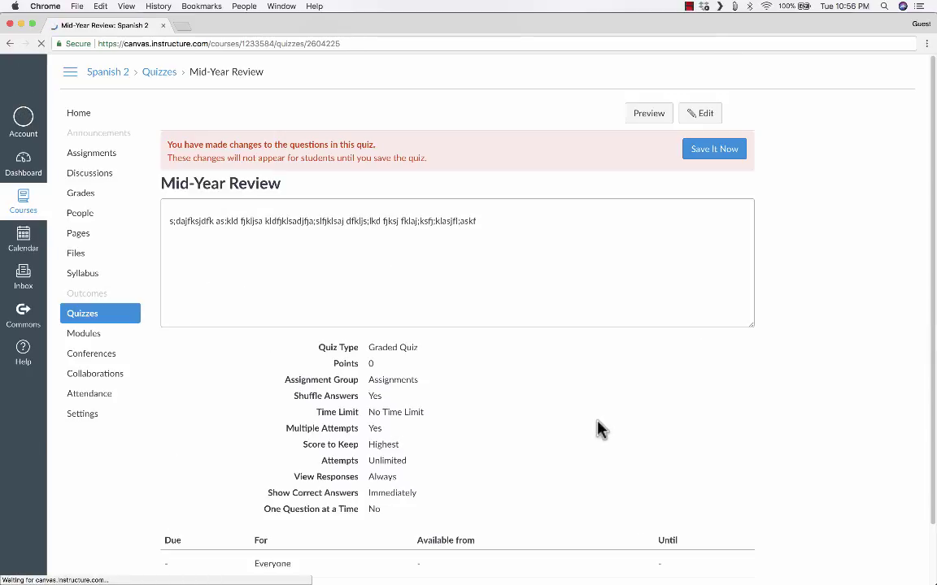
Save the quiz with its question groups at 4 points and switch to Student View
click(699, 114)
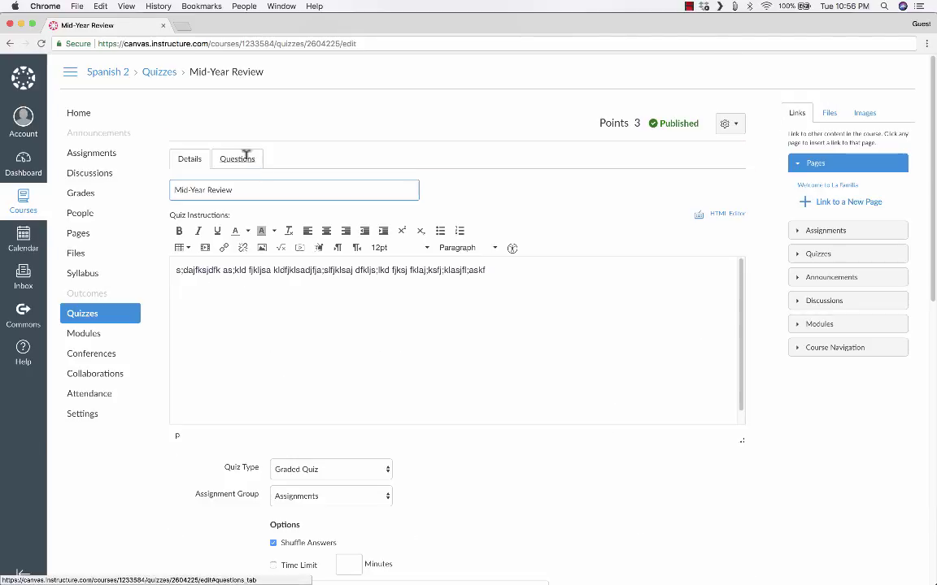
click(237, 160)
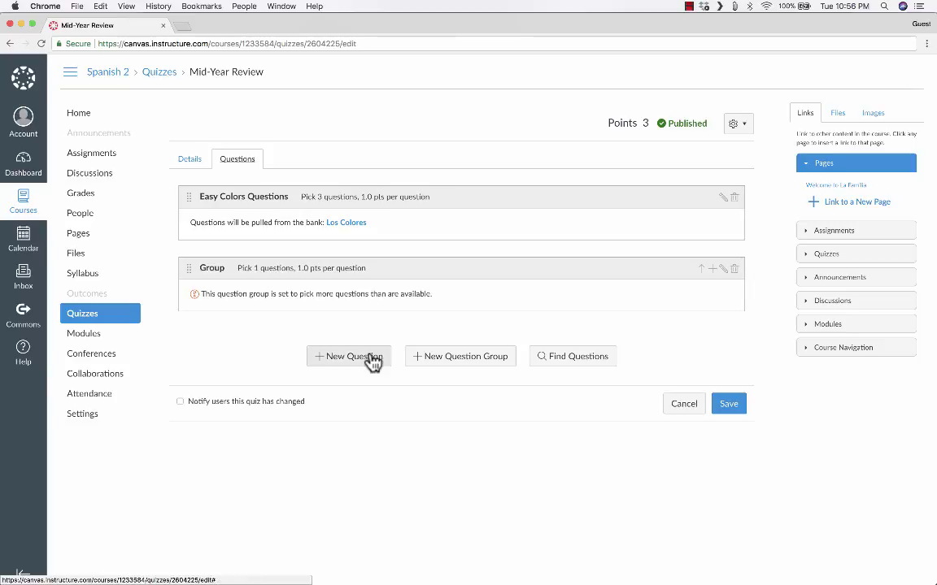
mouse_move(397, 221)
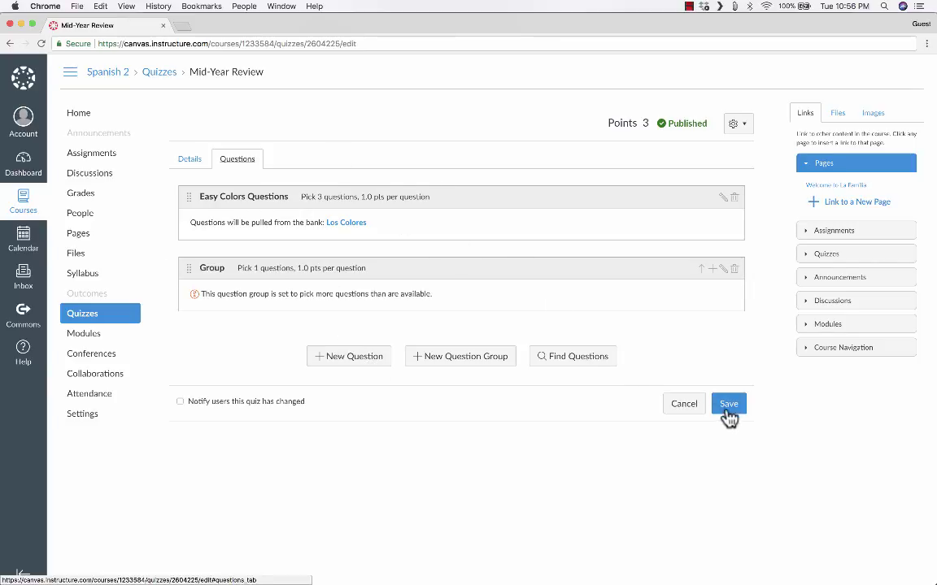
click(728, 404)
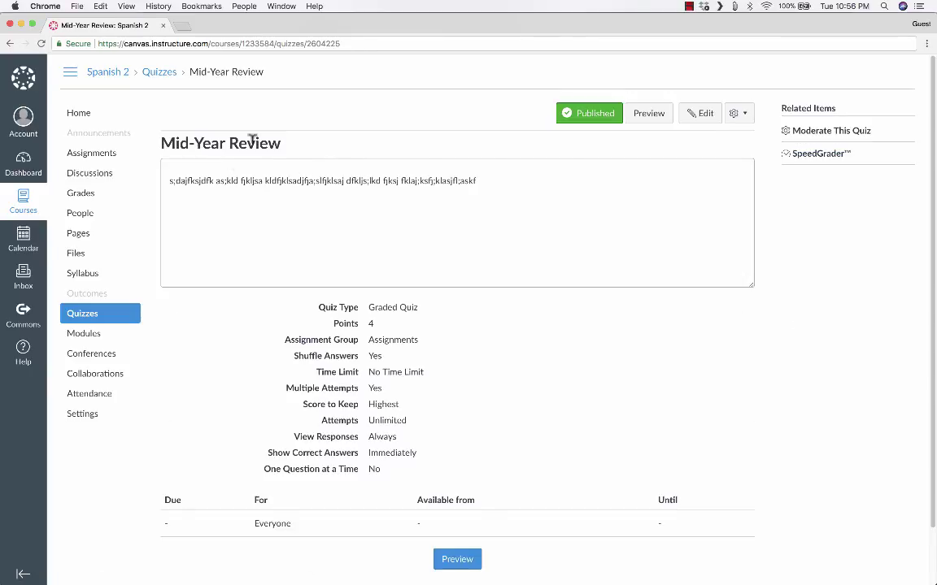
mouse_move(172, 204)
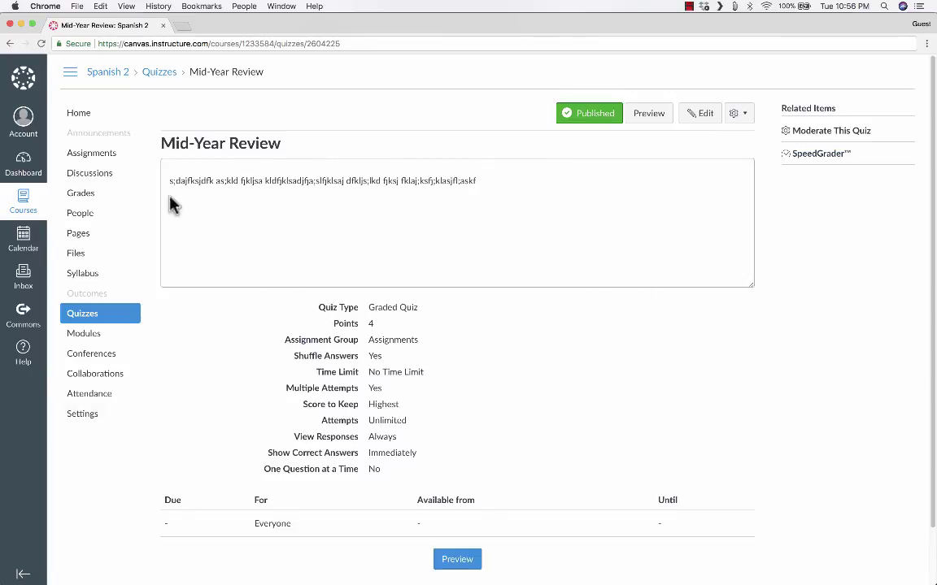
click(81, 414)
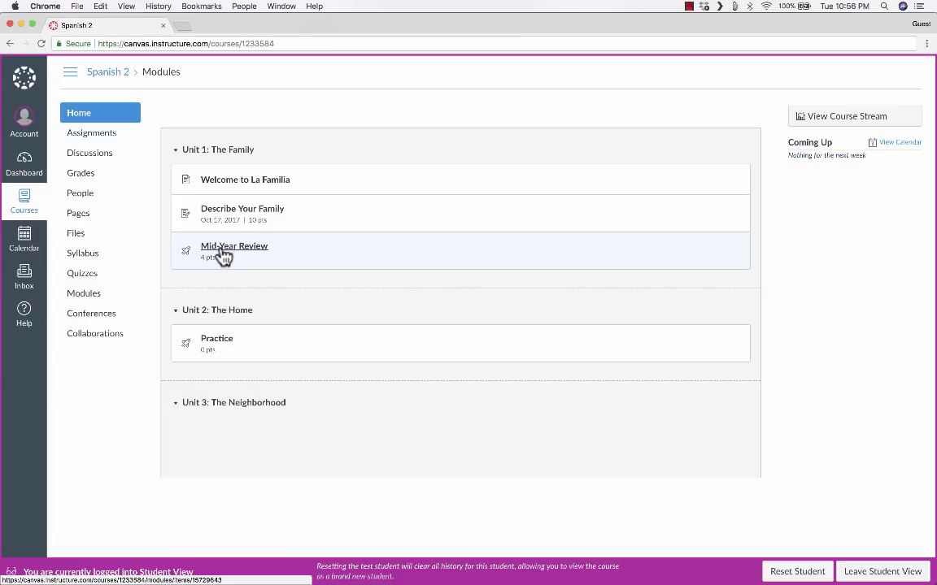
Open Mid-Year Review from Modules as the test student and start an attempt
click(234, 246)
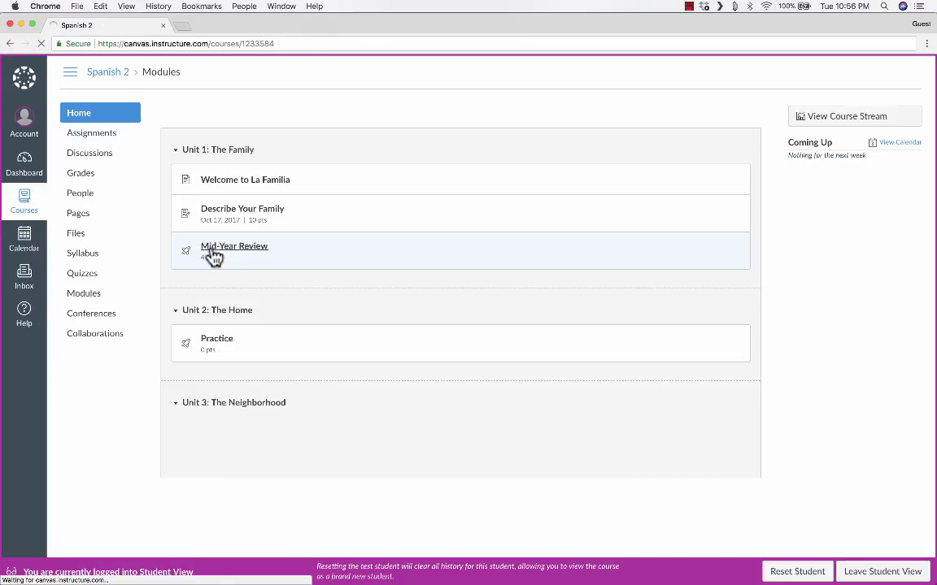
click(234, 247)
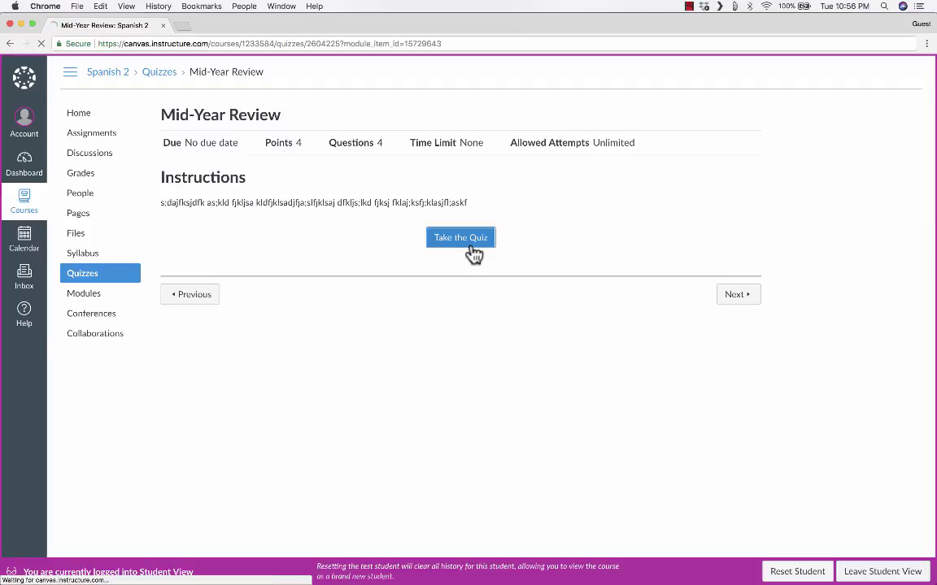
click(460, 238)
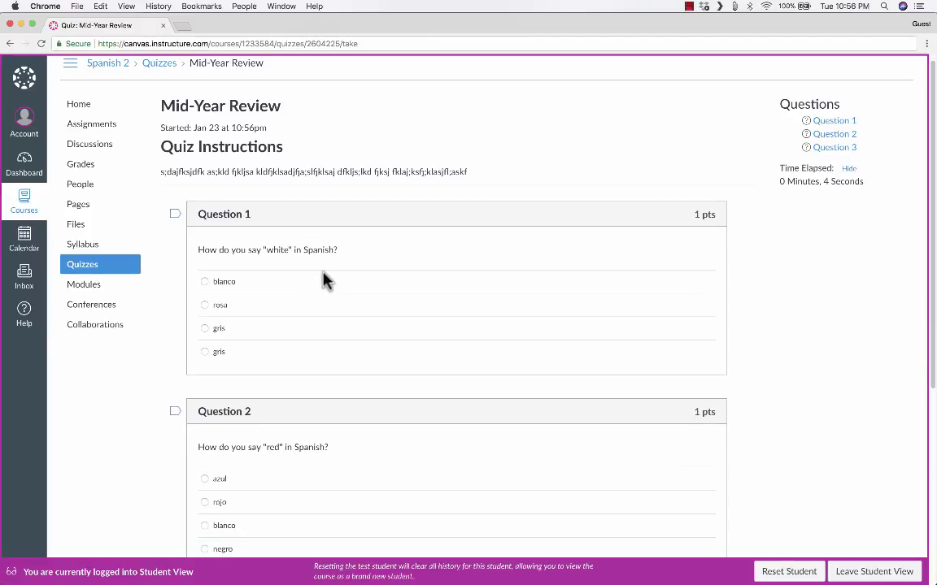
mouse_move(315, 278)
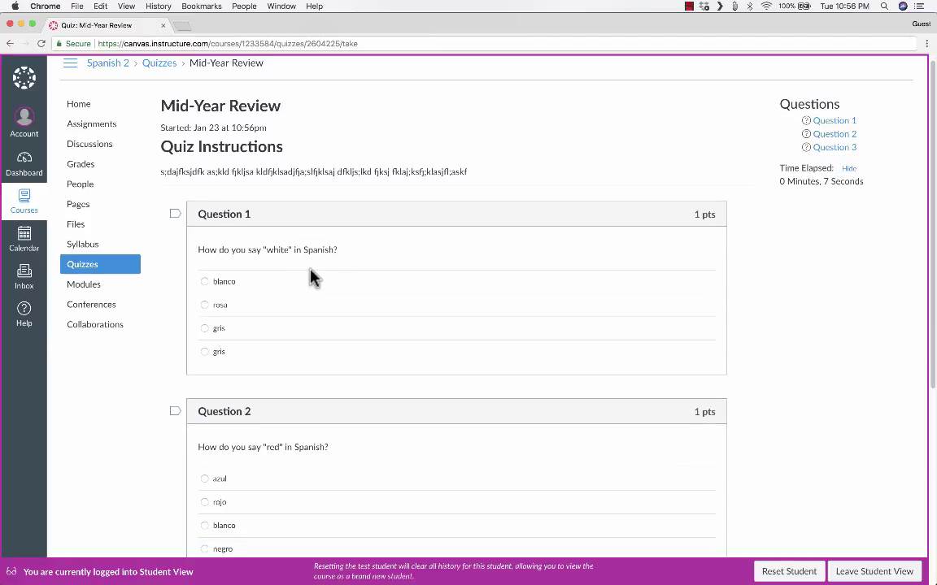
Answer blanco for white and an answer for red, then submit the quiz scoring 2 of 4
click(204, 186)
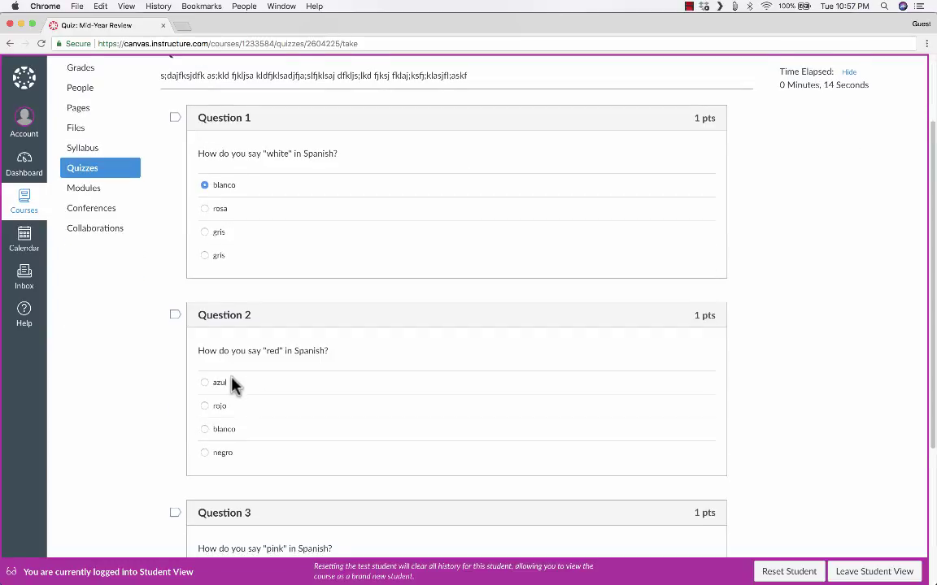
click(205, 382)
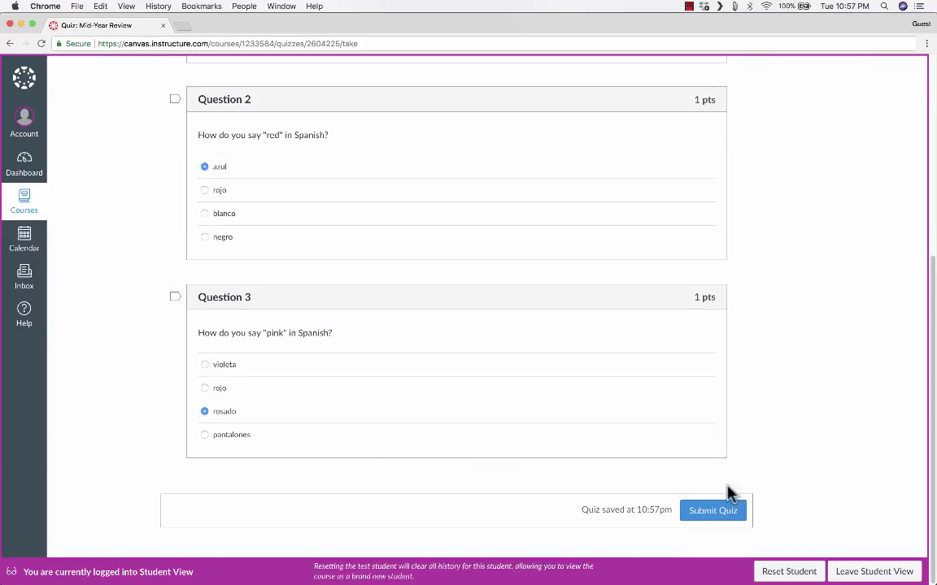
click(712, 511)
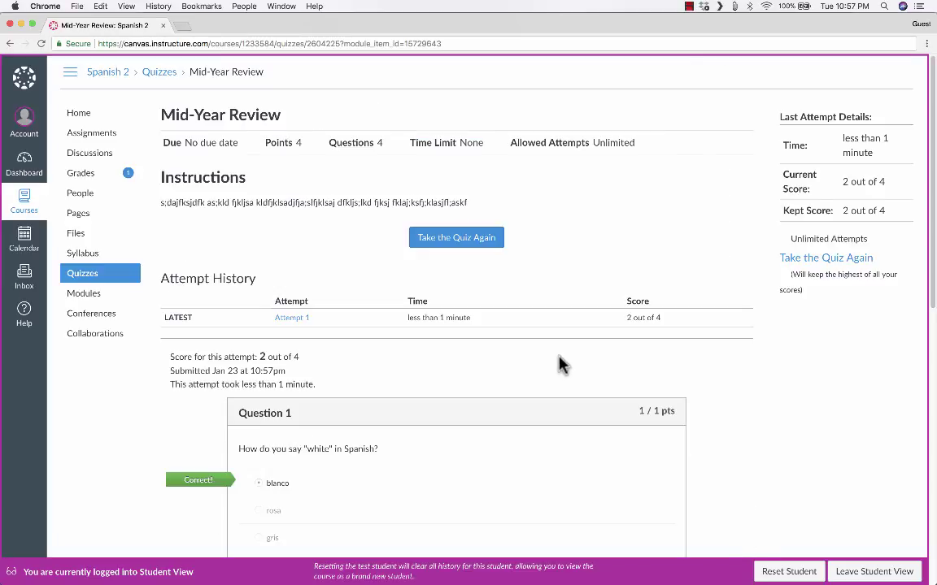
Take the quiz again, drawing a different set of colour questions including purple
click(456, 237)
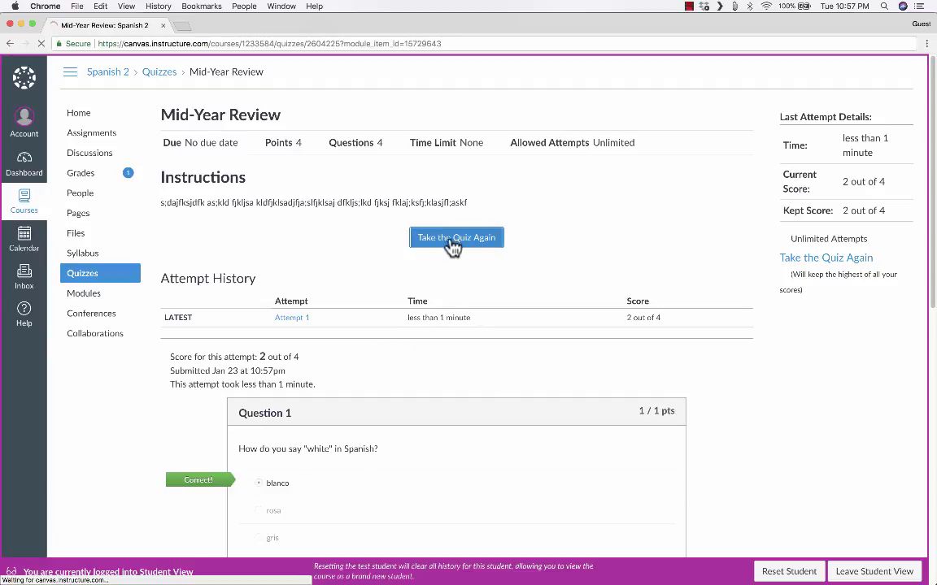
click(455, 237)
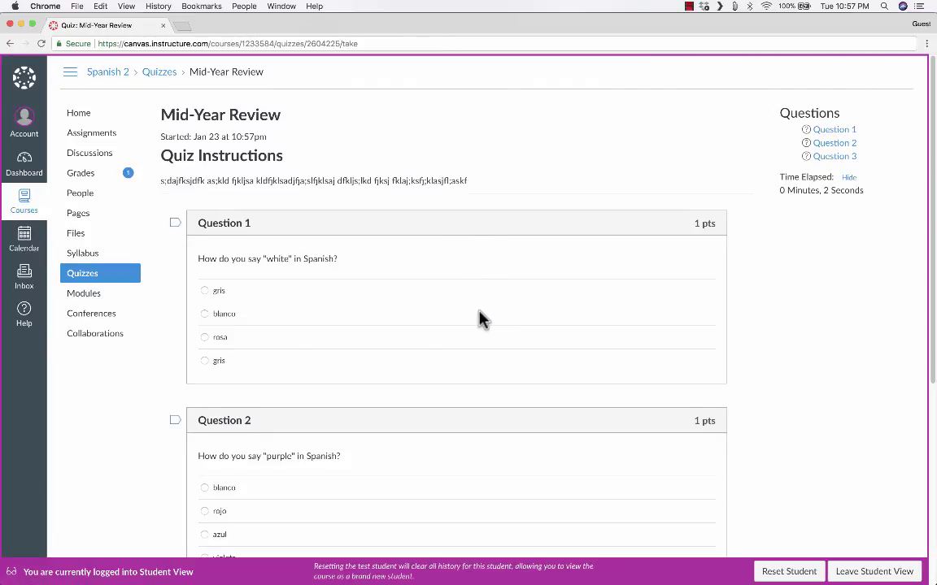
scroll(down, 3)
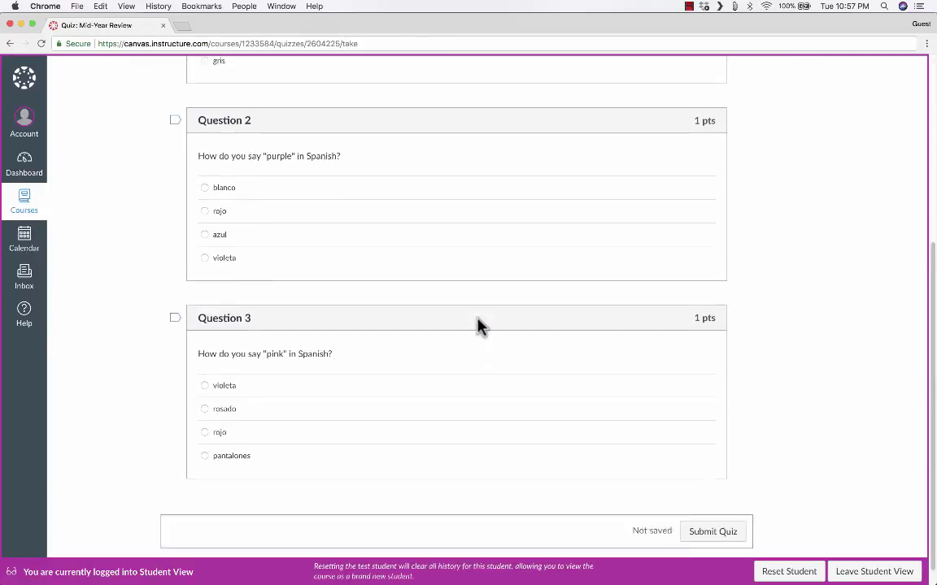
scroll(up, 3)
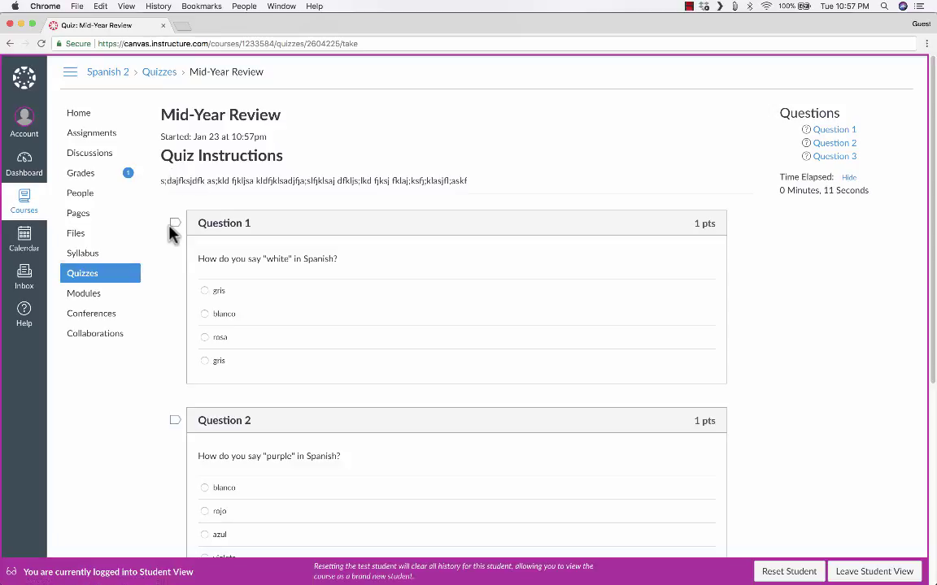